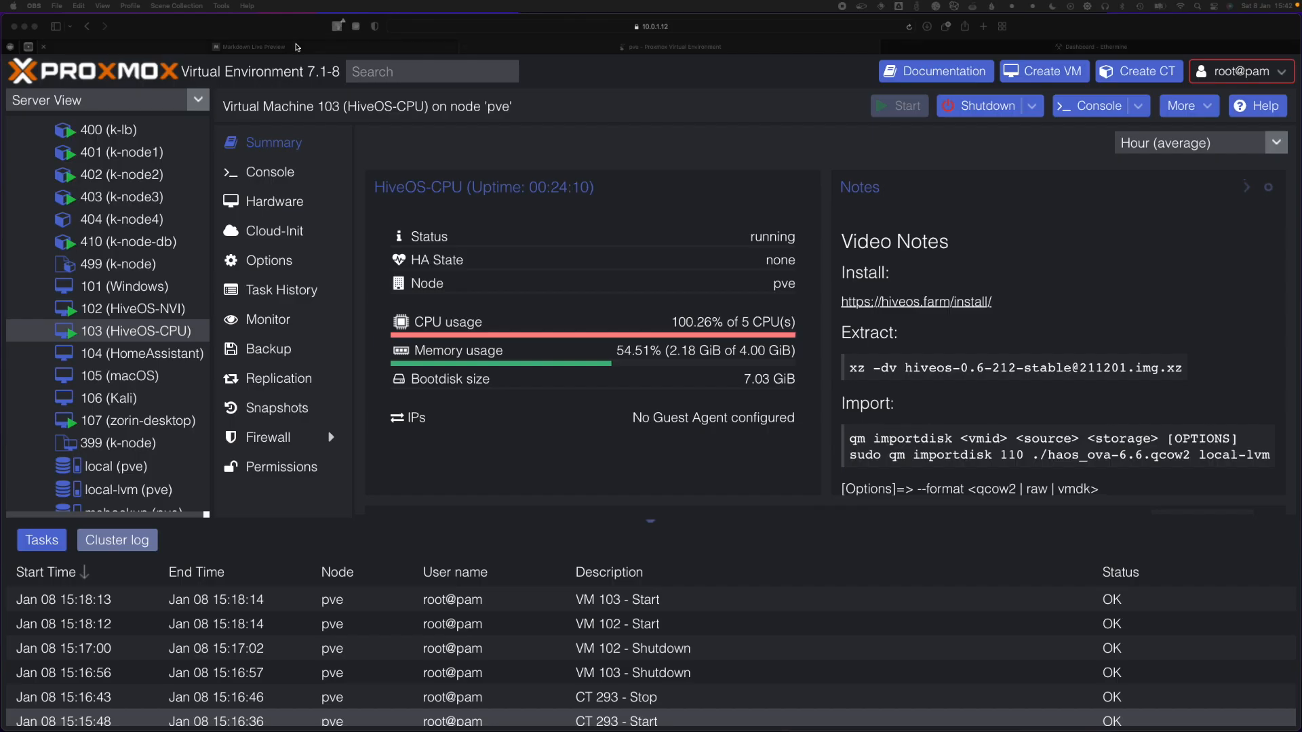
- Open the hiveos.farm install page from the notes and review the stable GPU image 0.6-212
left_click(250, 46)
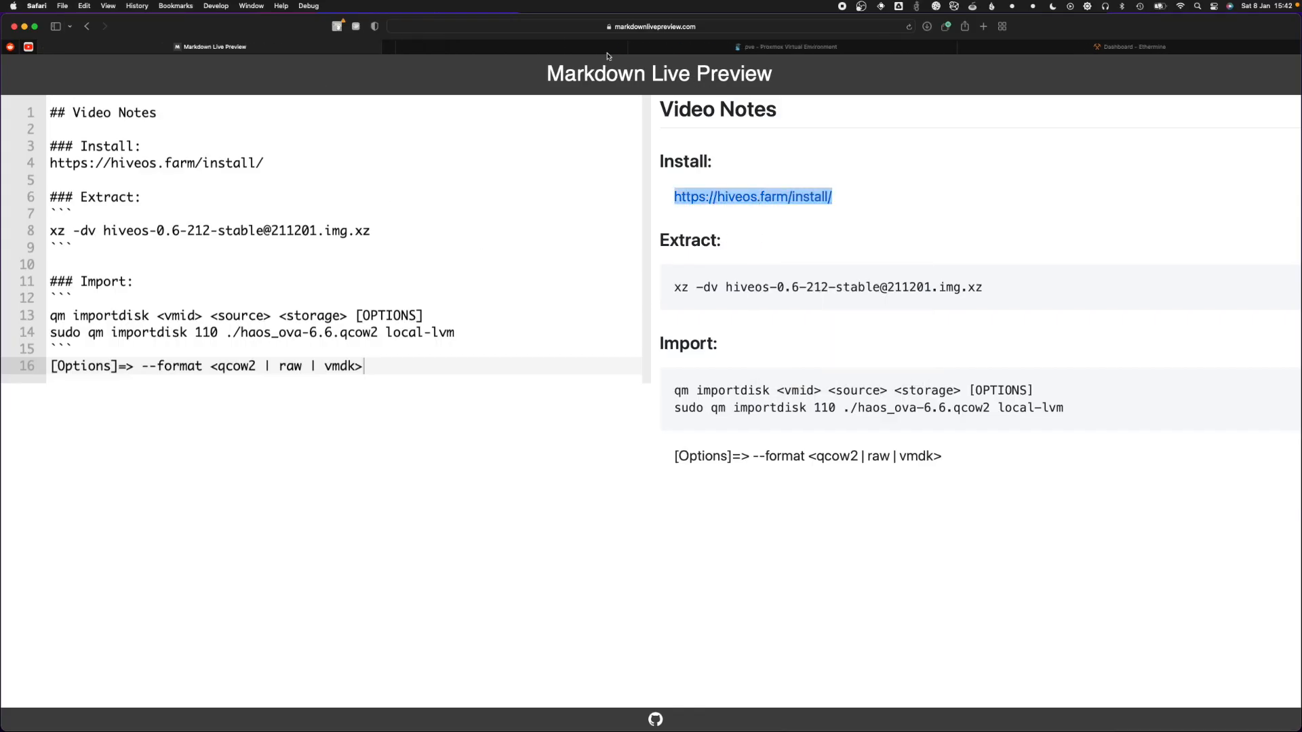
left_click(751, 196)
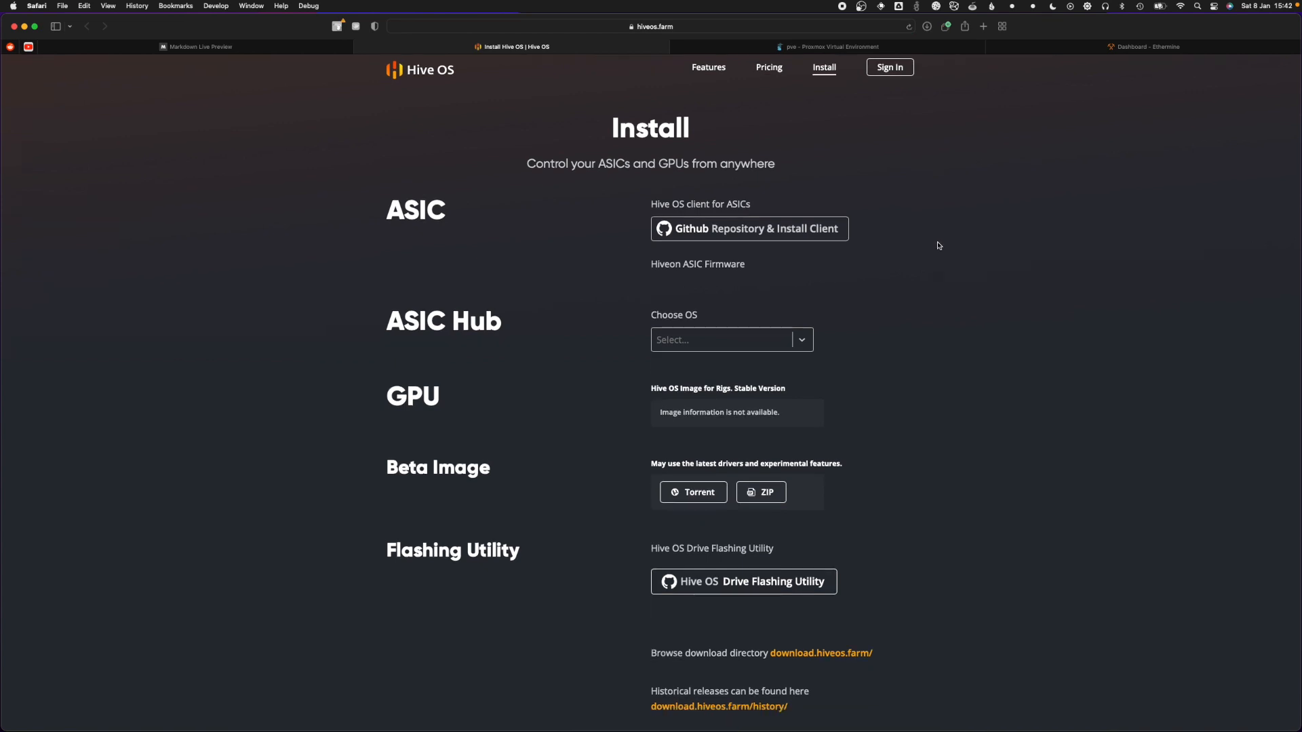
scroll("down", 3)
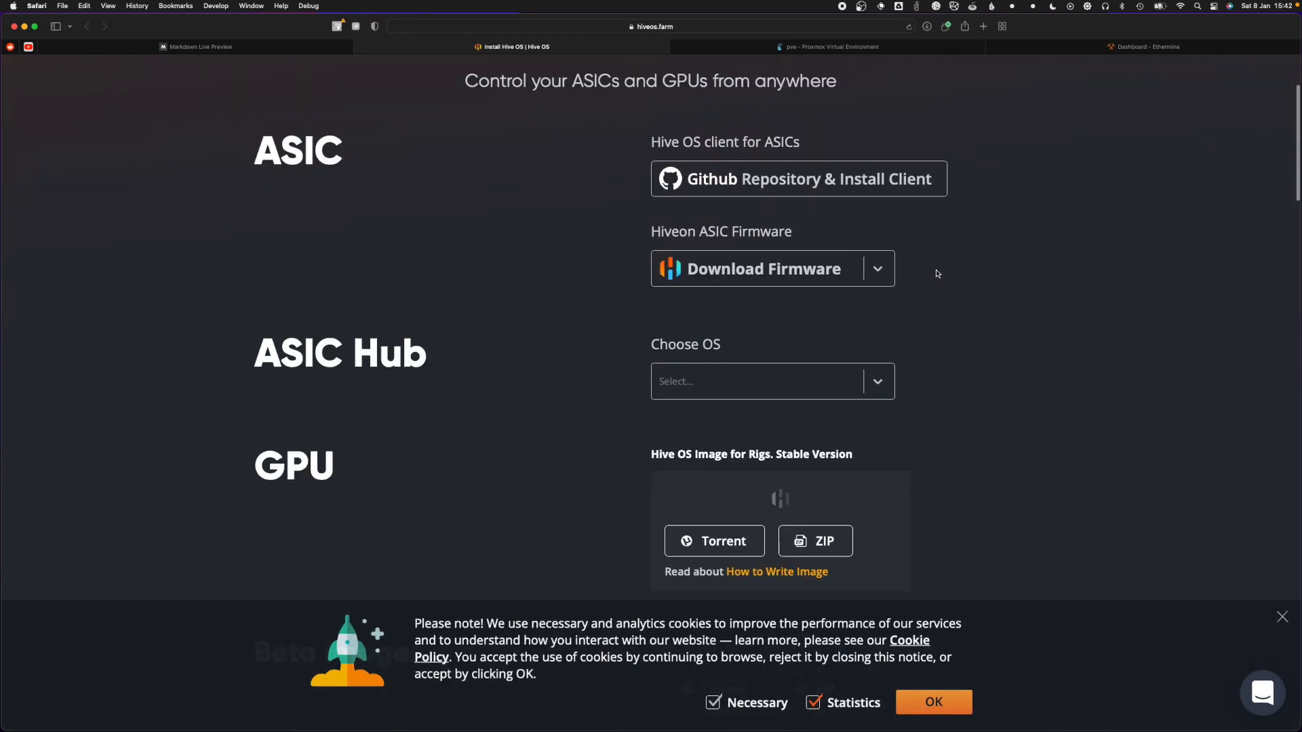
scroll("down", 3)
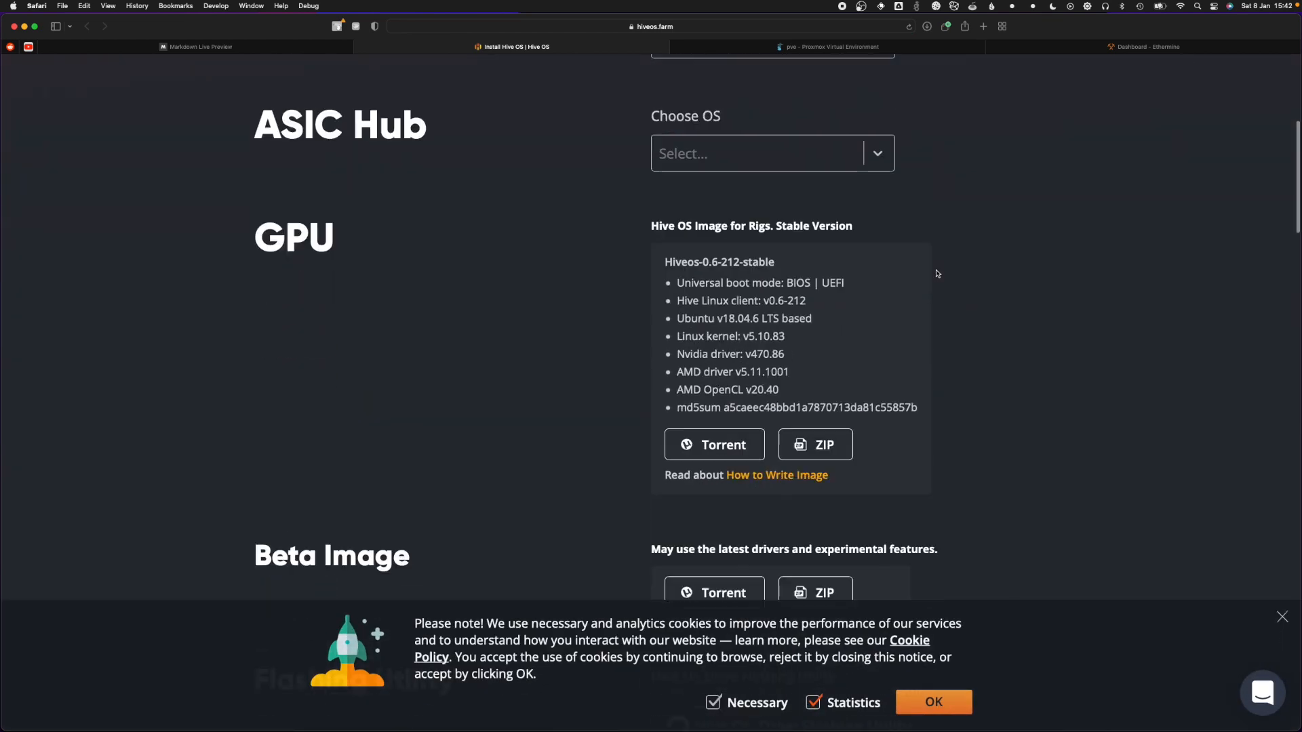
left_click(830, 47)
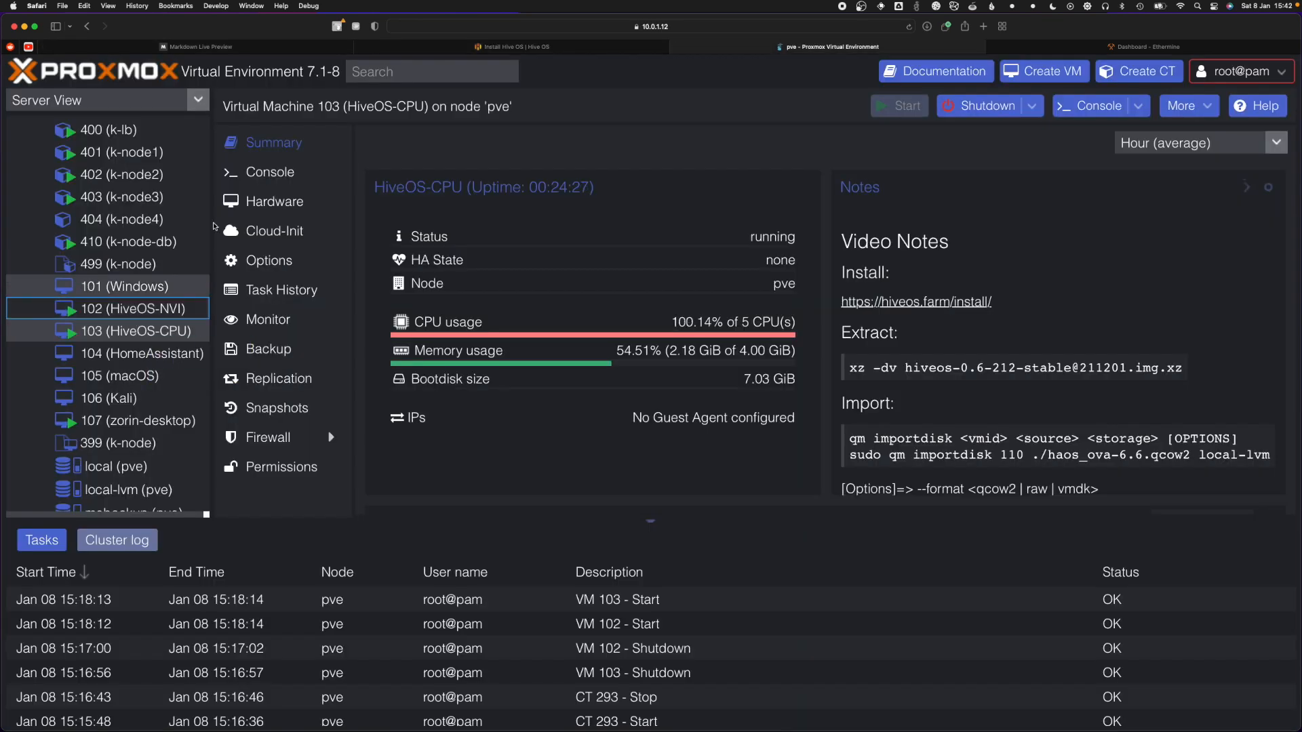
left_click(513, 47)
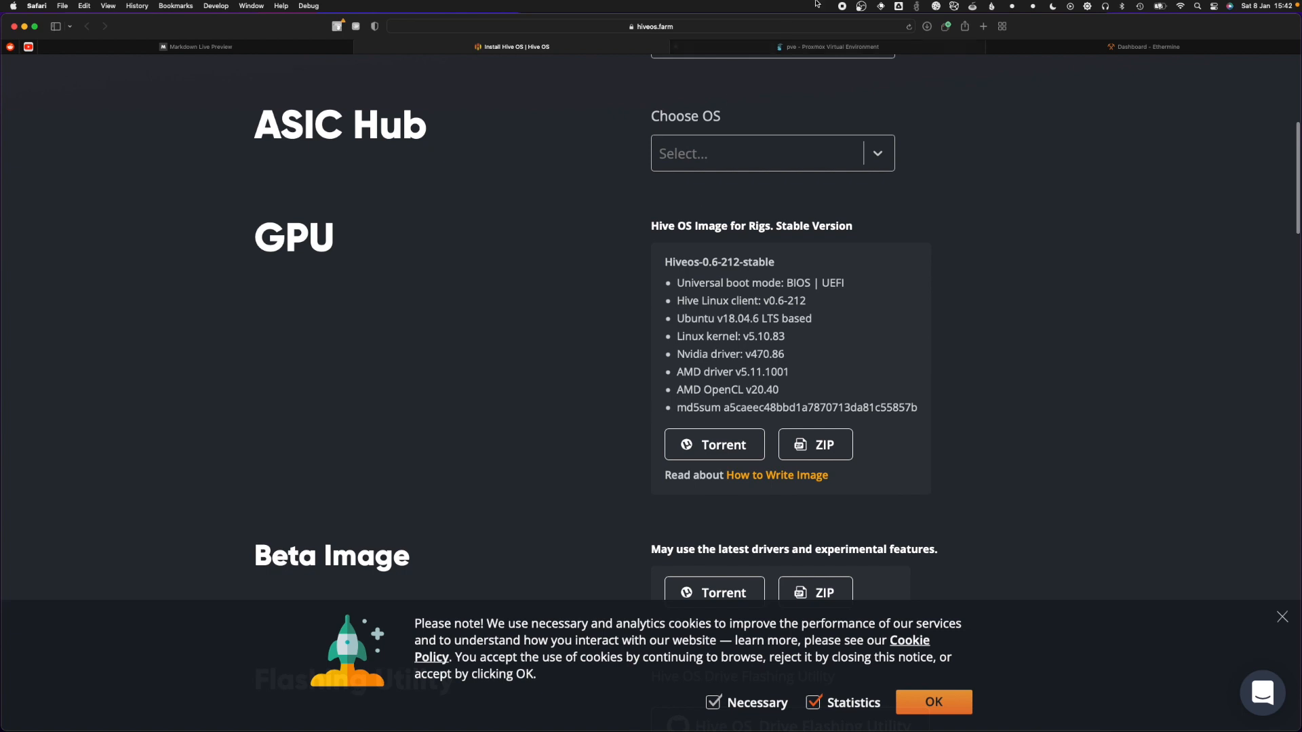
left_click(830, 47)
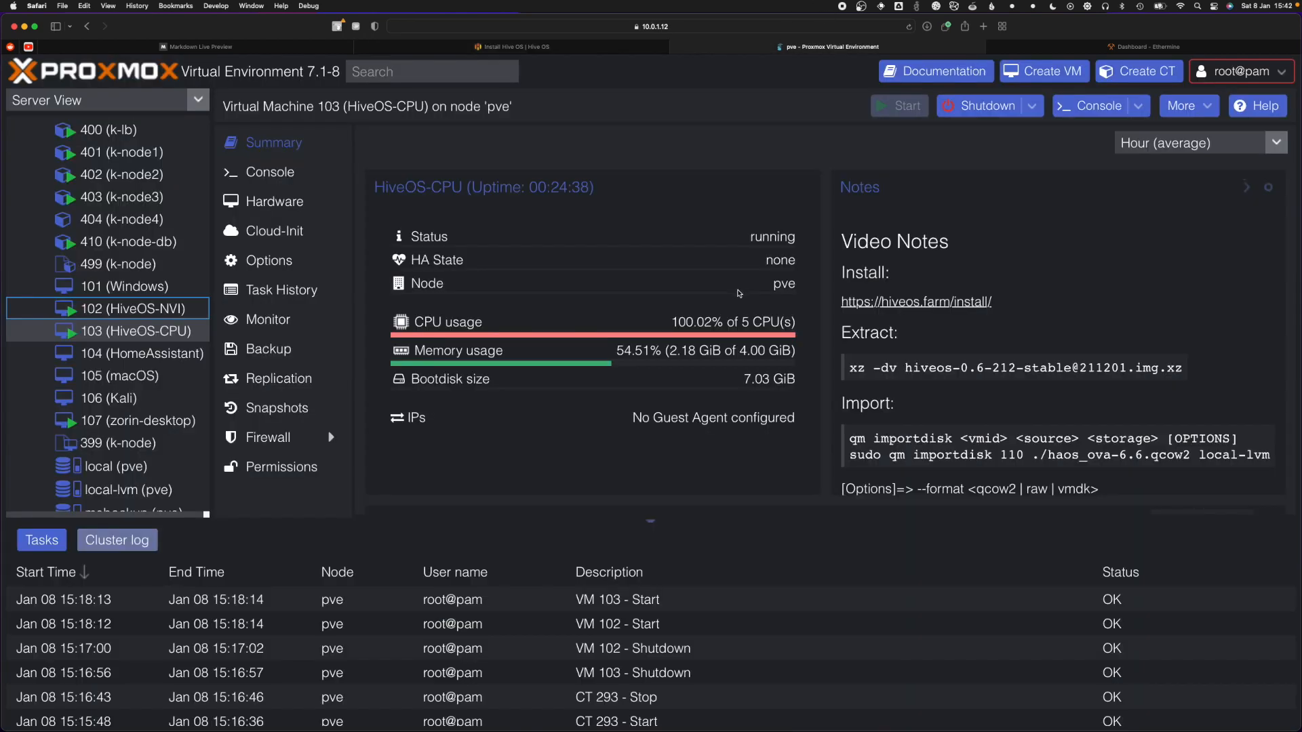
mouse_move(1050, 95)
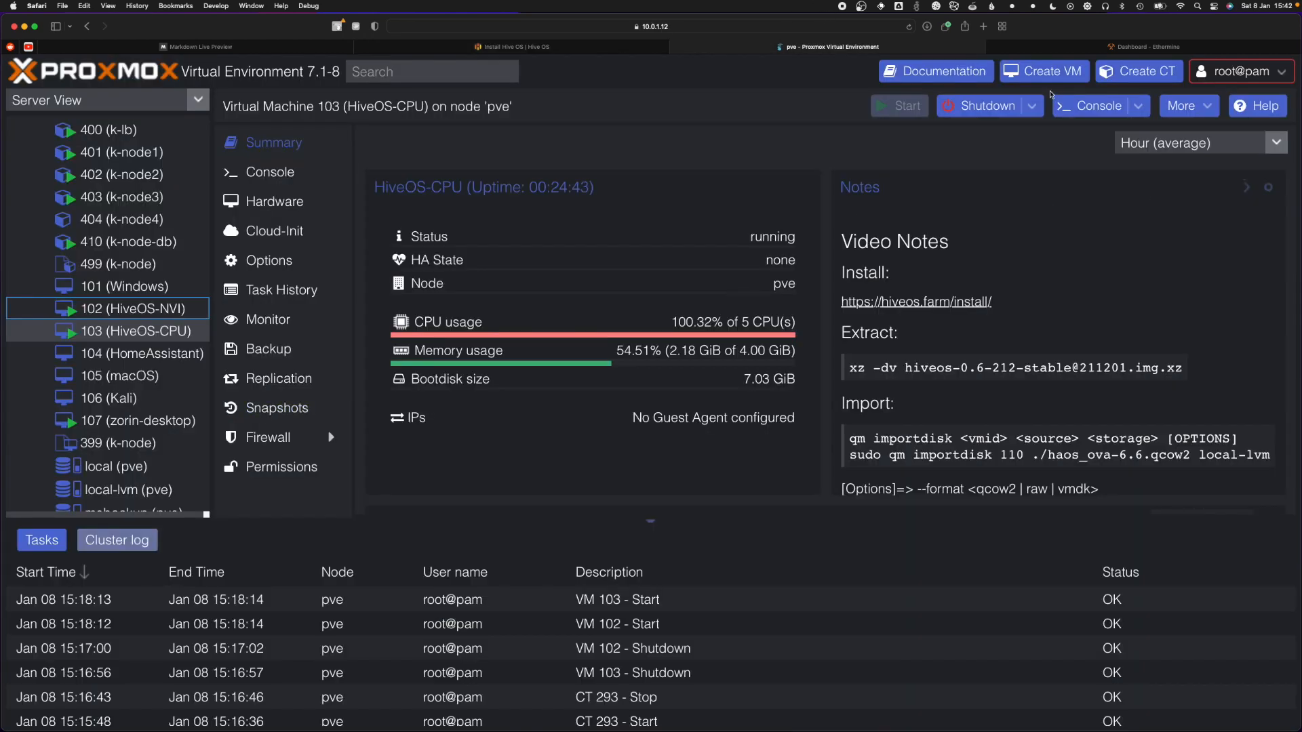
- Start creating VM 110, name it HiveOS-YT, and choose no installation media
left_click(1043, 72)
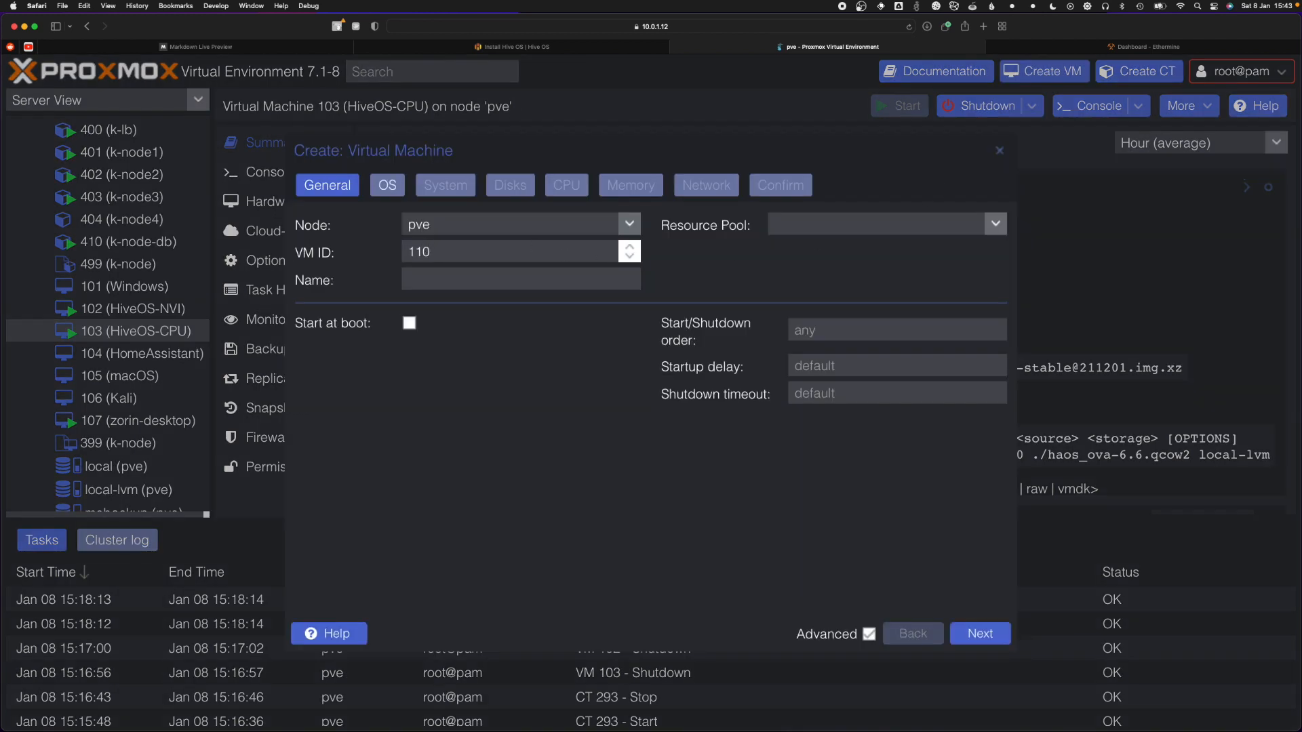
type("hive")
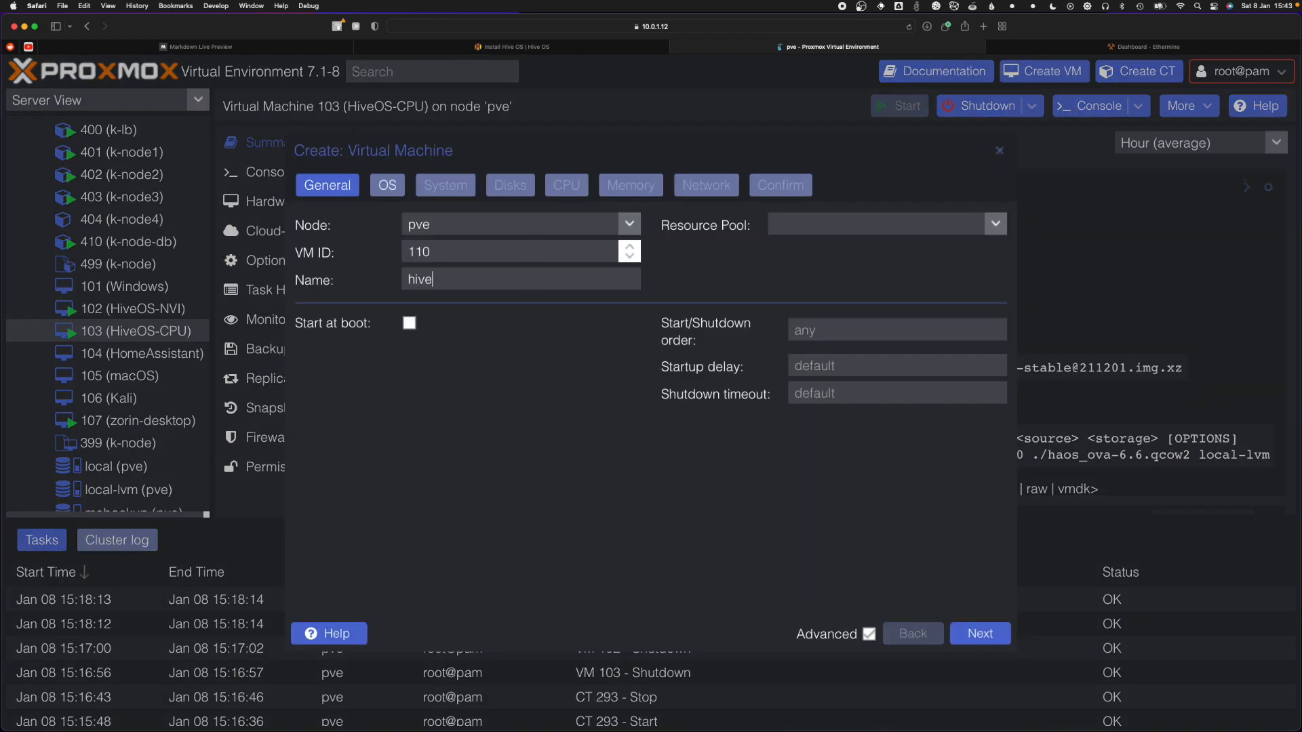
type("HiveOS-")
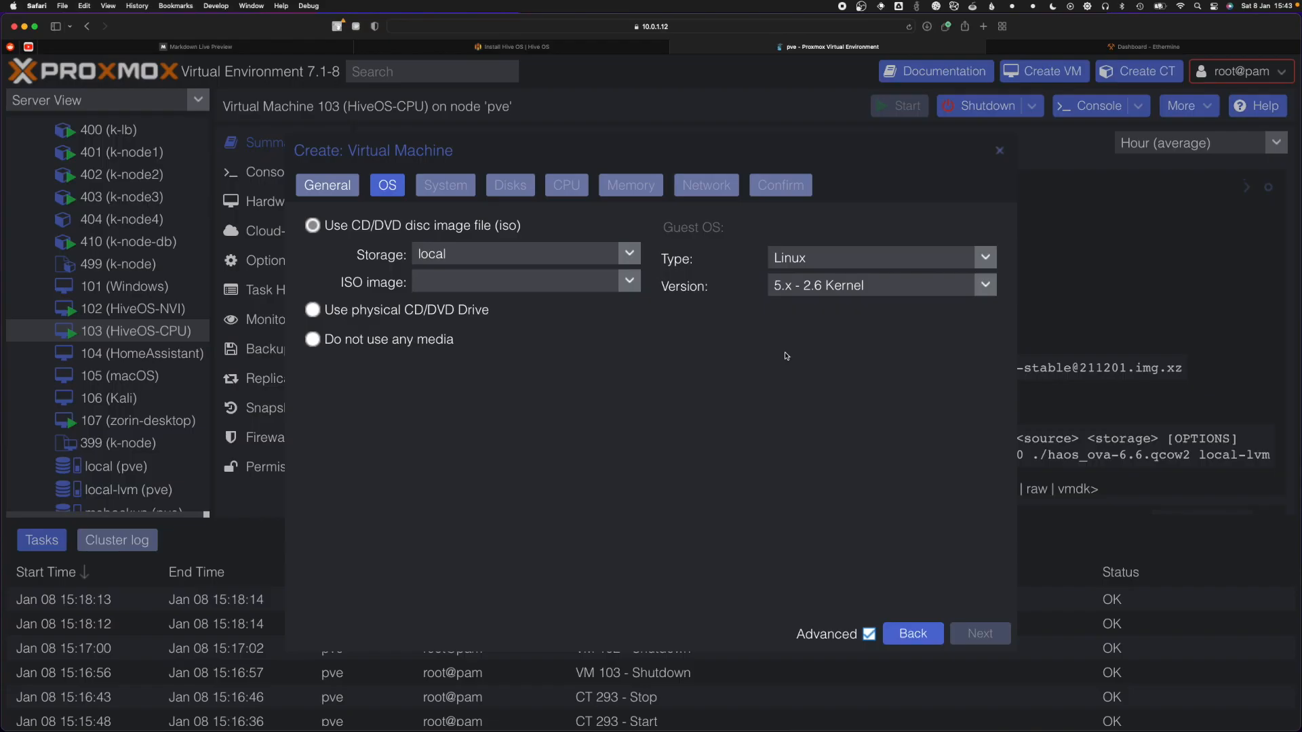
left_click(313, 339)
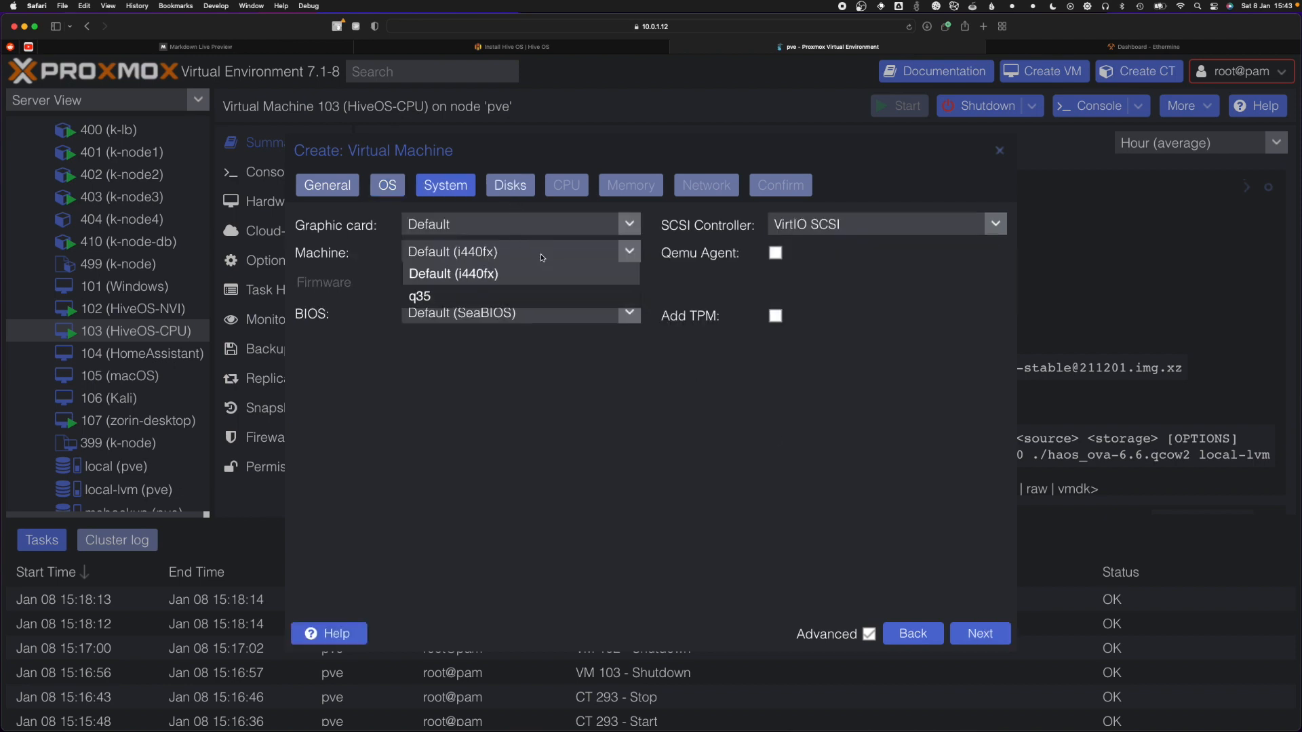
- Set machine type q35, firmware OVMF (UEFI), and EFI storage on local-lvm
left_click(421, 297)
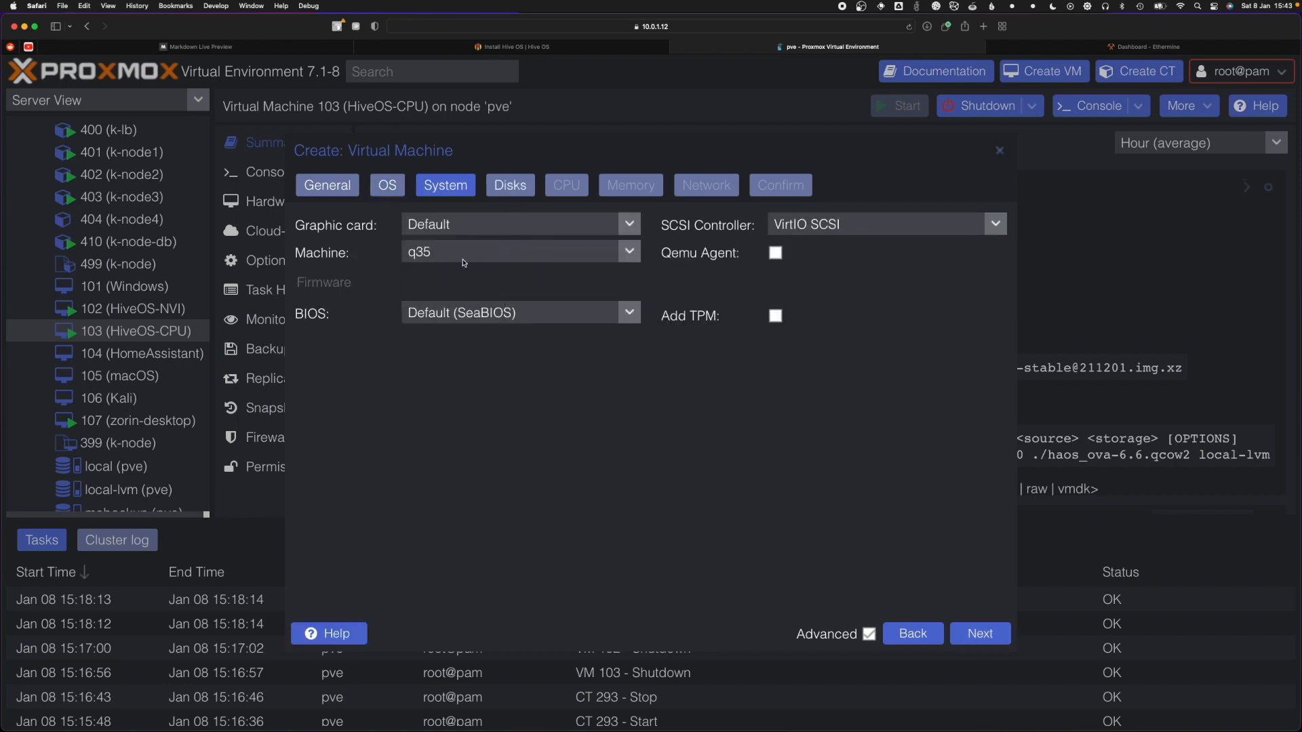
mouse_move(497, 247)
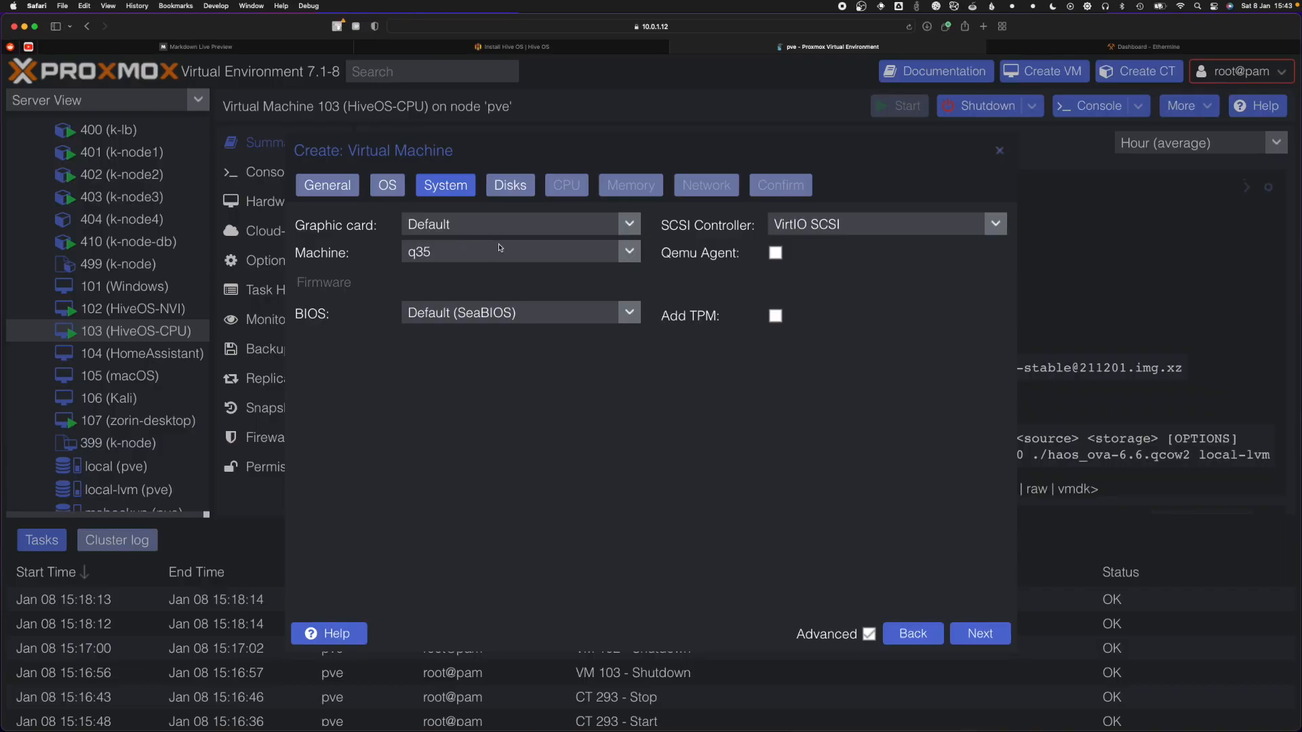
left_click(629, 313)
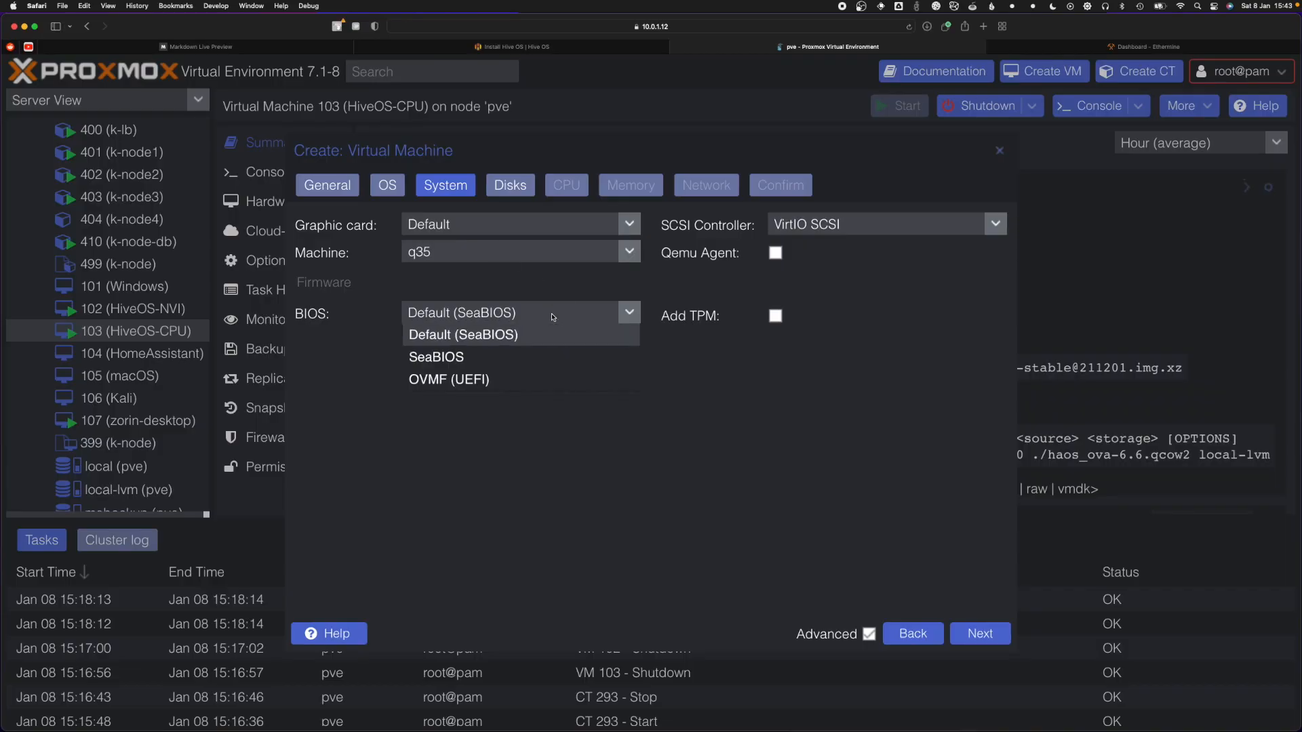
mouse_move(448, 380)
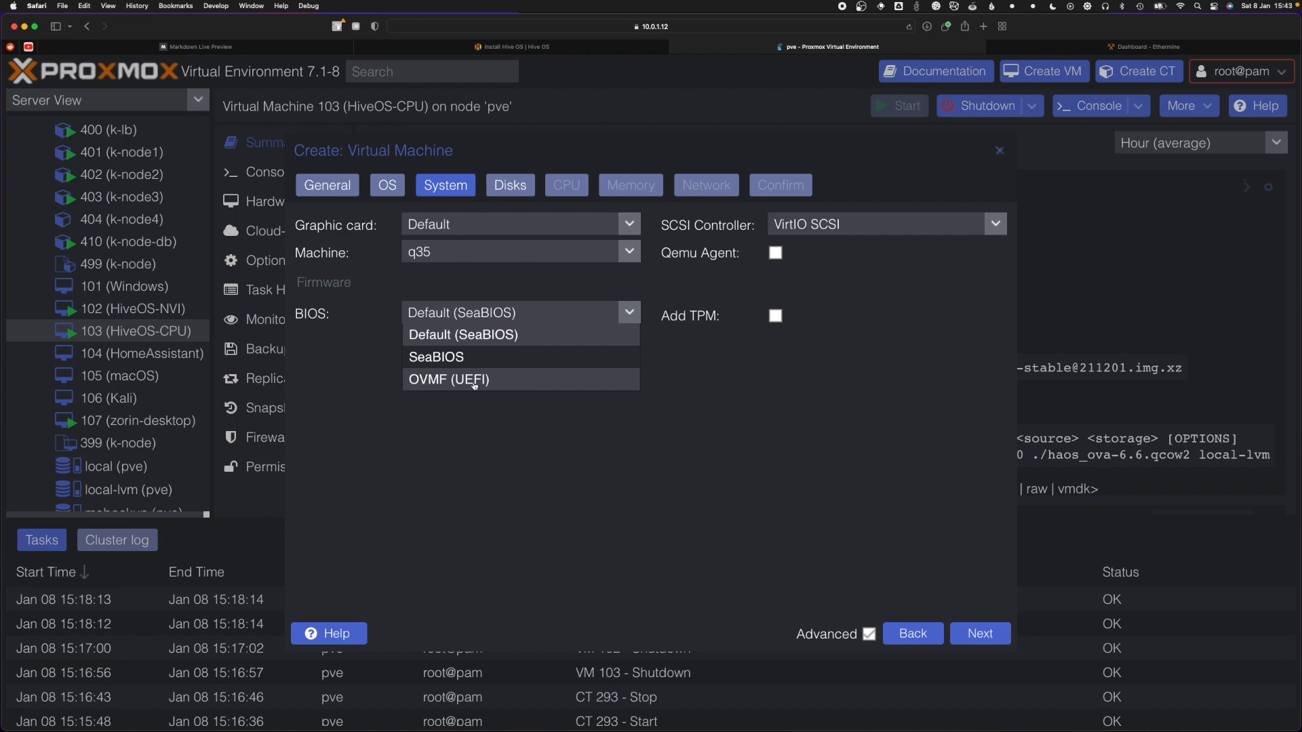
left_click(448, 380)
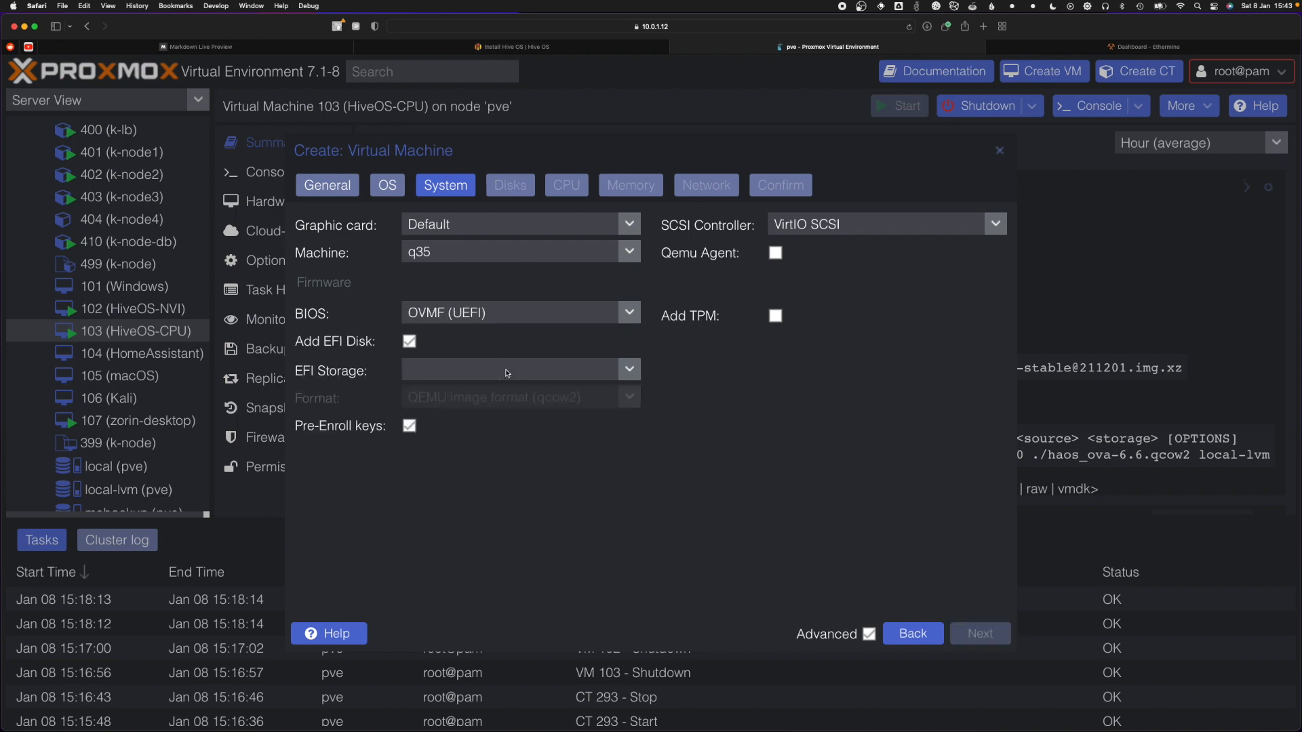
left_click(519, 370)
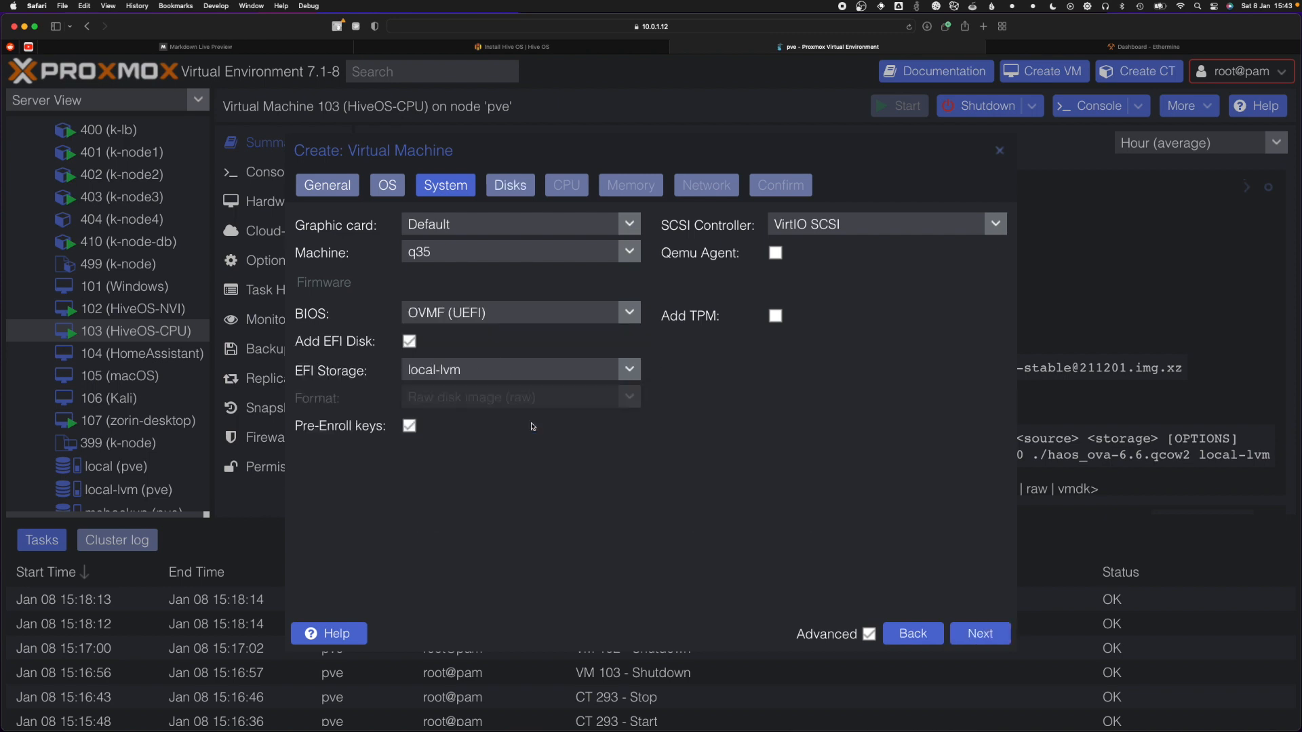
mouse_move(513, 383)
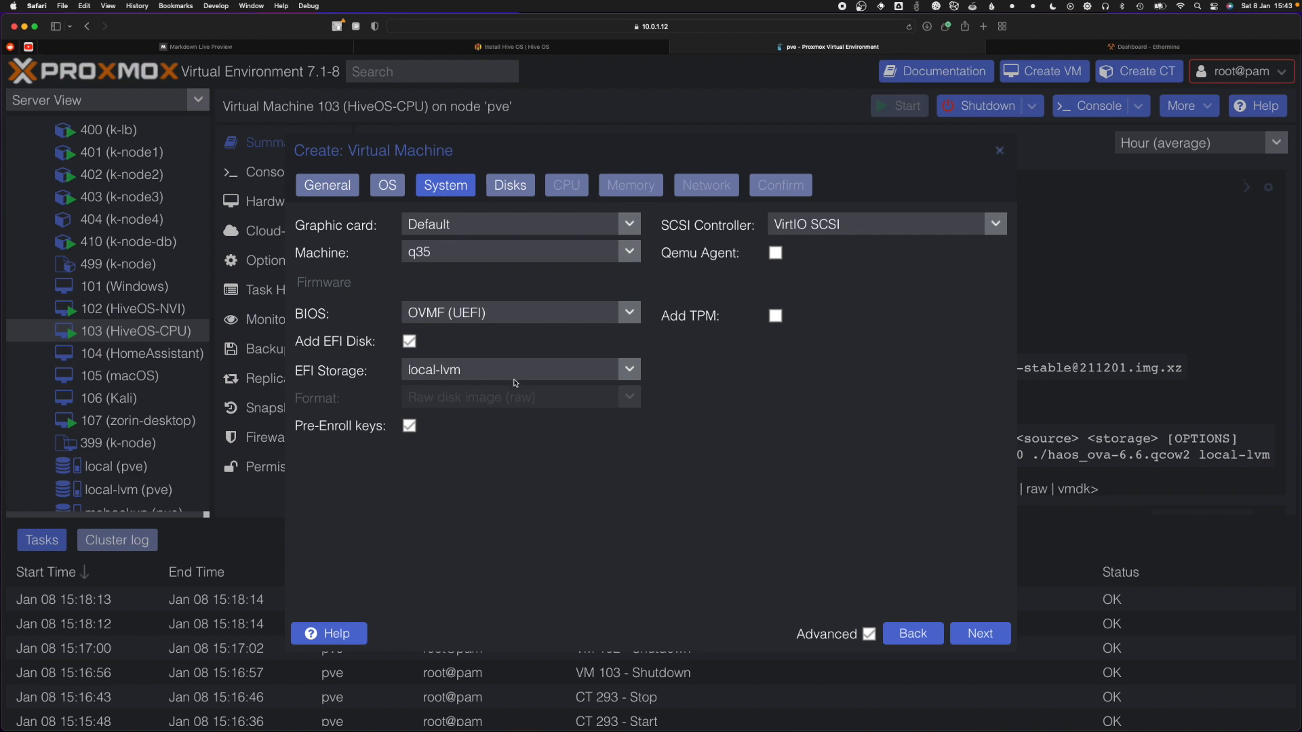
mouse_move(496, 376)
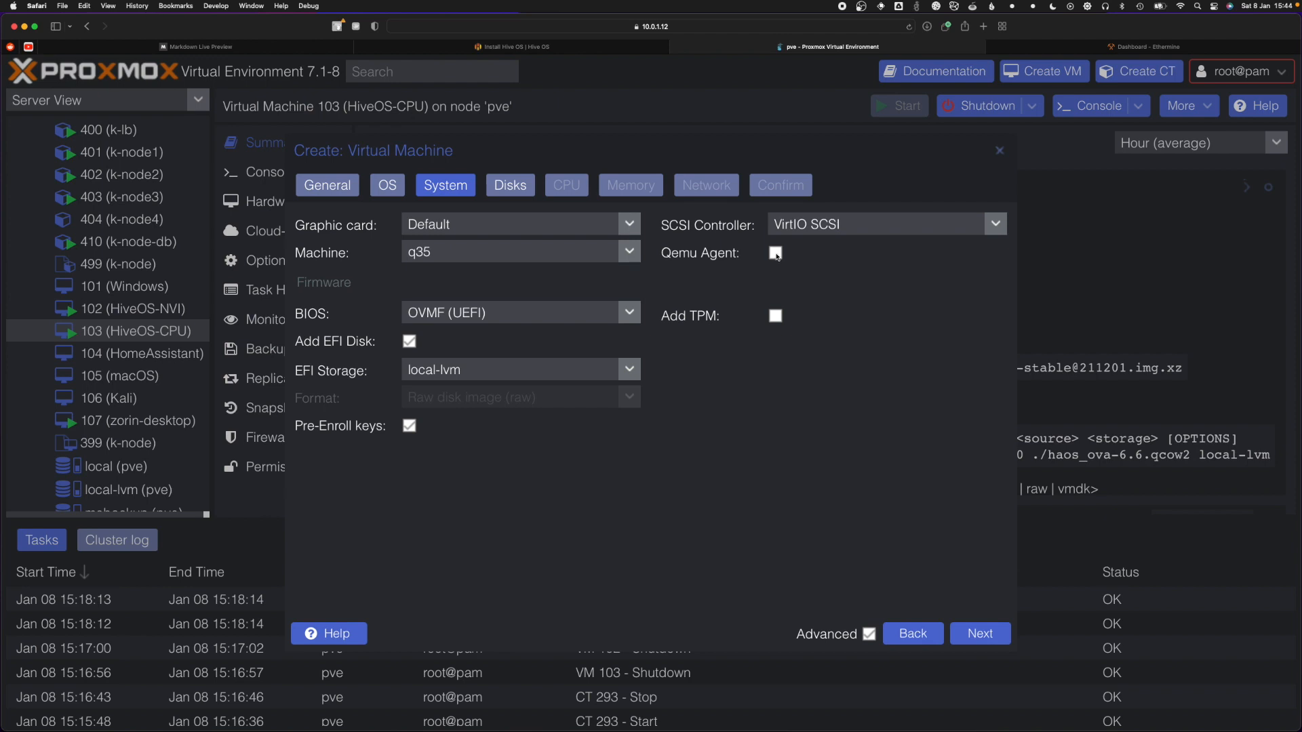
mouse_move(813, 264)
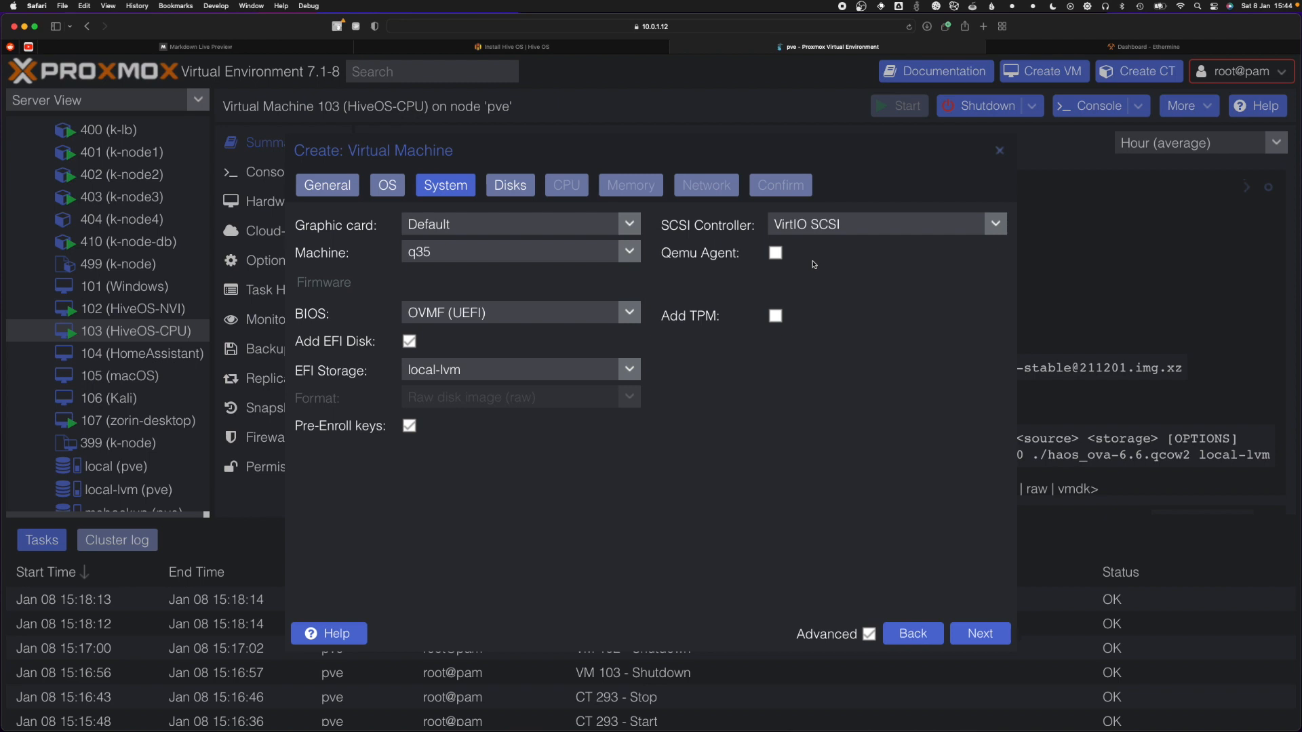
mouse_move(943, 641)
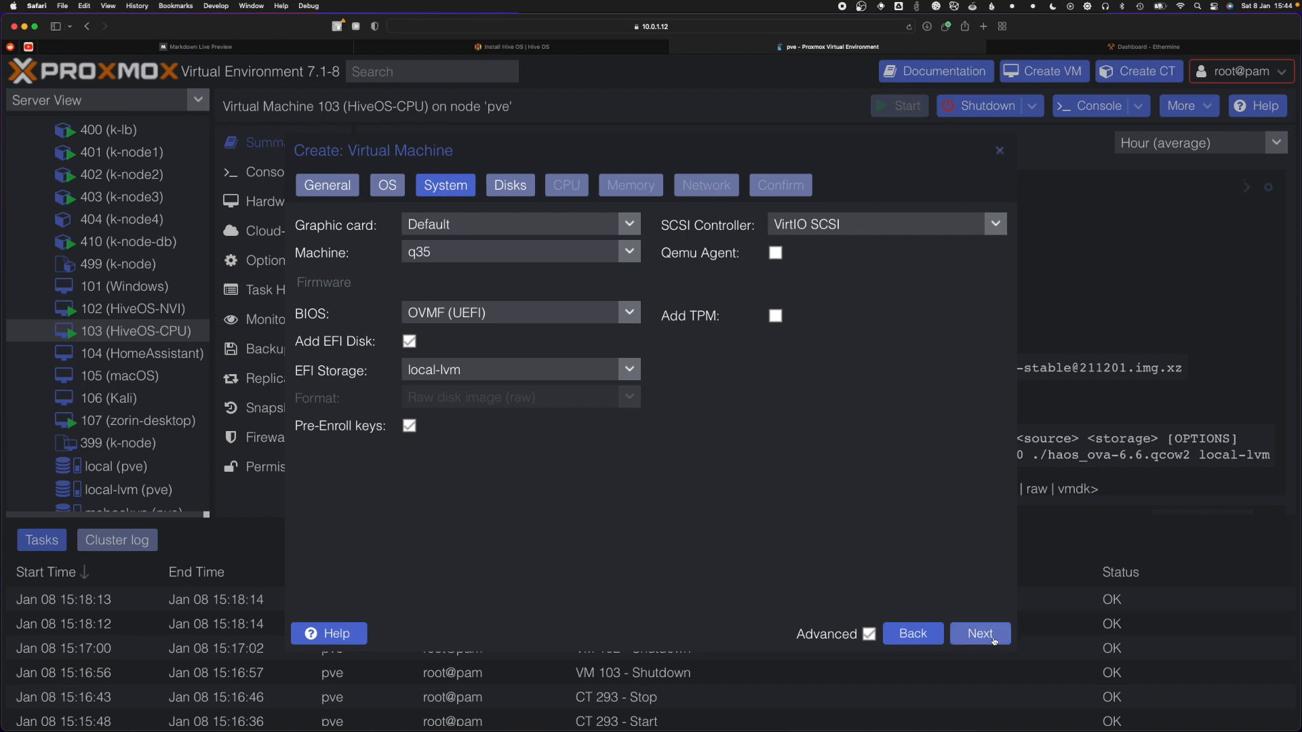
- Keep the 32 GiB scsi0 disk and set the CPU to 2 cores
left_click(979, 633)
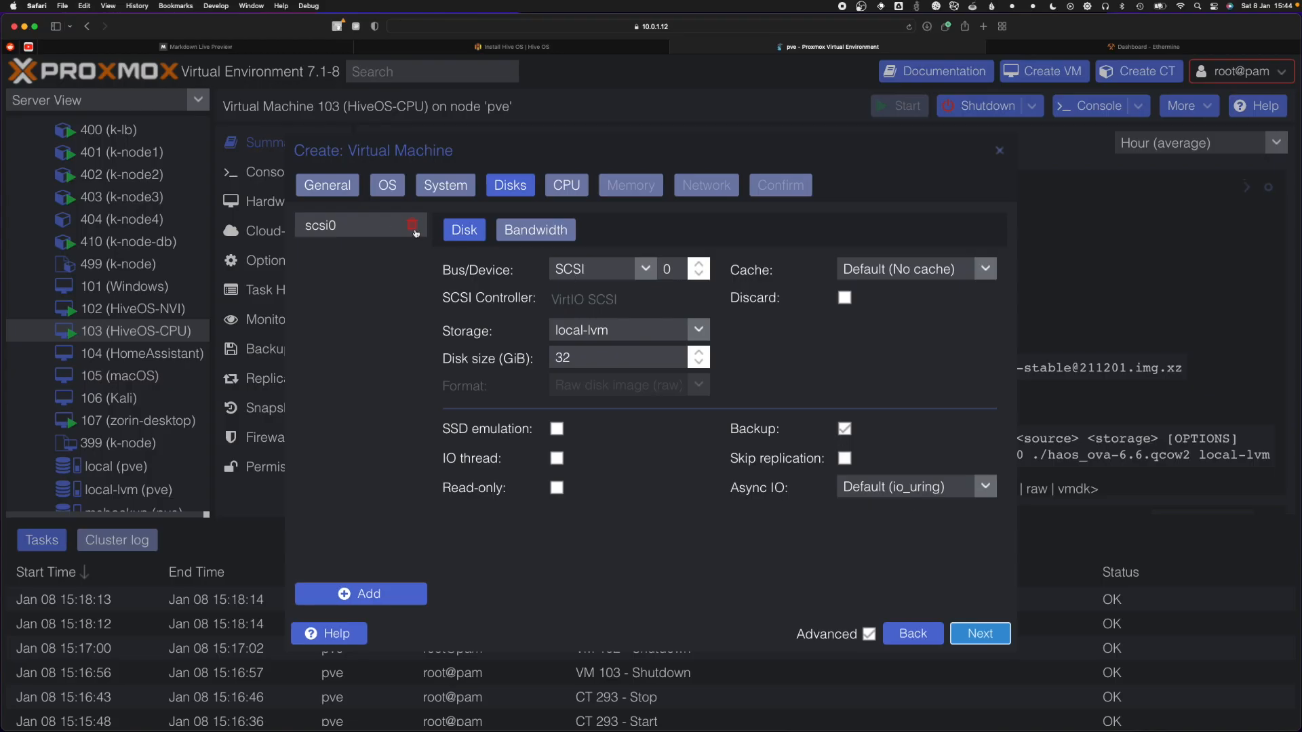
mouse_move(581, 271)
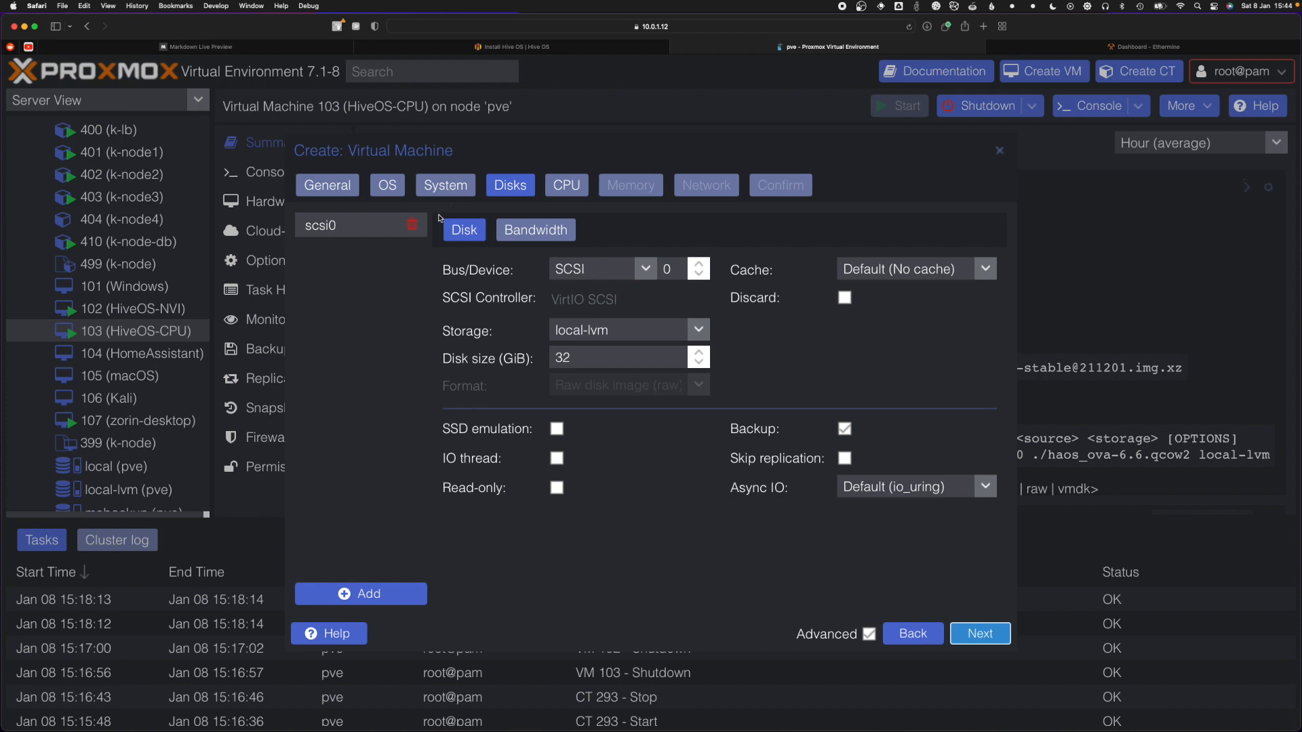
left_click(408, 225)
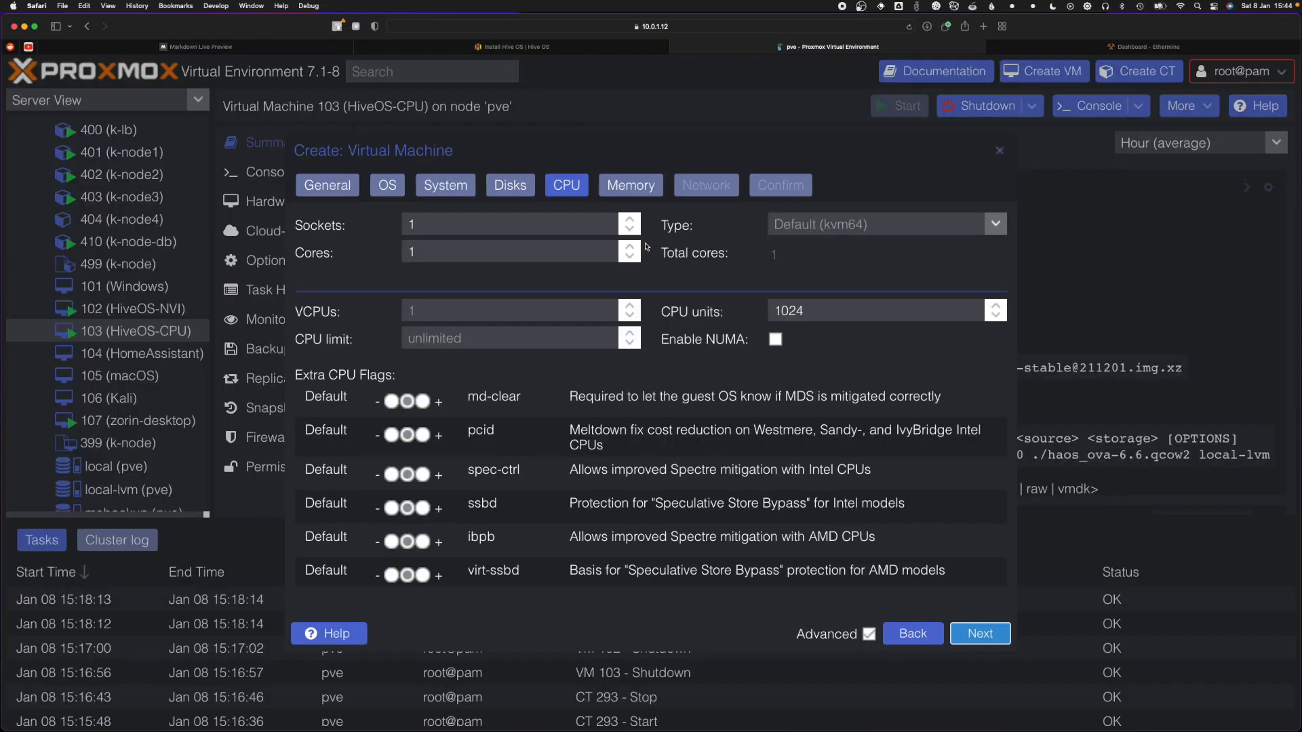
mouse_move(651, 247)
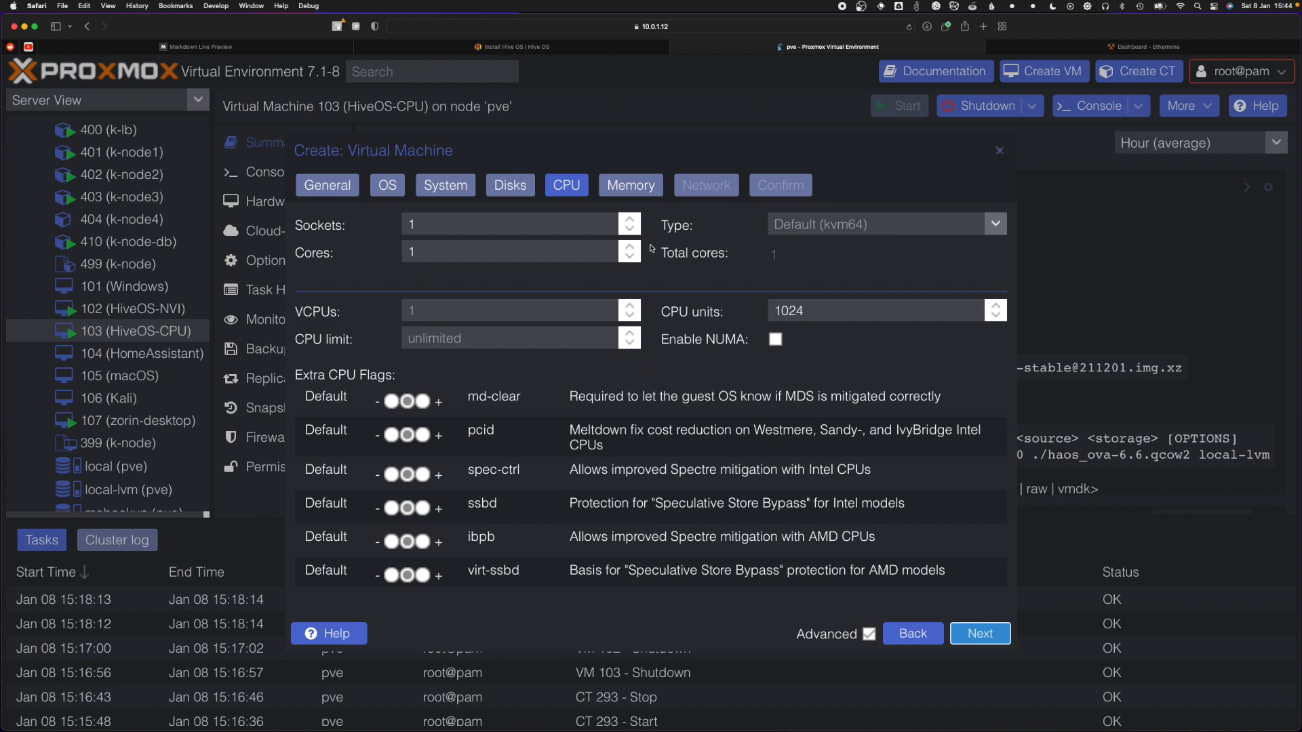
mouse_move(652, 245)
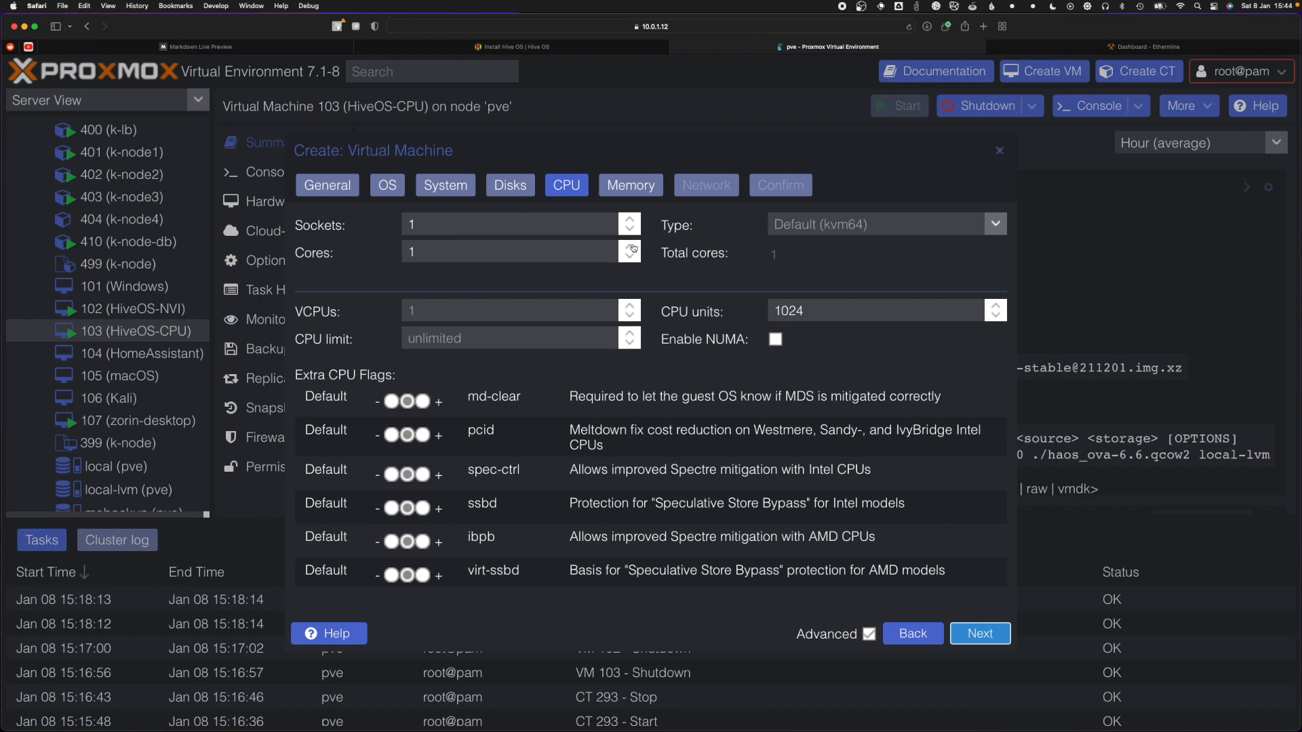
left_click(629, 247)
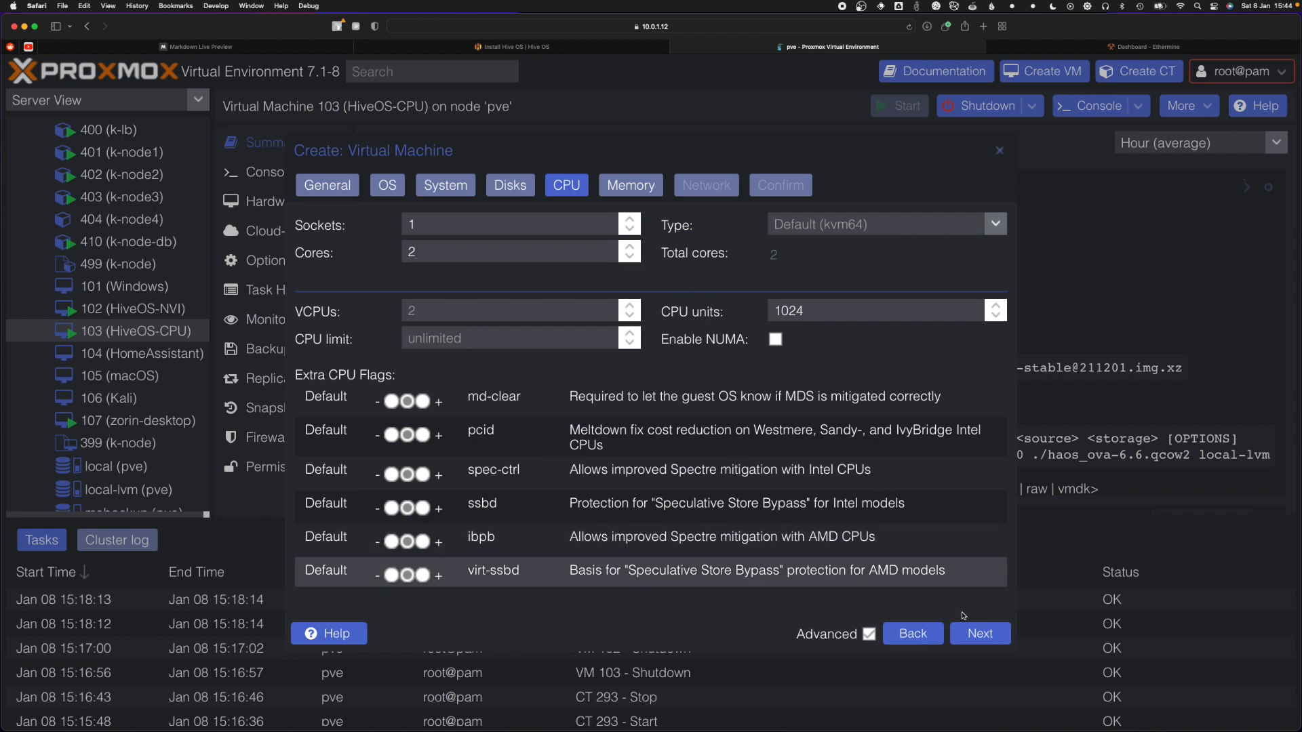
- Set memory and minimum memory to 2048 MiB, keeping vmbr0 VirtIO networking
left_click(979, 633)
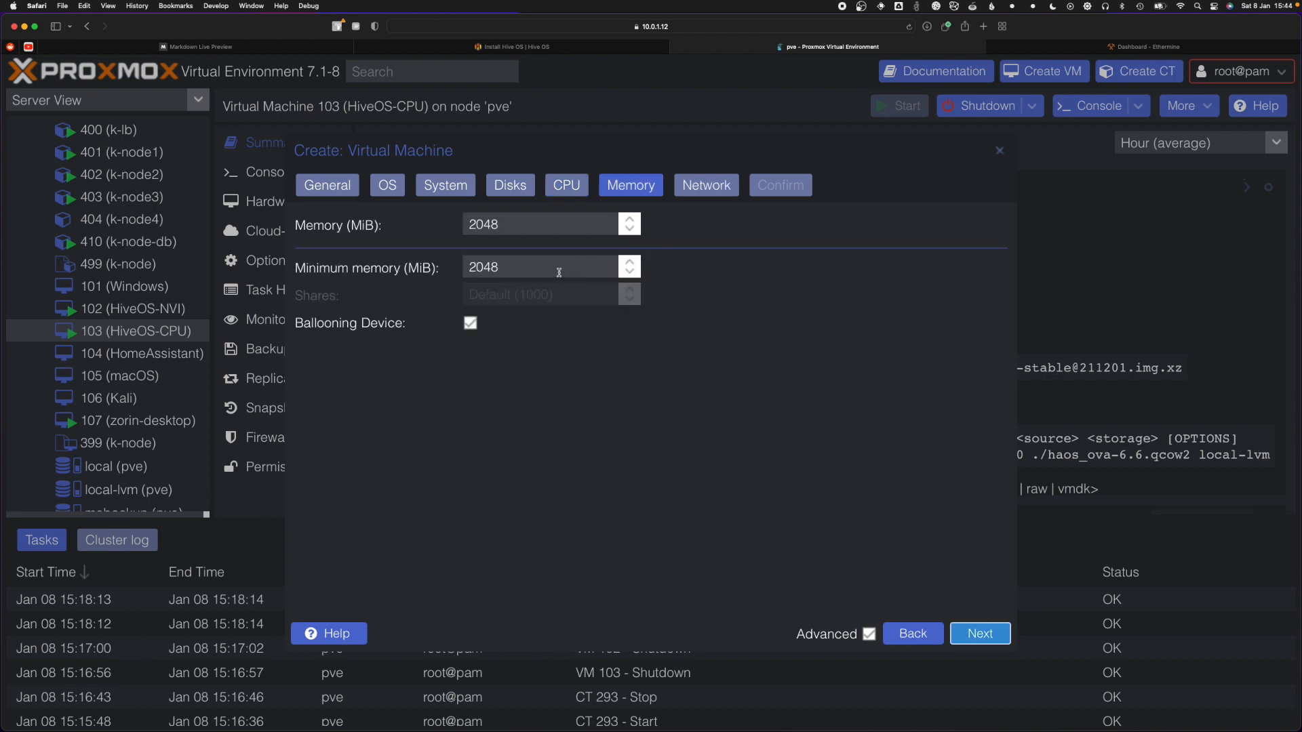
mouse_move(661, 288)
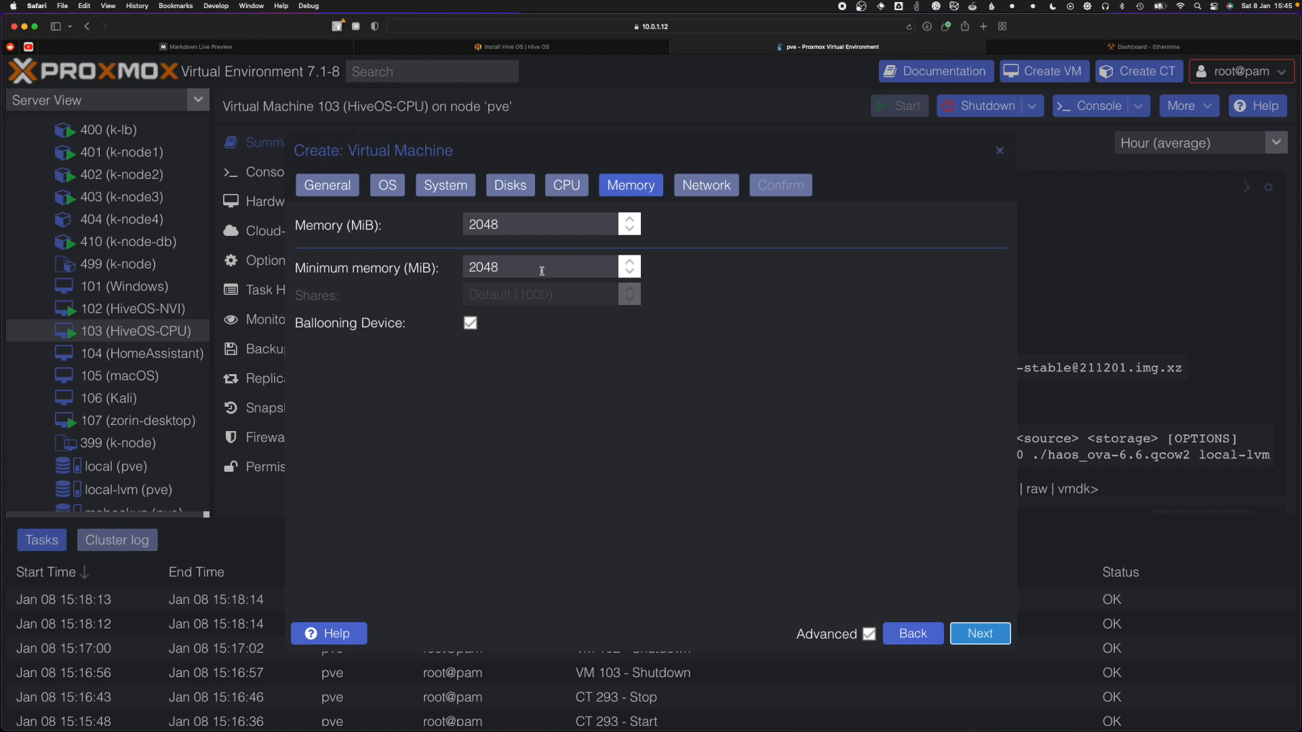
triple_click(483, 267)
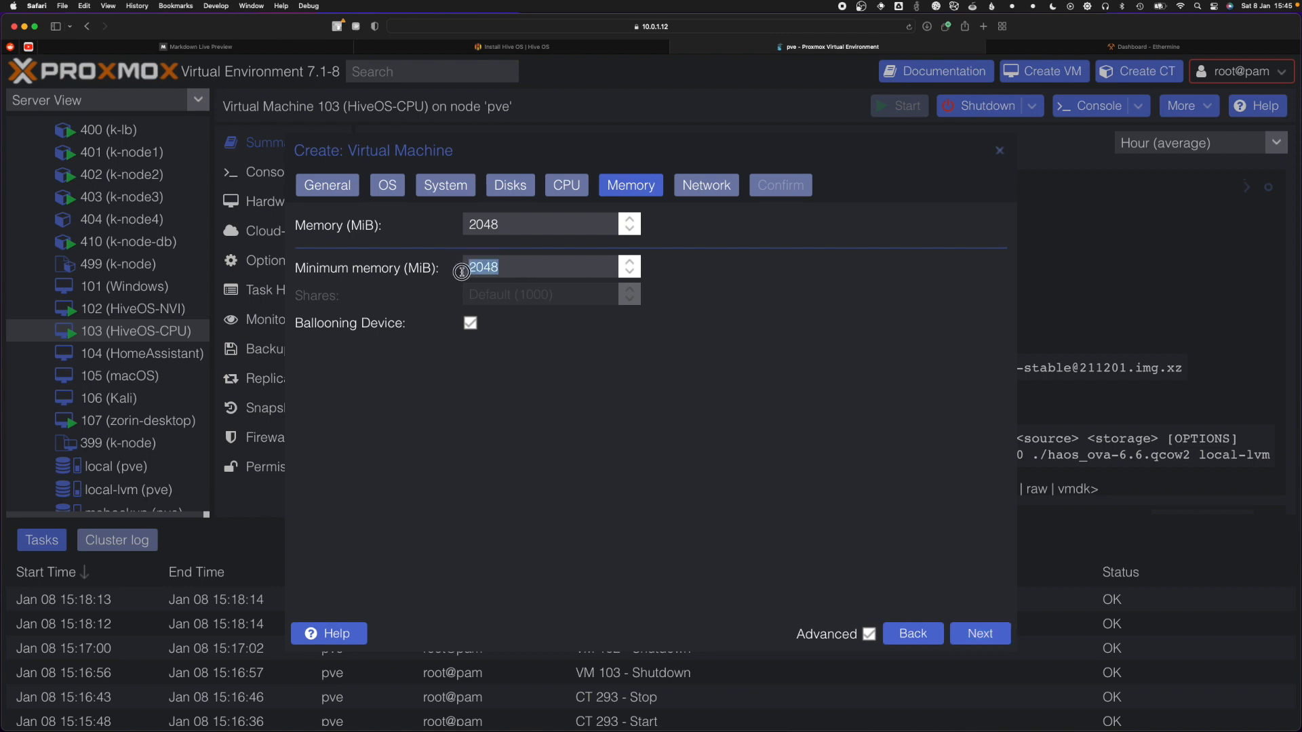
left_click(540, 266)
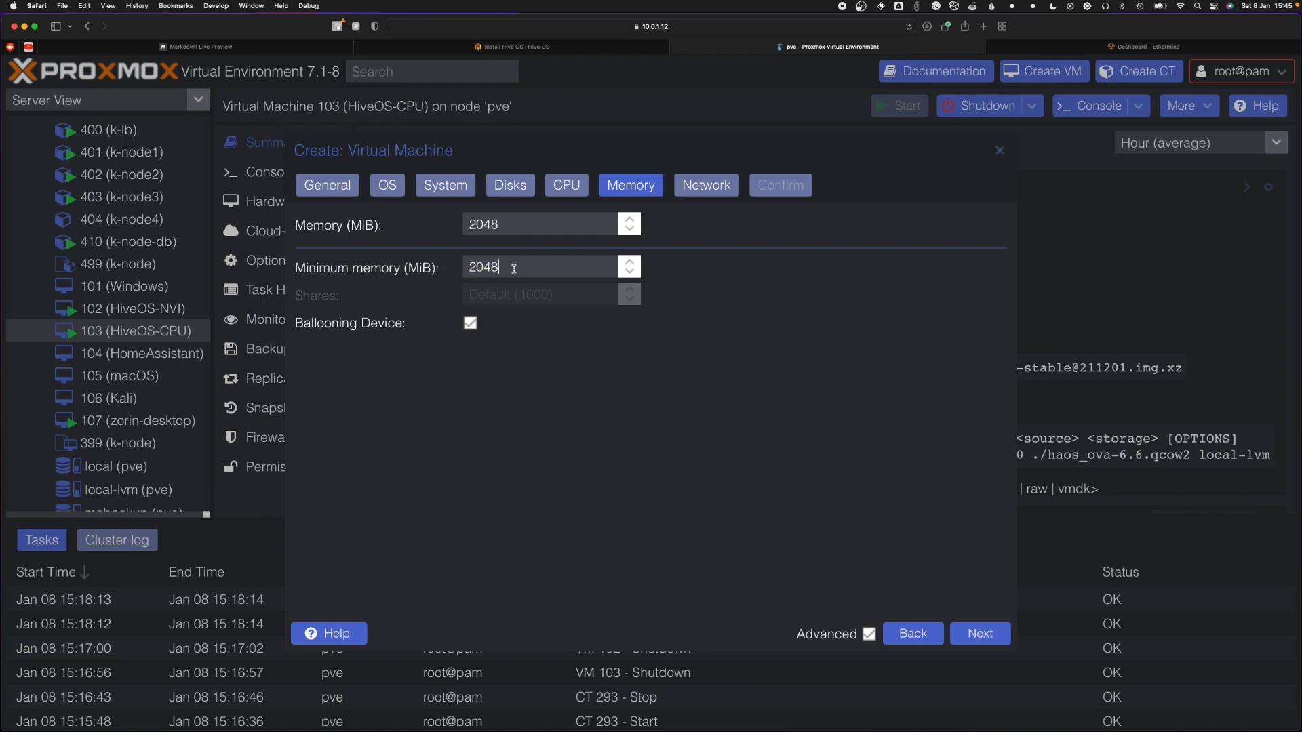
mouse_move(980, 634)
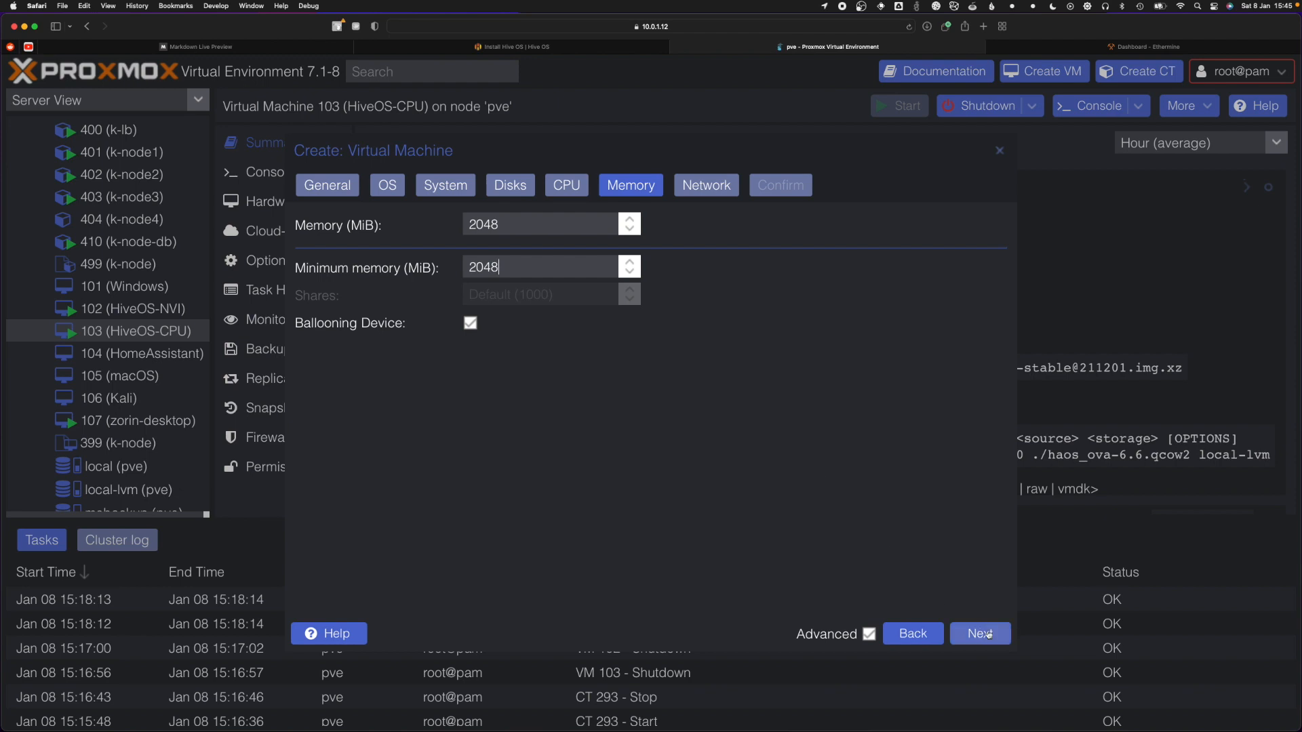
left_click(980, 633)
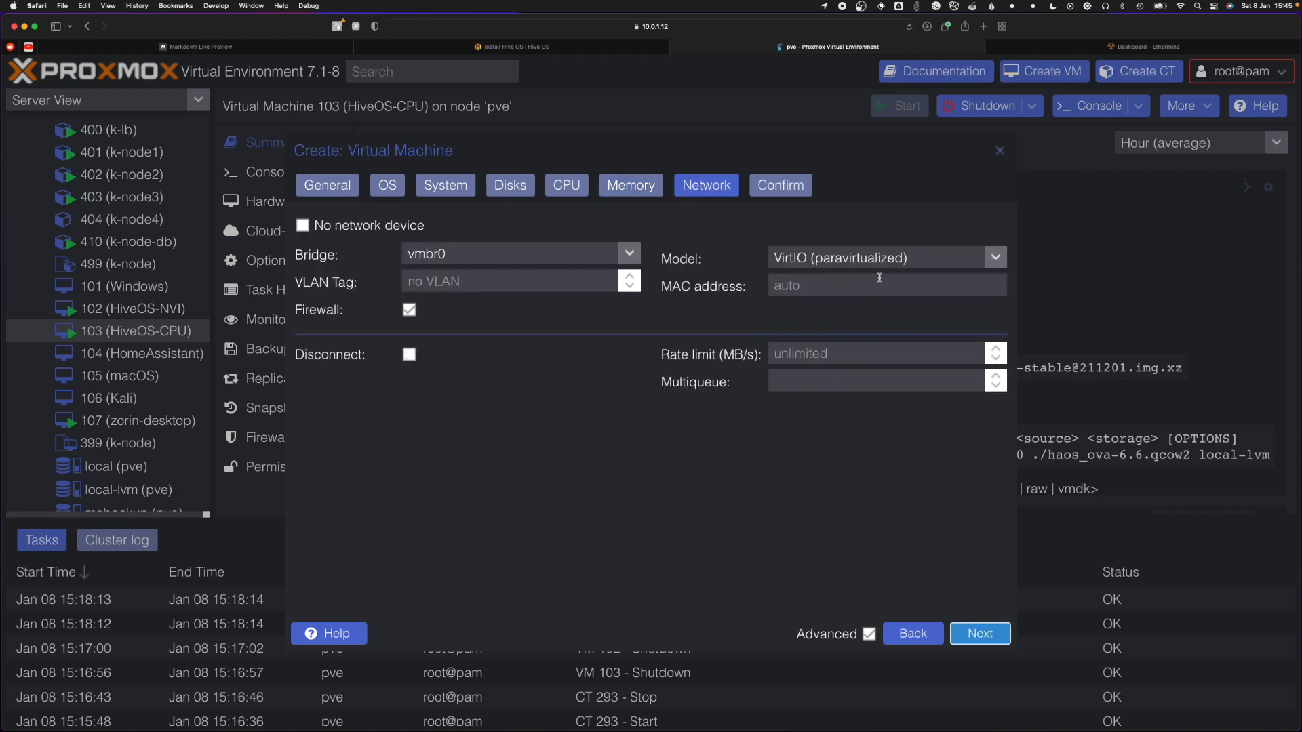
mouse_move(836, 242)
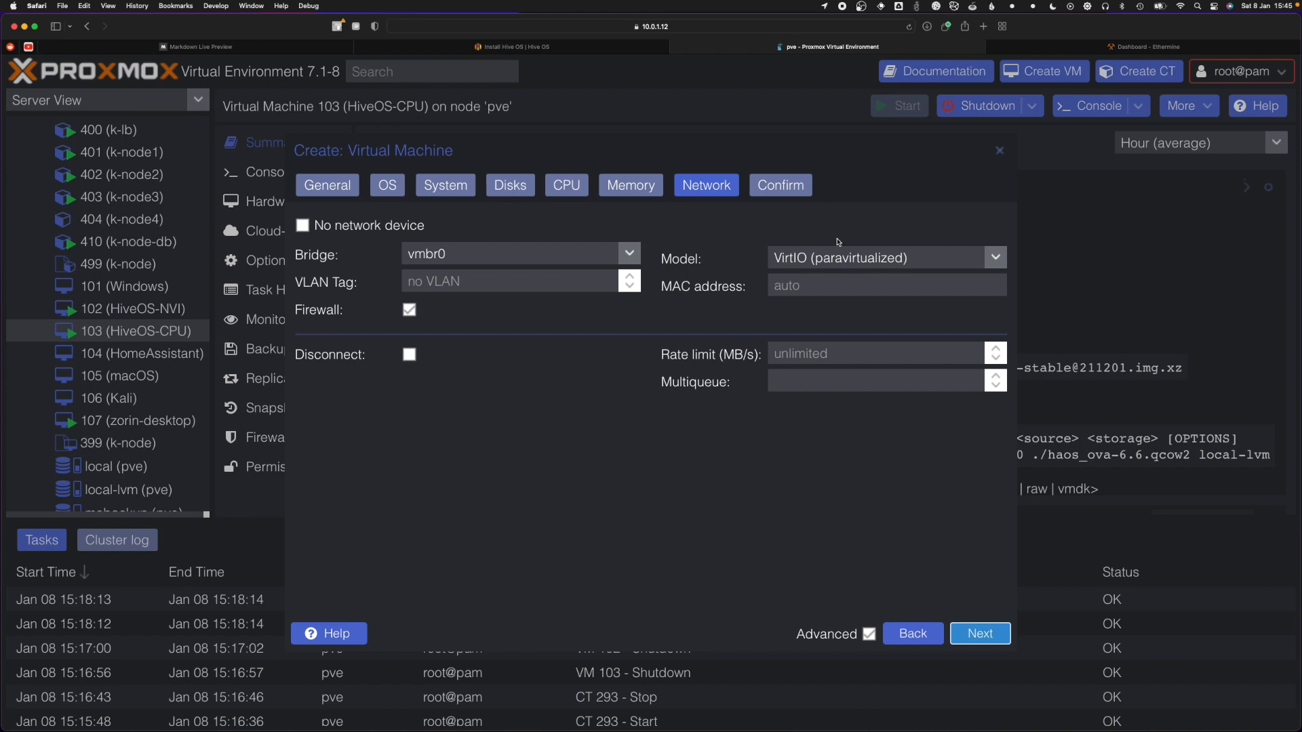
mouse_move(983, 610)
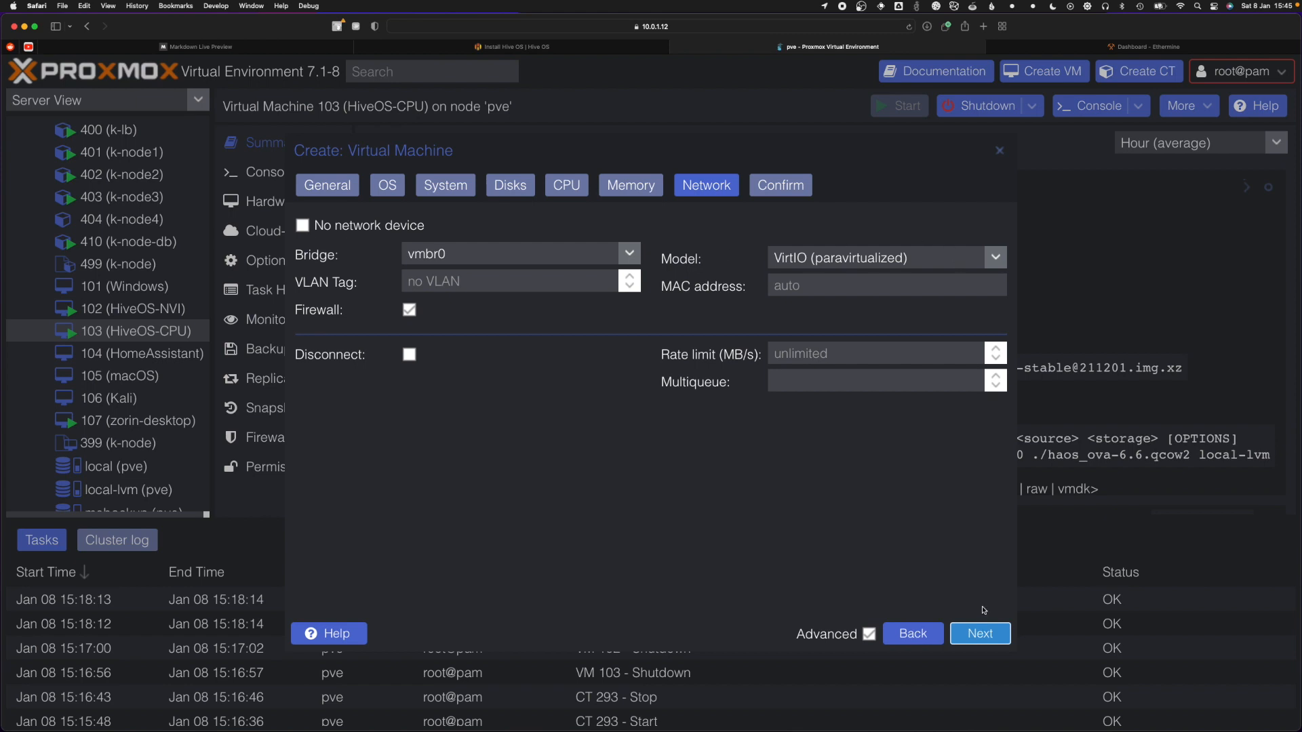
- Confirm and finish the wizard, then open the HiveOS-YT (110) summary
left_click(979, 634)
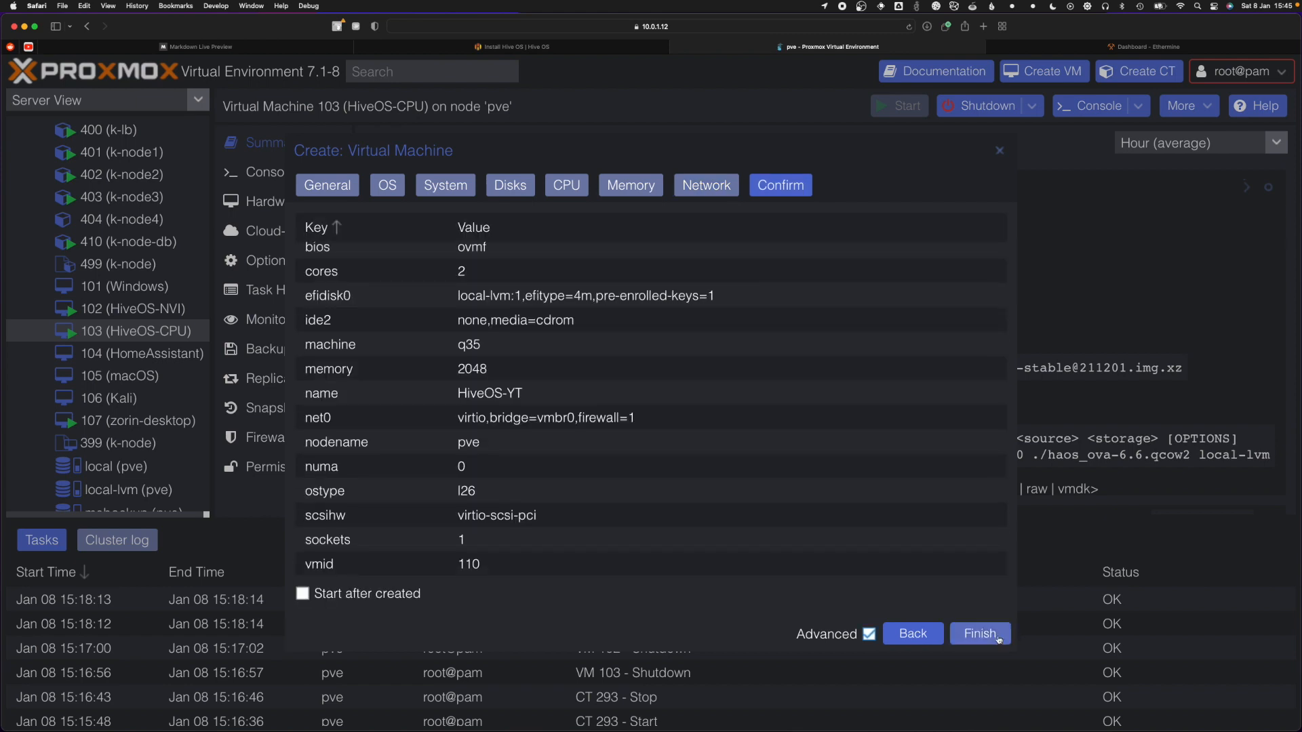
mouse_move(935, 655)
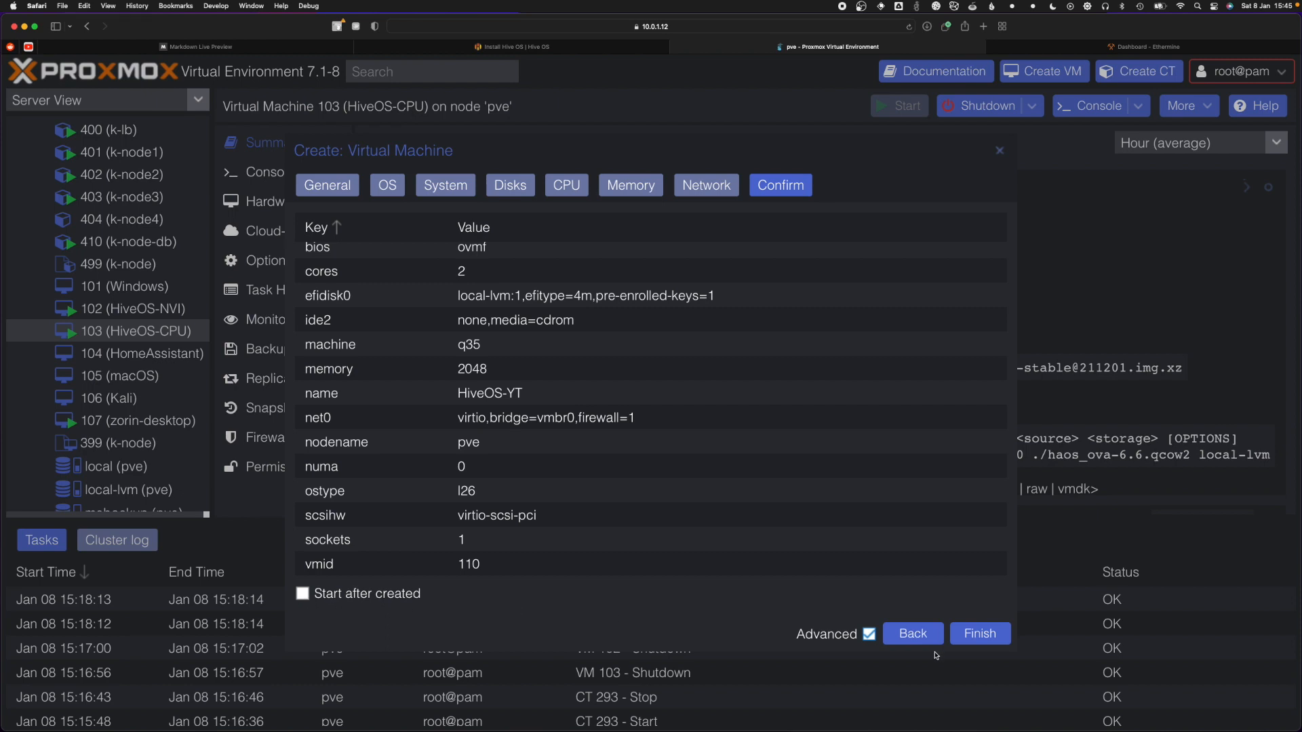
left_click(979, 633)
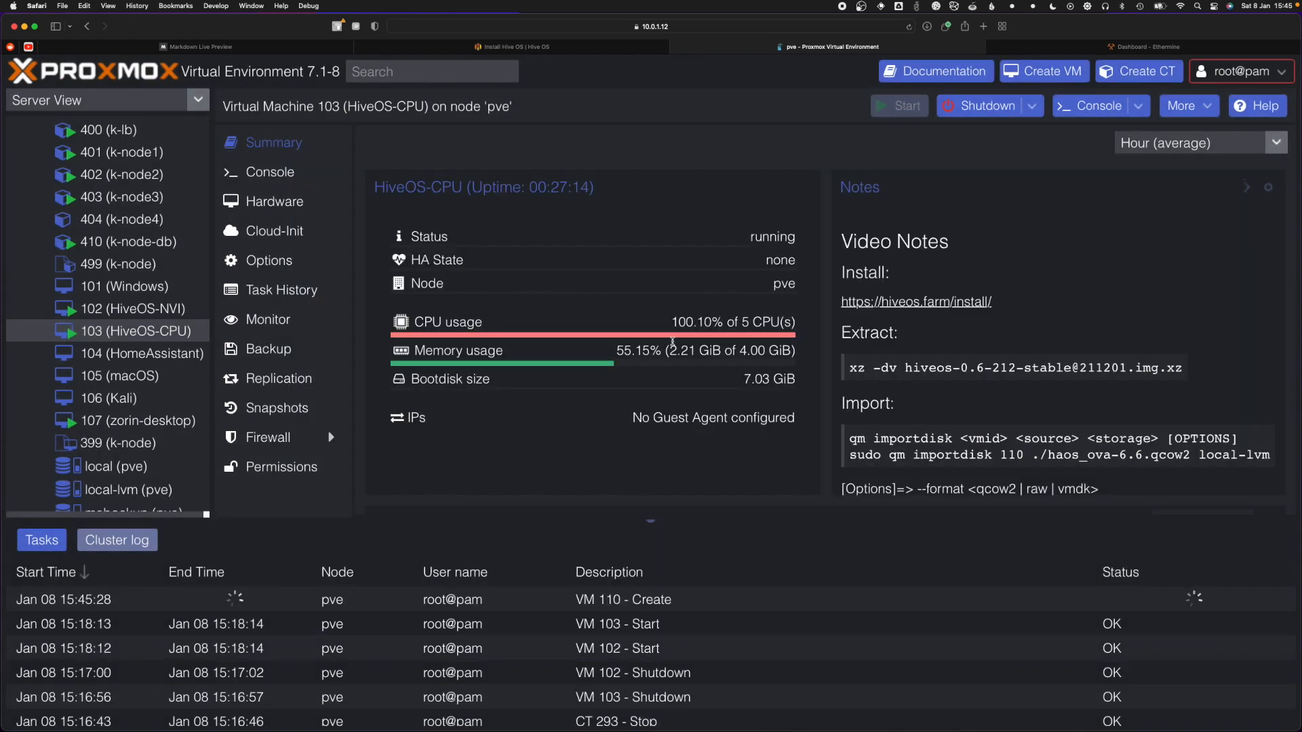
scroll("down", 3)
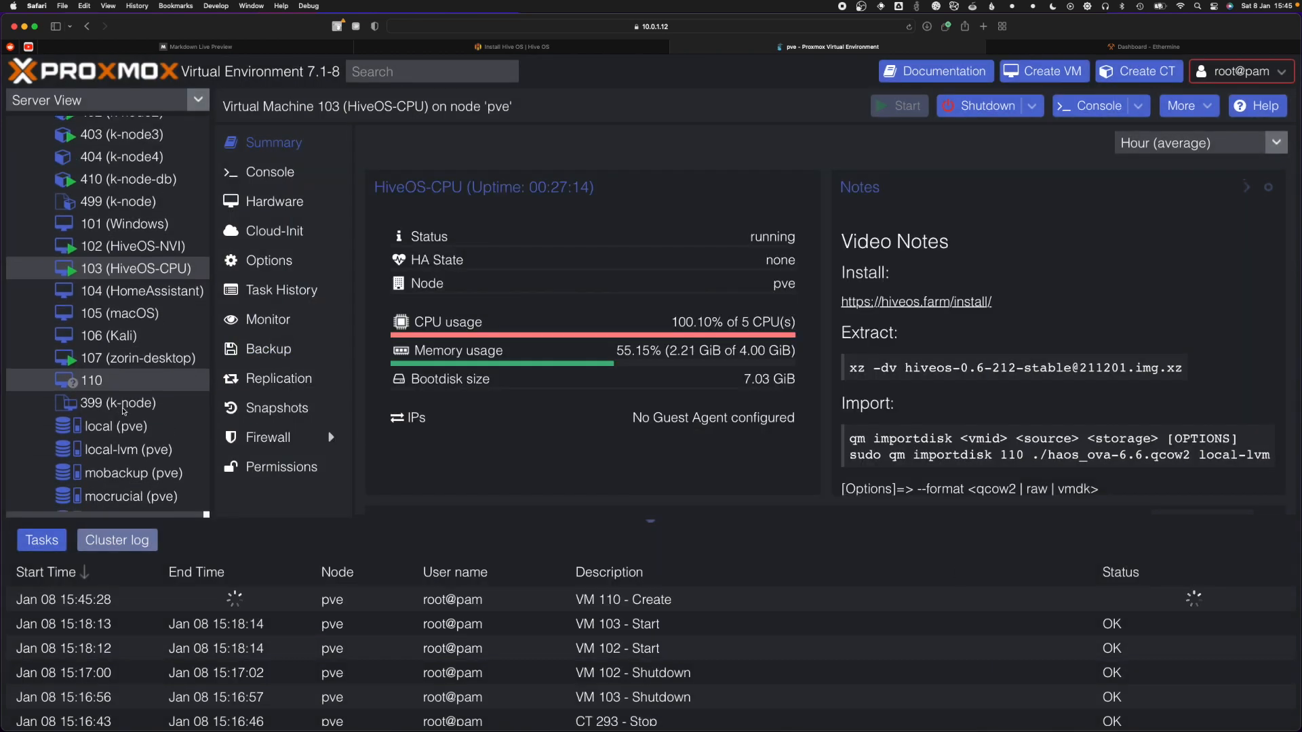
left_click(89, 381)
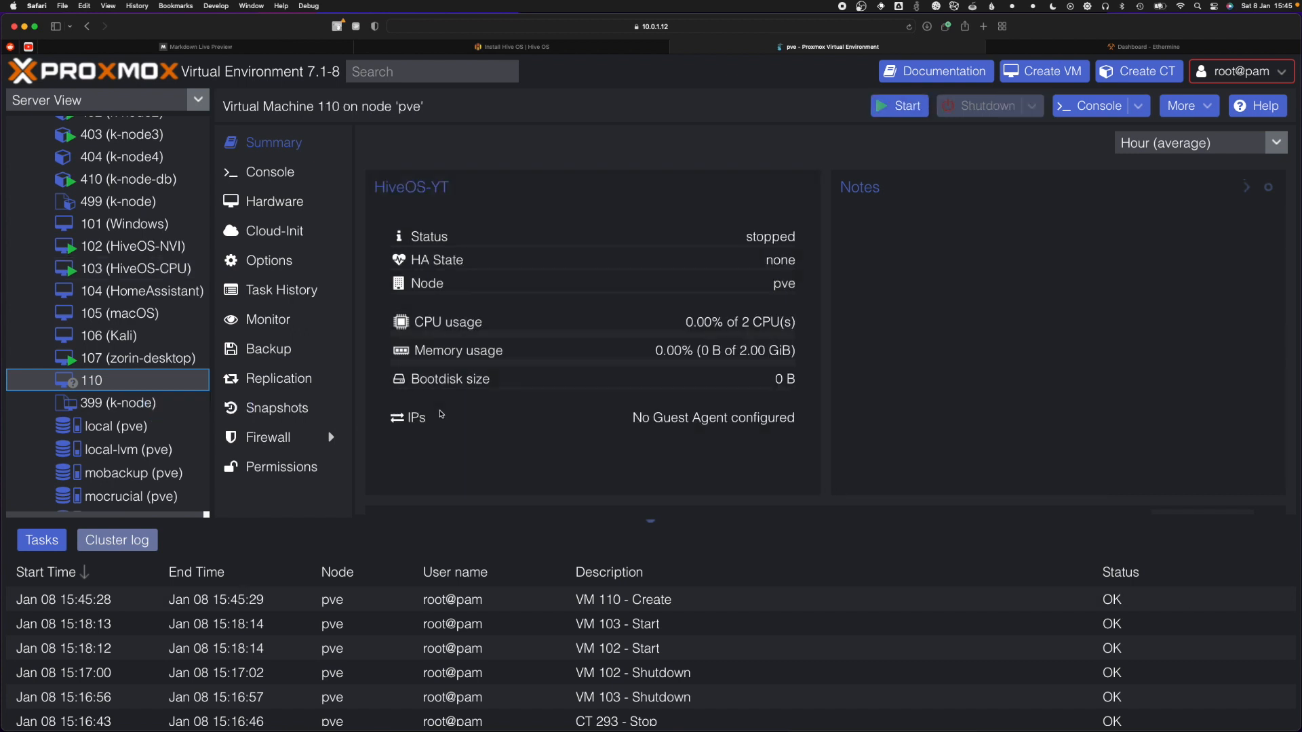
mouse_move(1242, 125)
type("sudo")
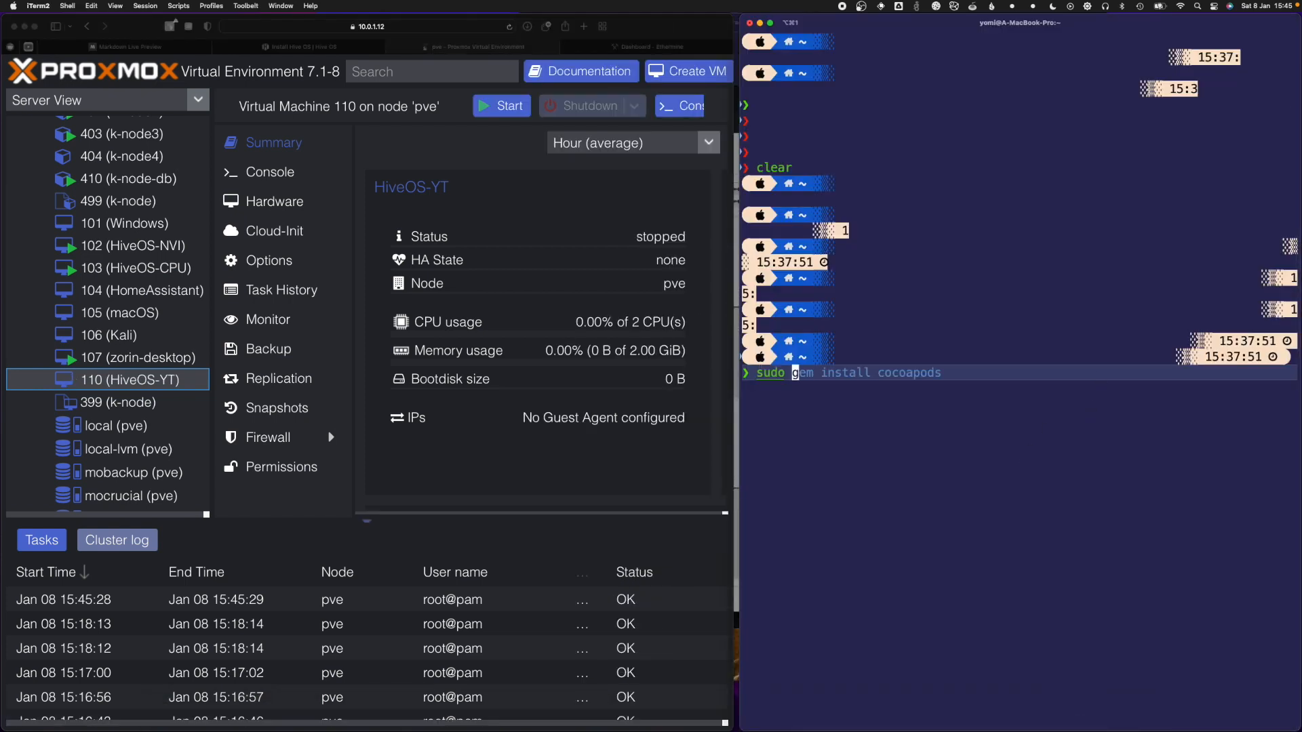
- SSH into the Proxmox host, run ls -la, and select the hiveos .img.xz name
type(" ssh yom@10.0.1.12")
key("Return")
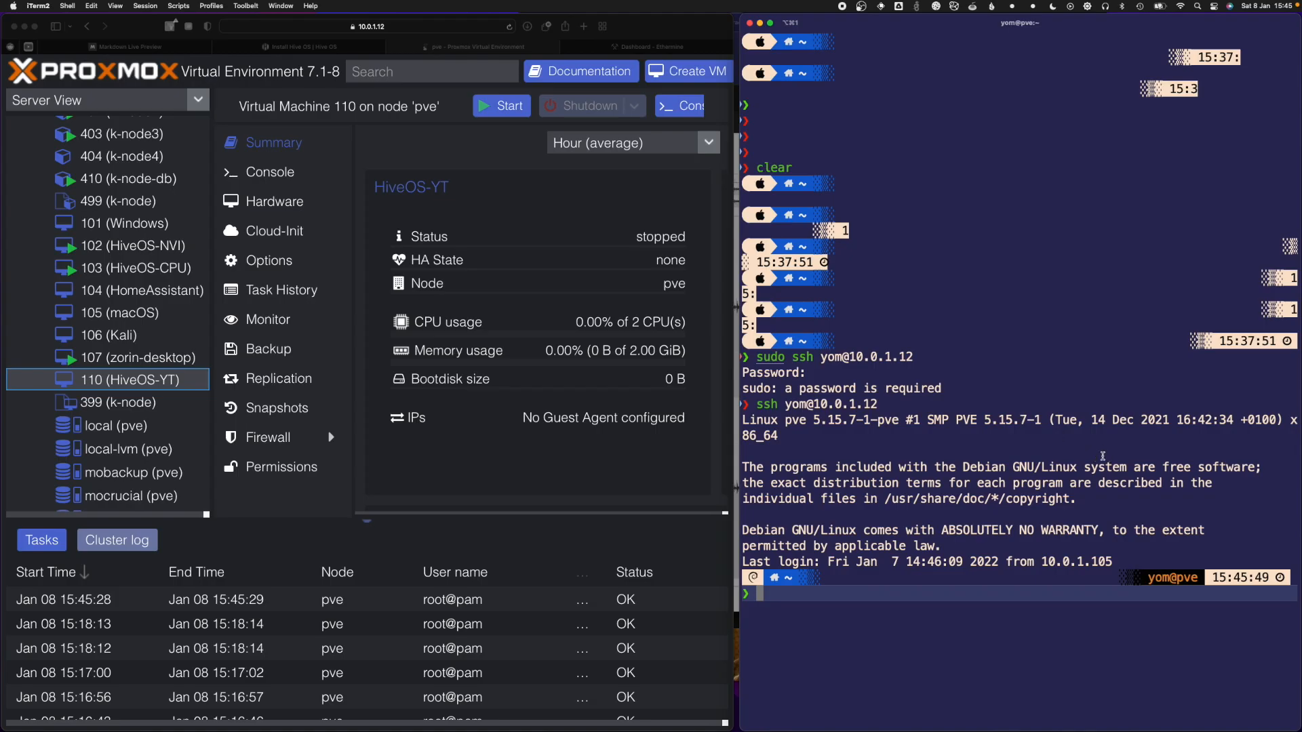
type("ls -la")
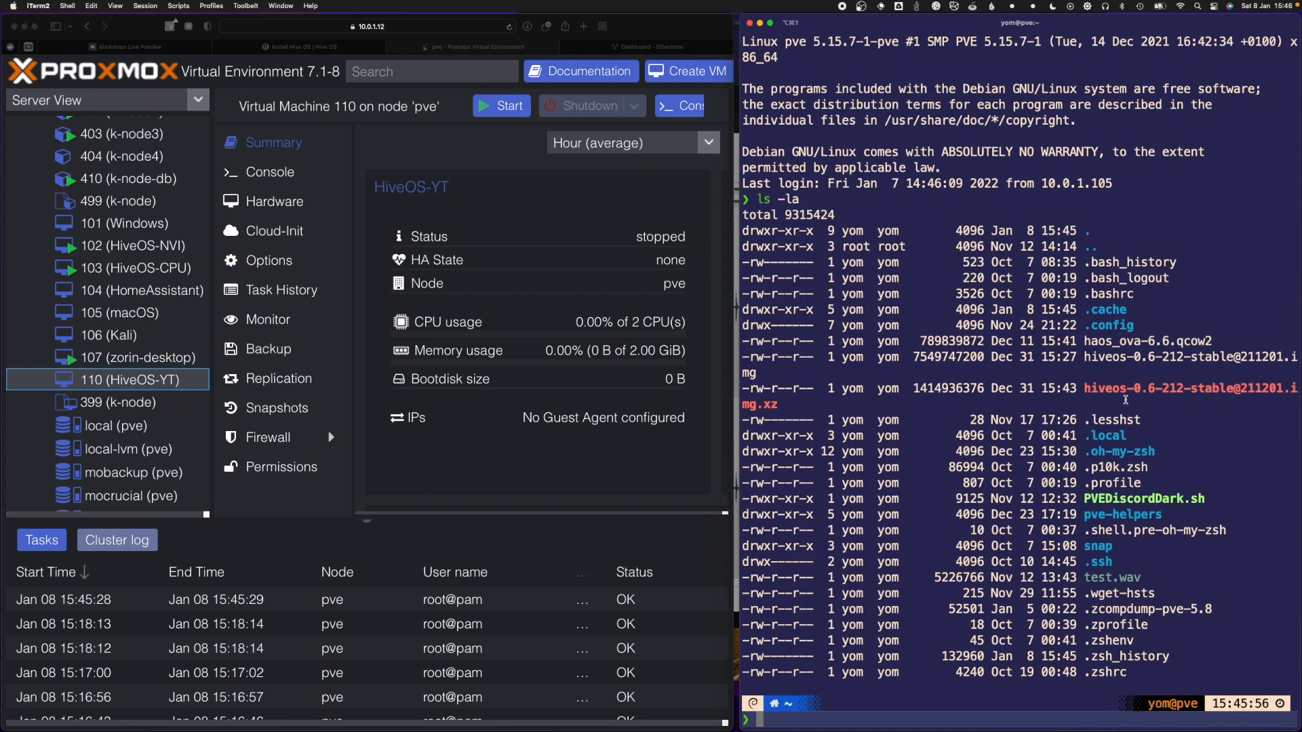
double_click(1187, 388)
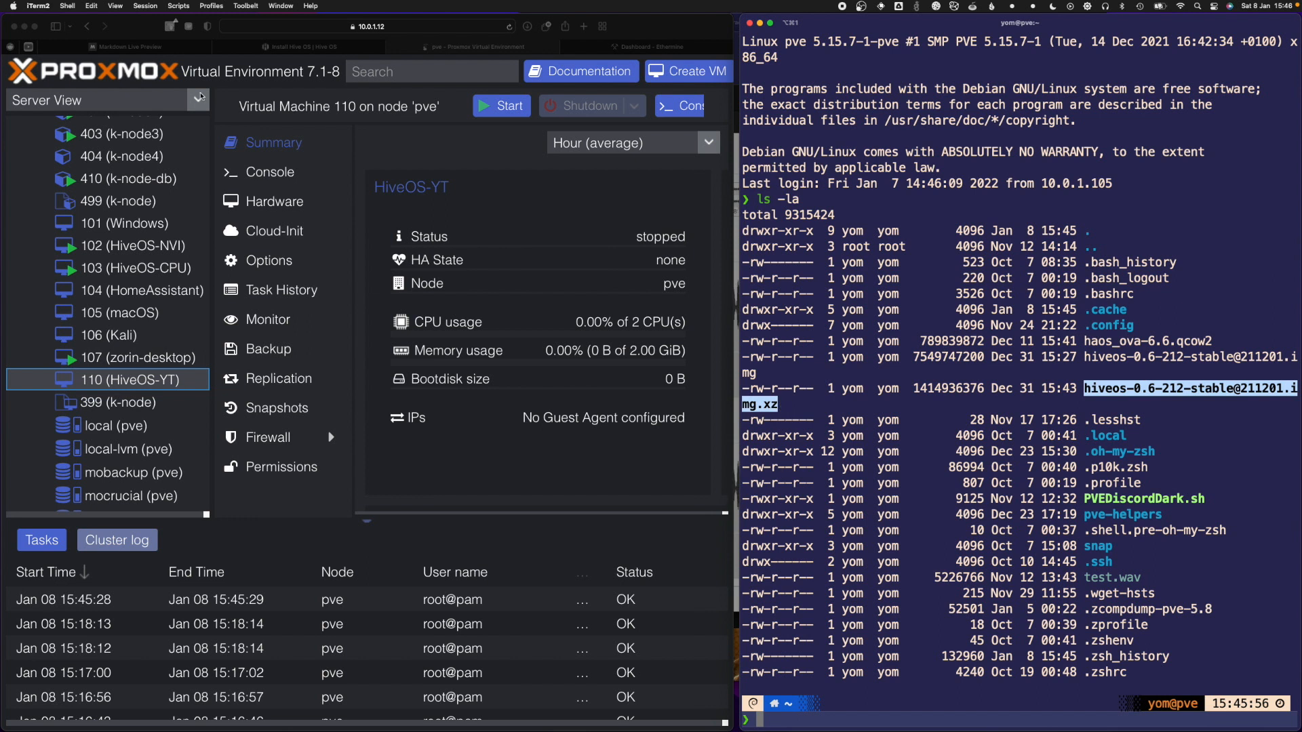
left_click(129, 46)
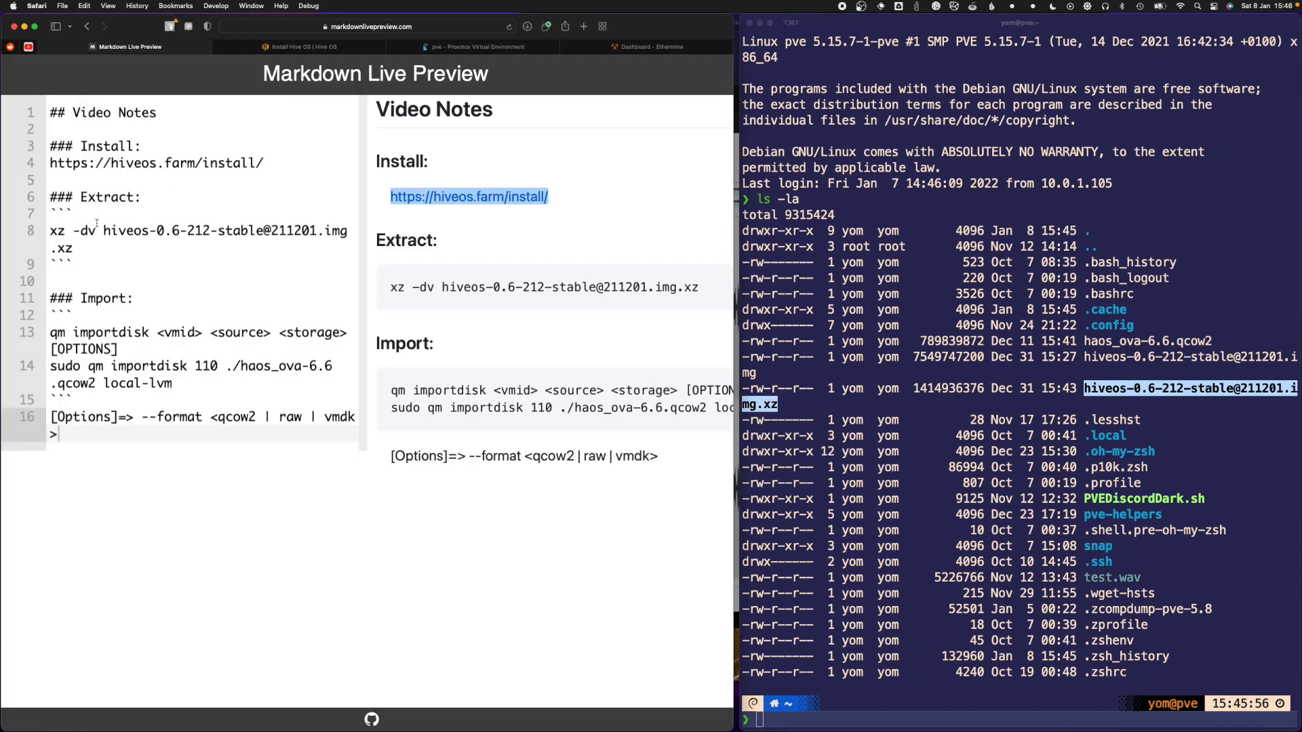
- Run xz -dv on the HiveOS archive, which fails with 'File exists'
left_click(74, 213)
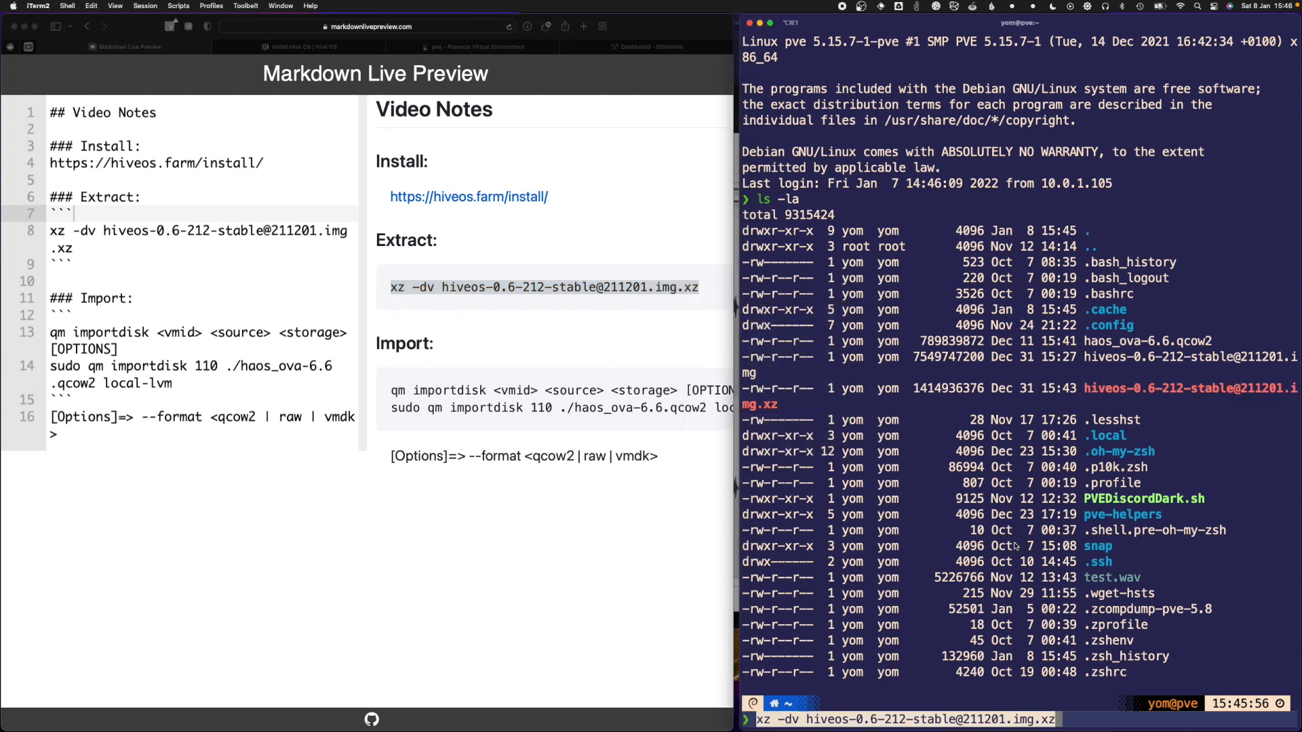
key("Return")
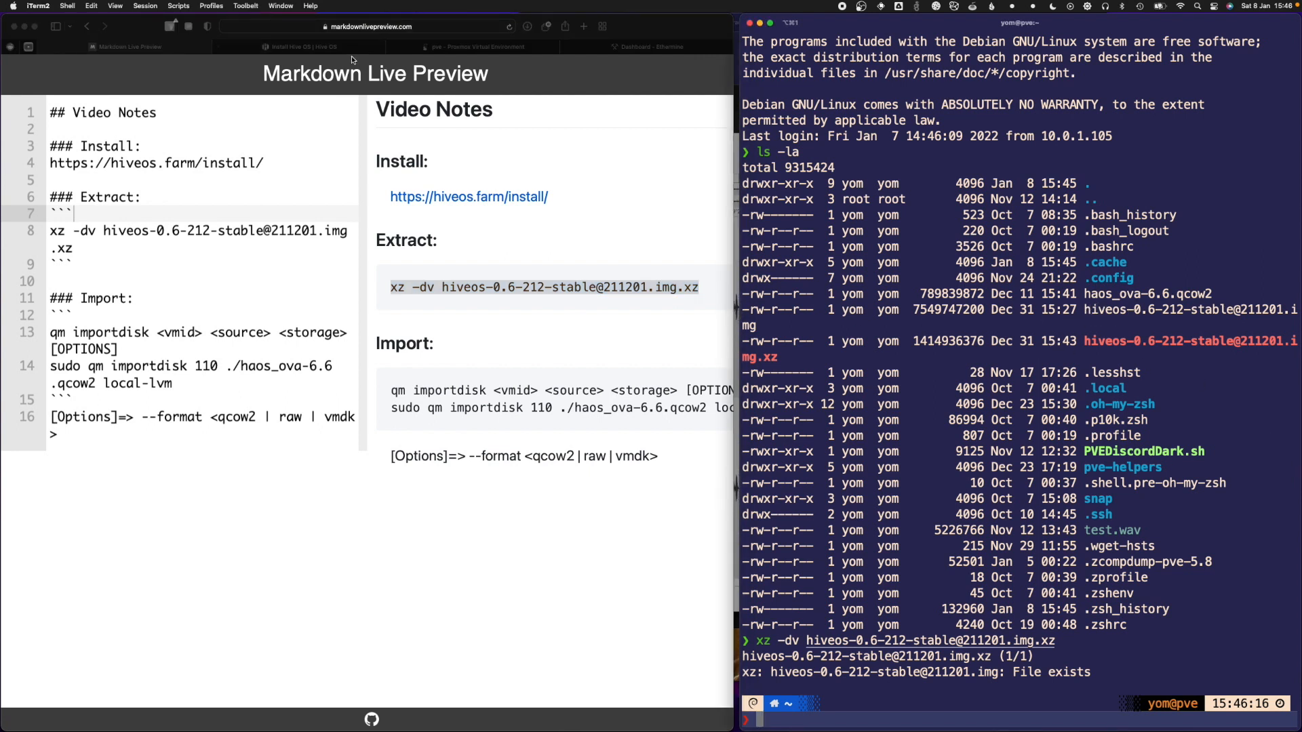
left_click(476, 47)
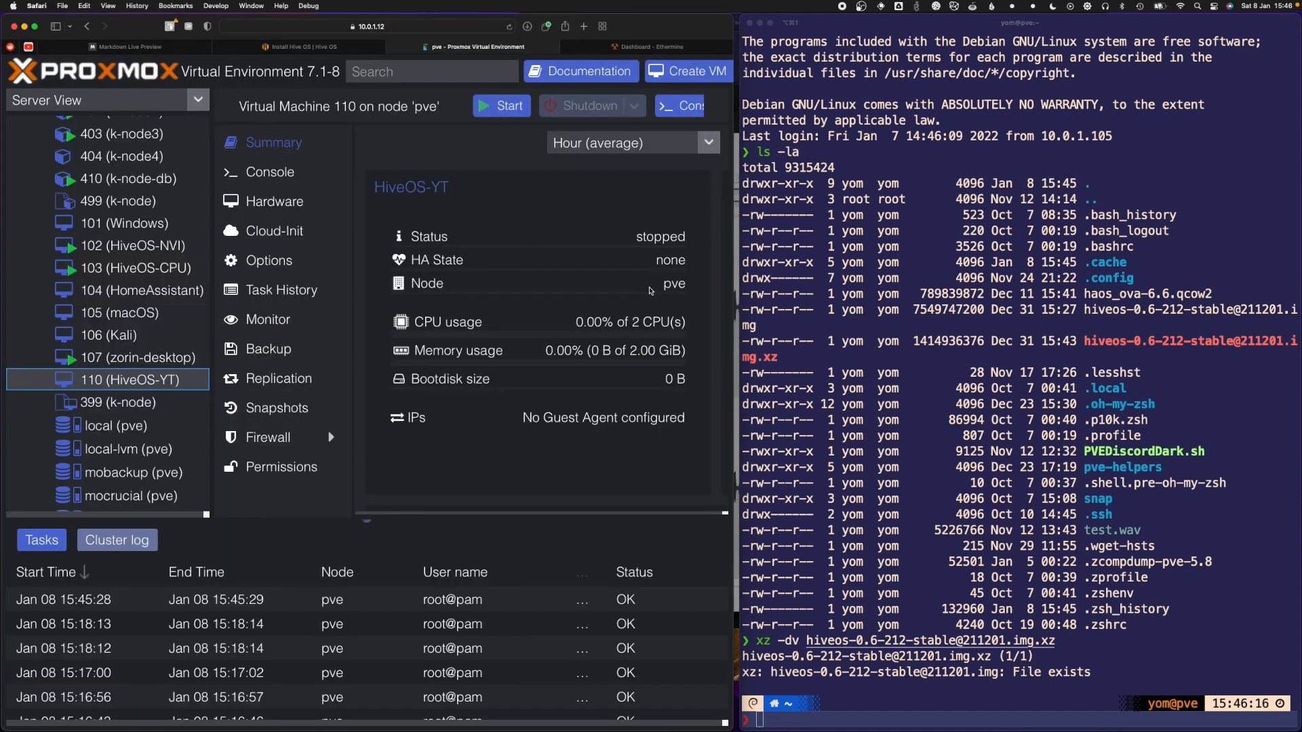
left_click(126, 47)
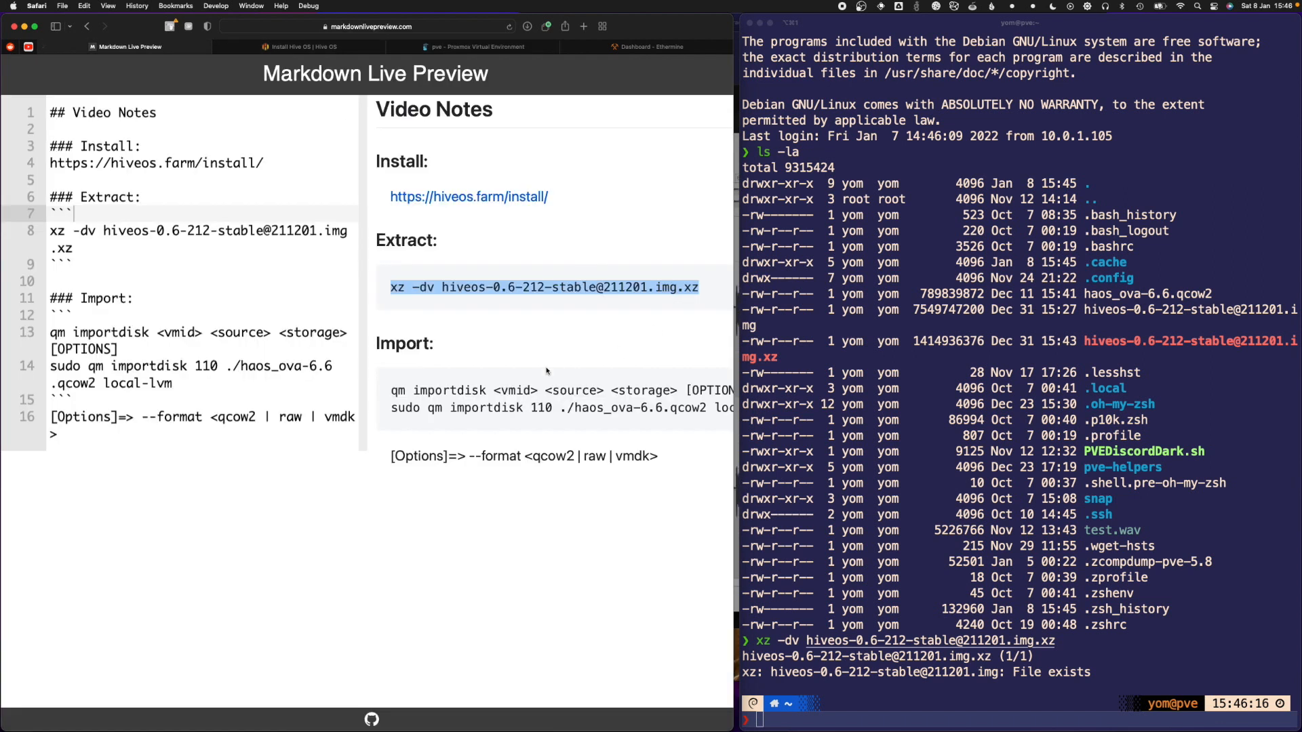
right_click(532, 390)
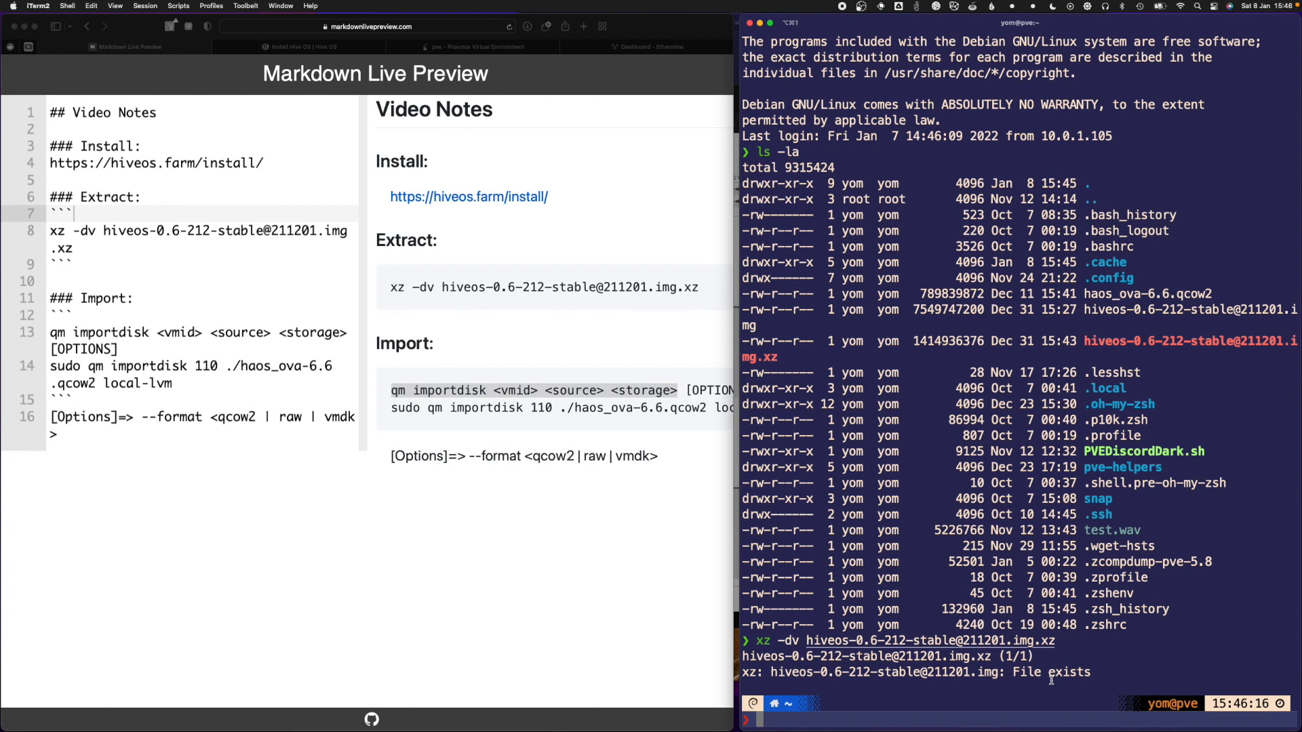
- Attempt the sudo qm disk import of the hive image, which fails
type("sudo qm")
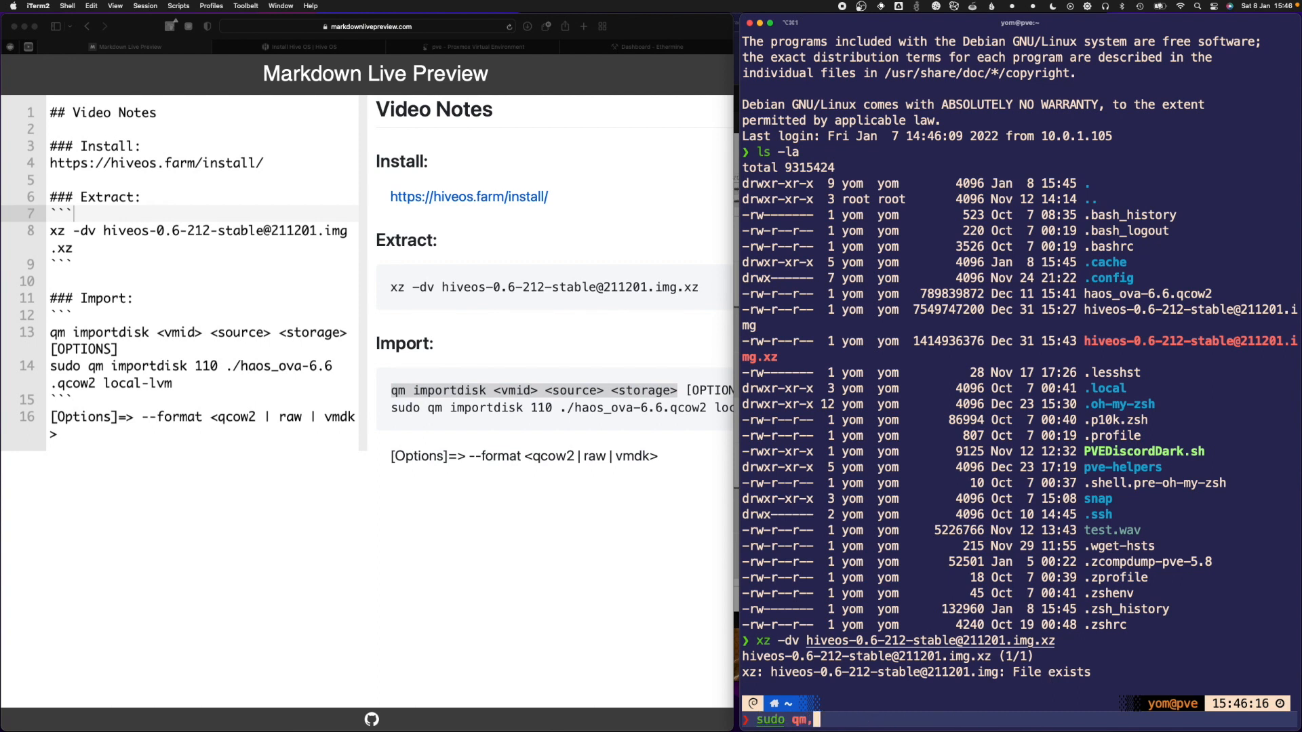
type("start 101")
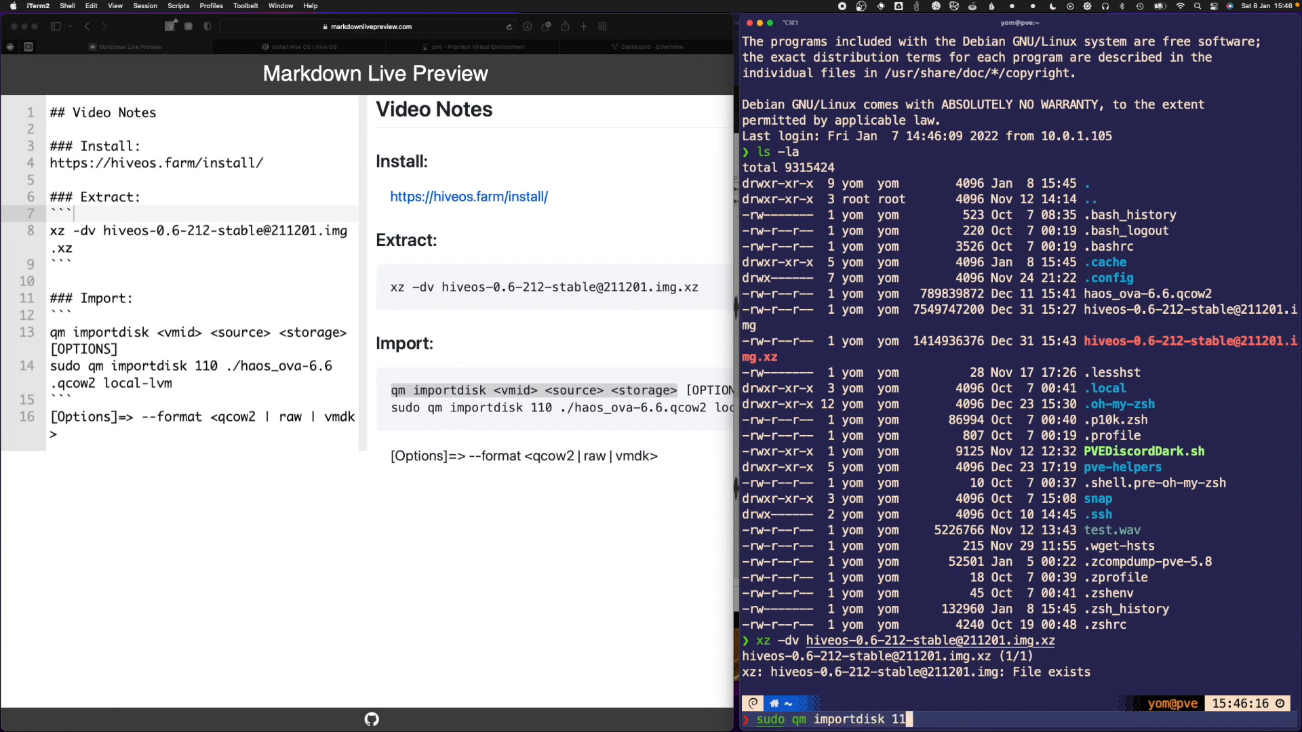
type("0")
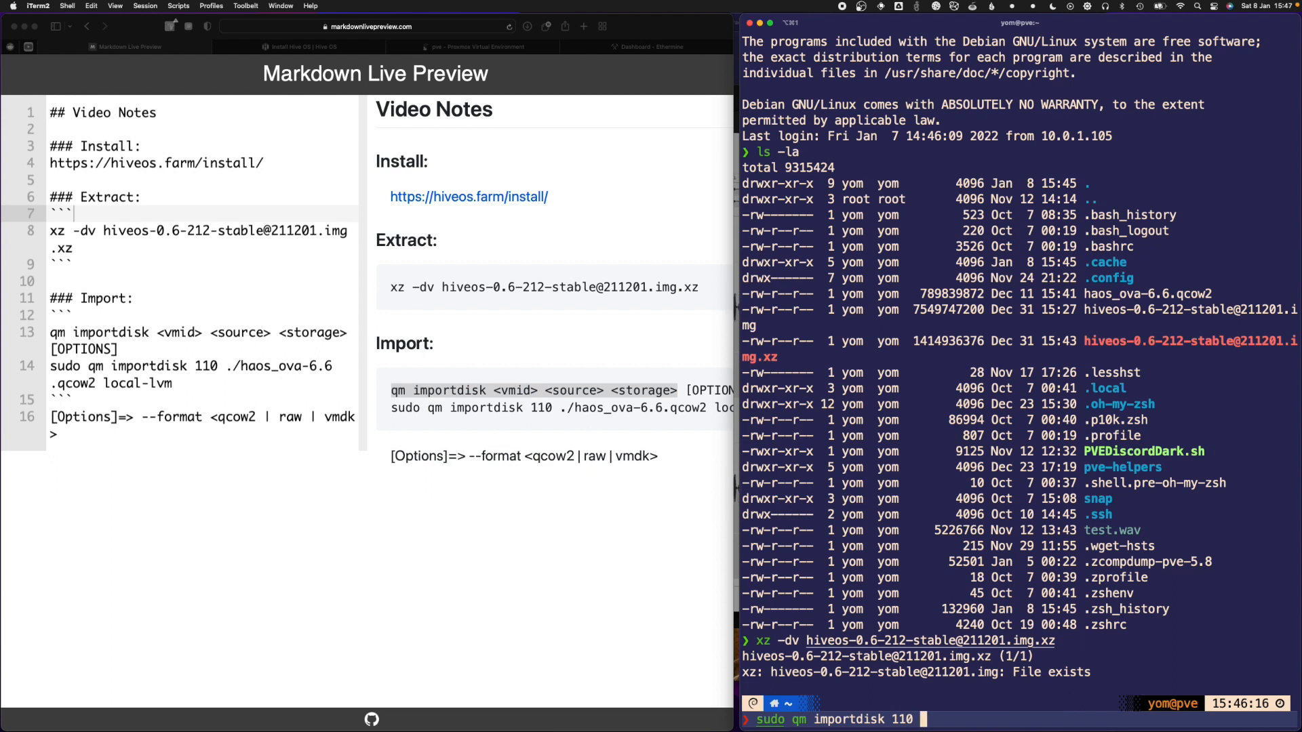
type("./")
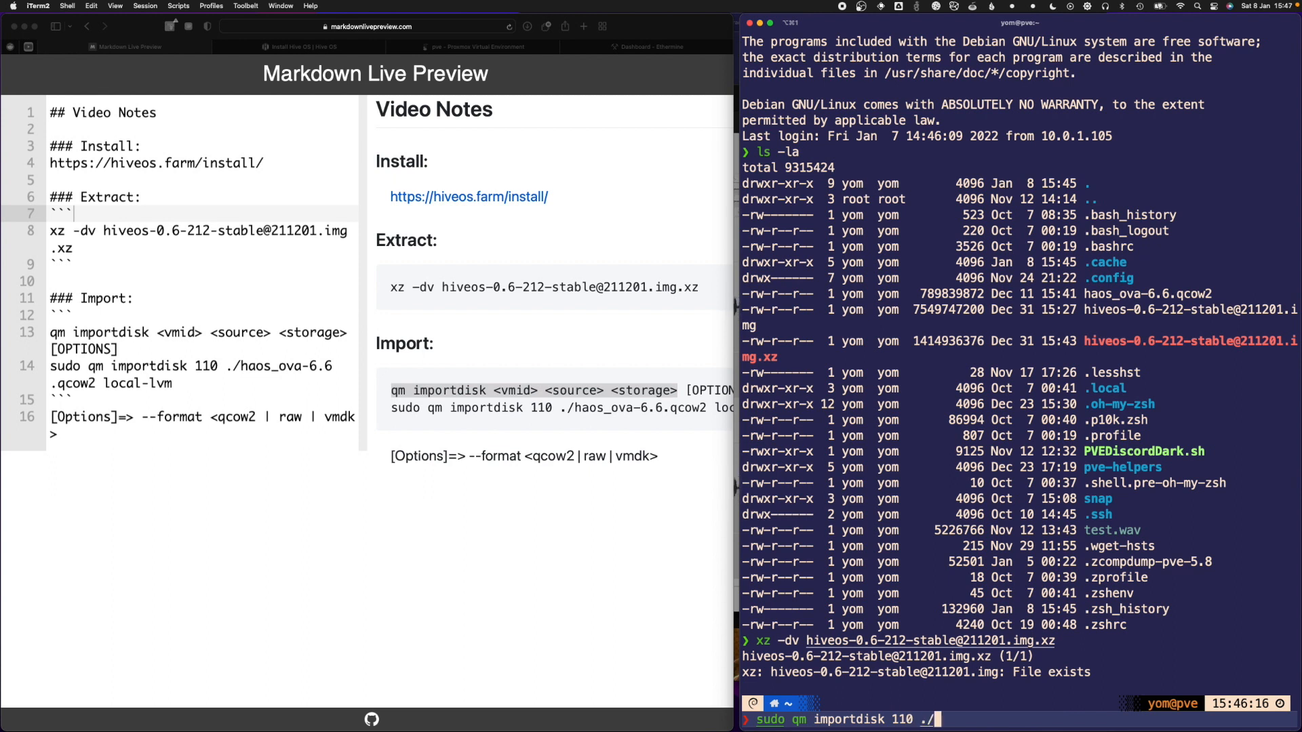
type("hive")
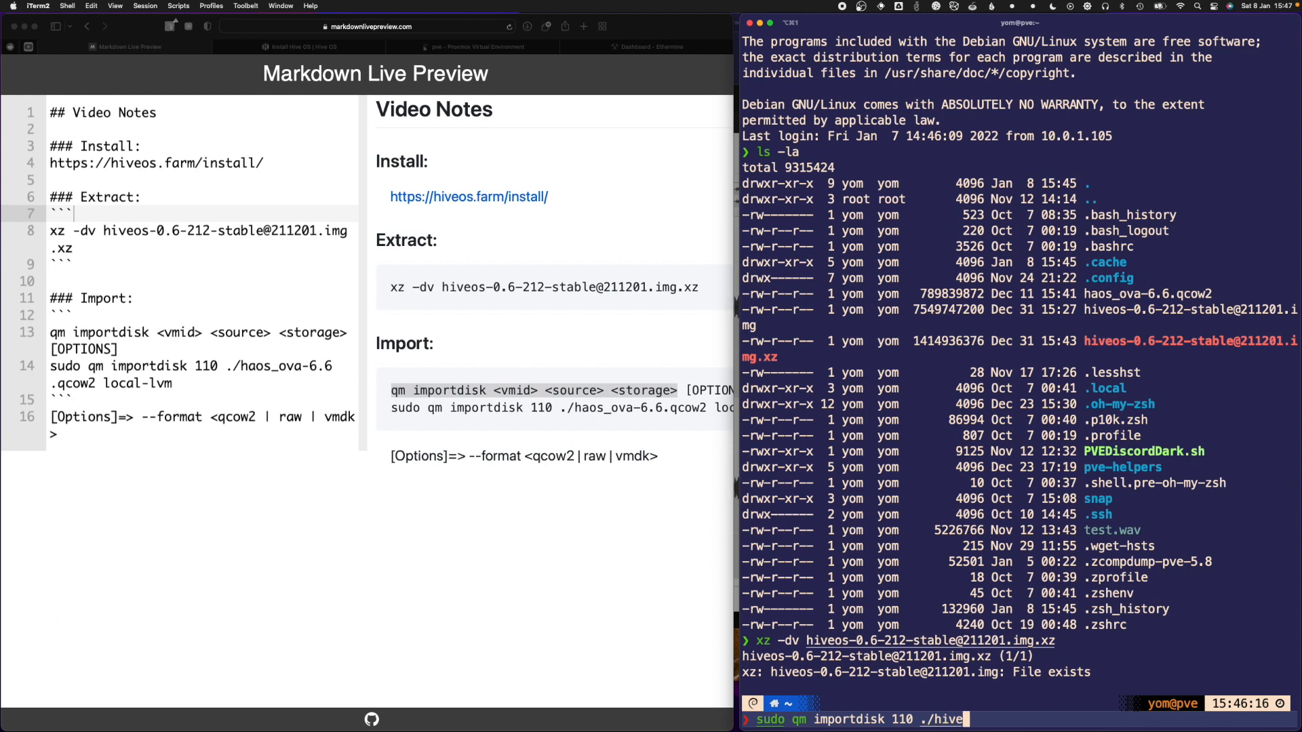
key("Return")
type("sudo su")
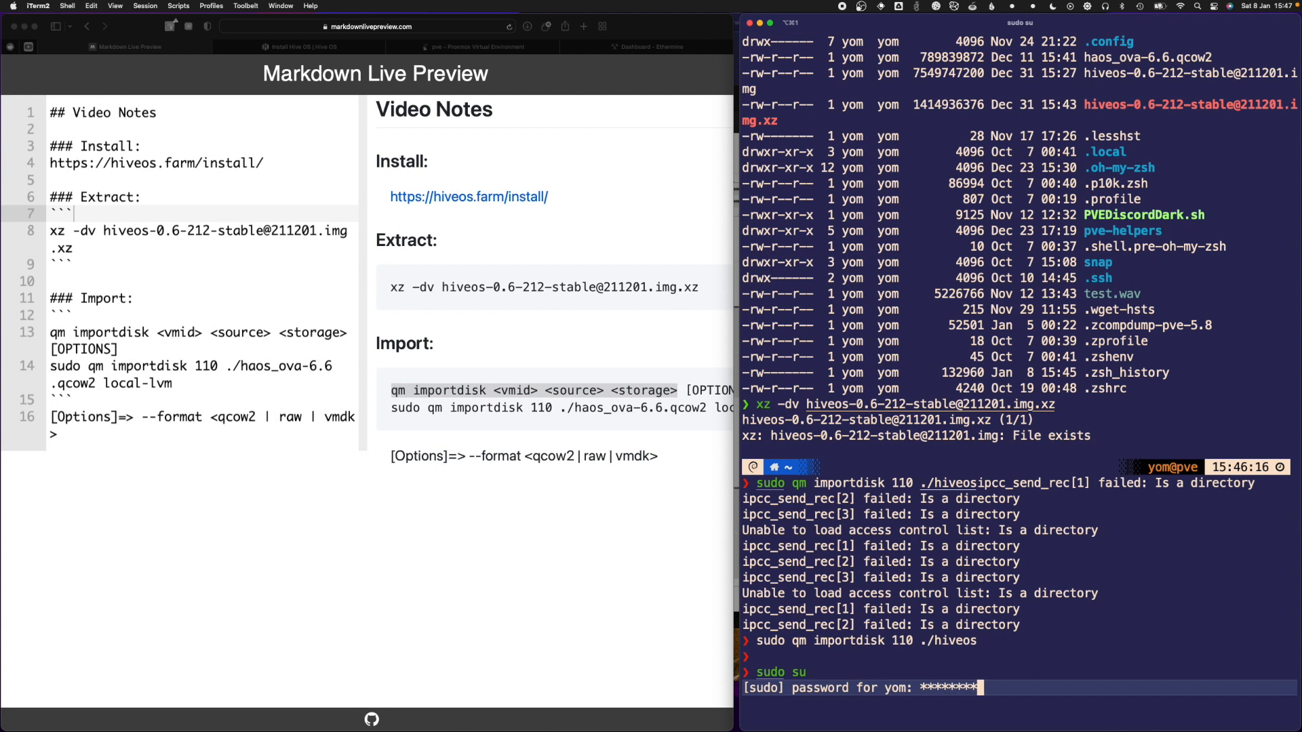
- As root, run qm importdisk 110 with the hive .img file to local-lvm
key("Return")
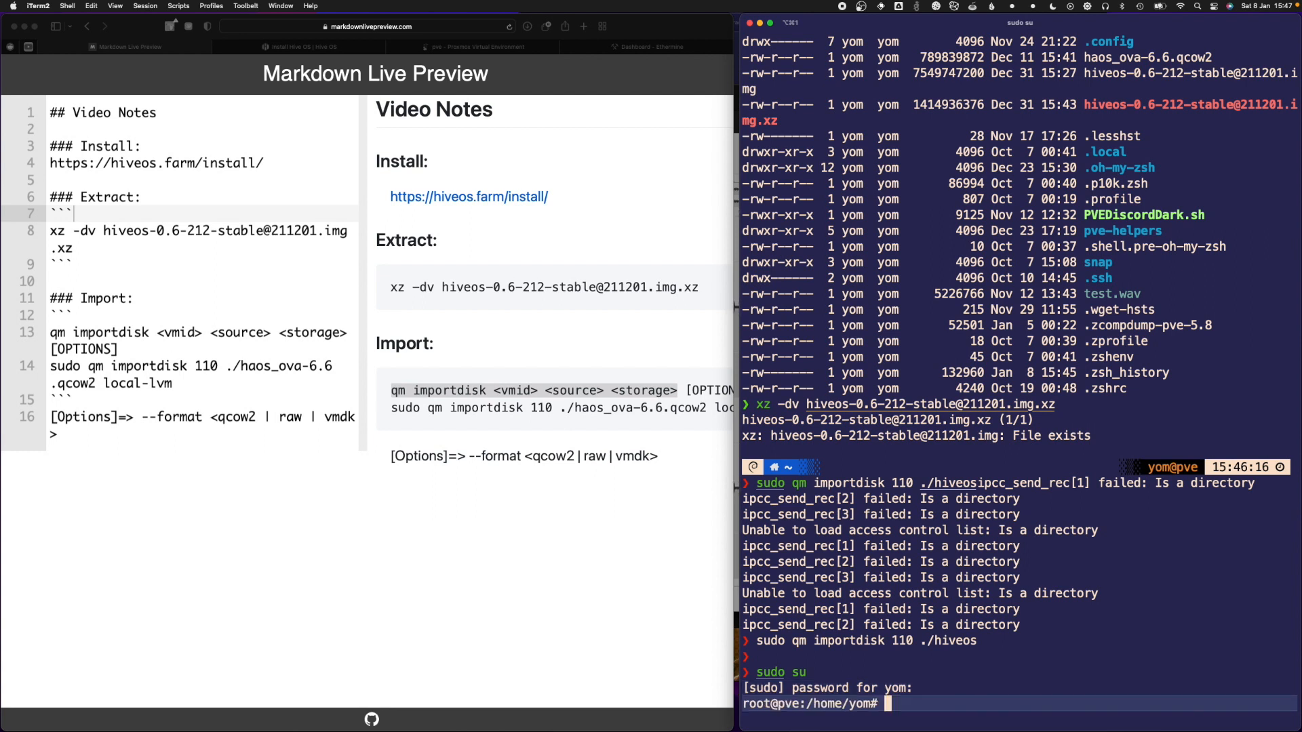
type("qm")
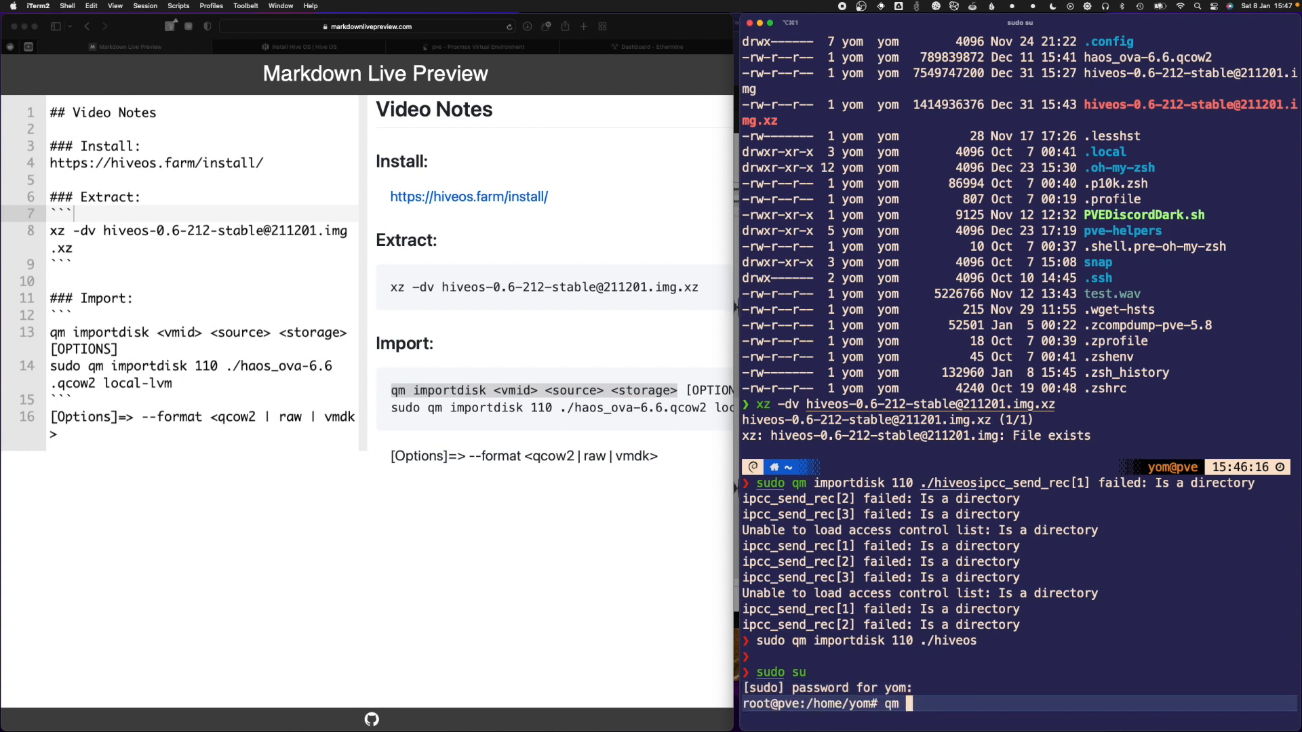
type("importdisk 110")
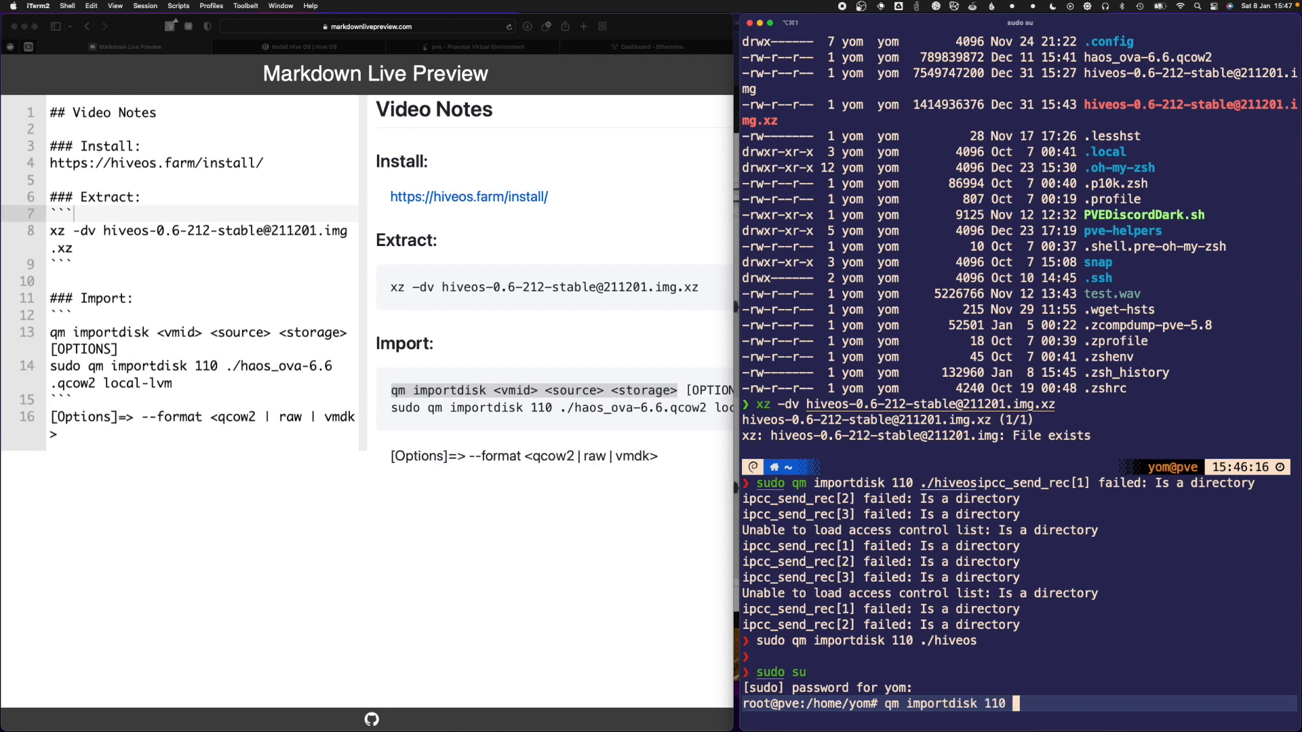
type("hiveos-0.6-212-stable\\@211201.img")
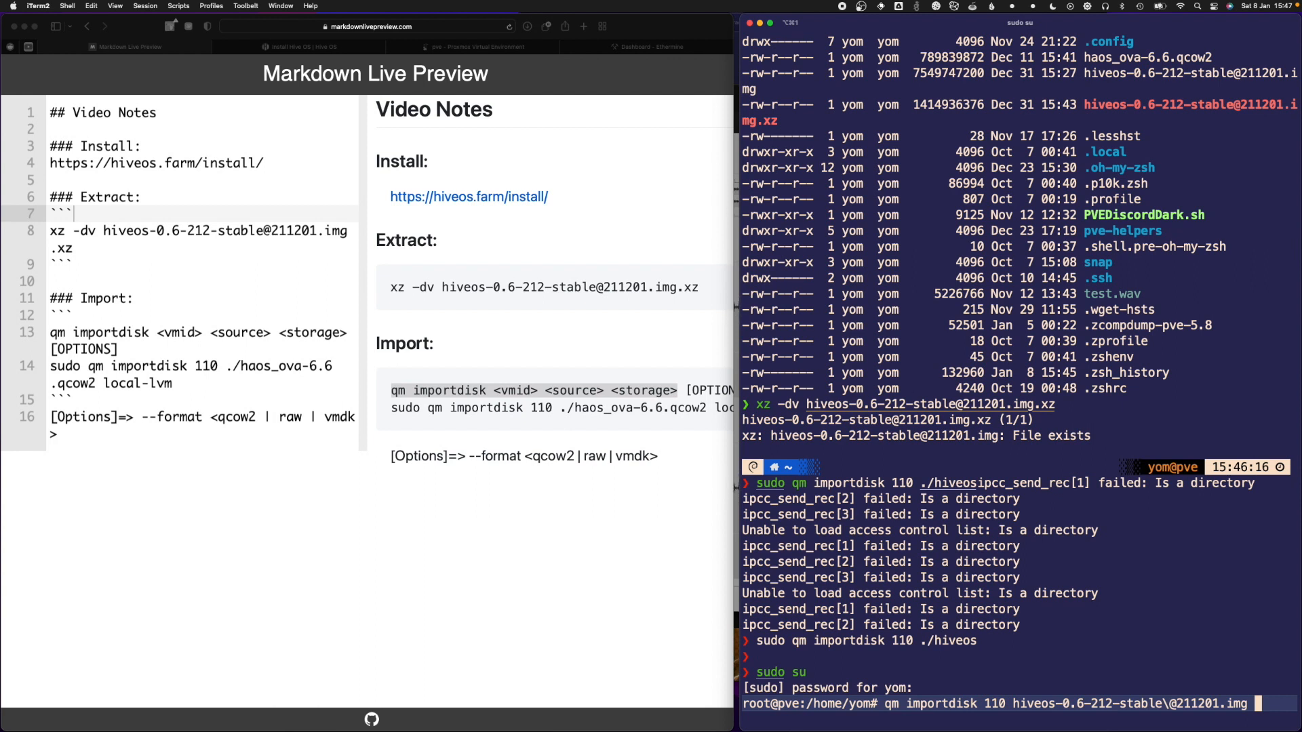
type("lo")
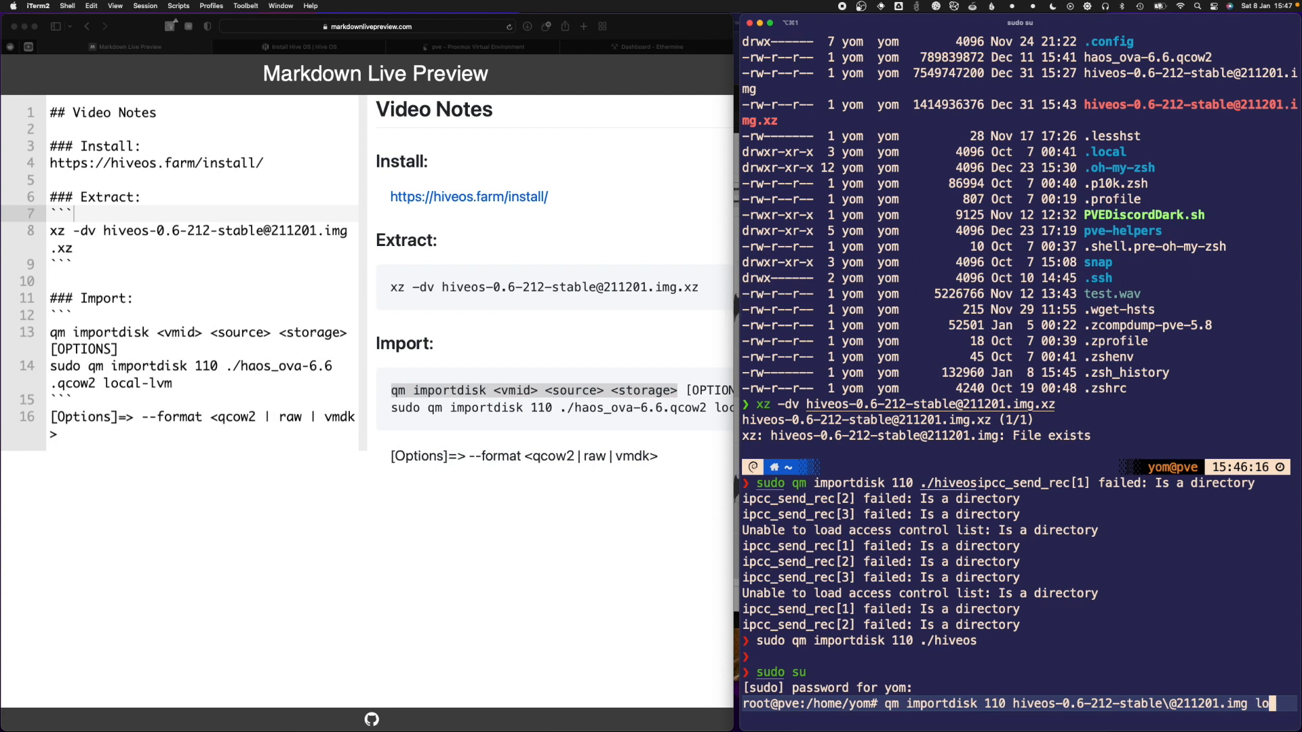
type("local-lvm")
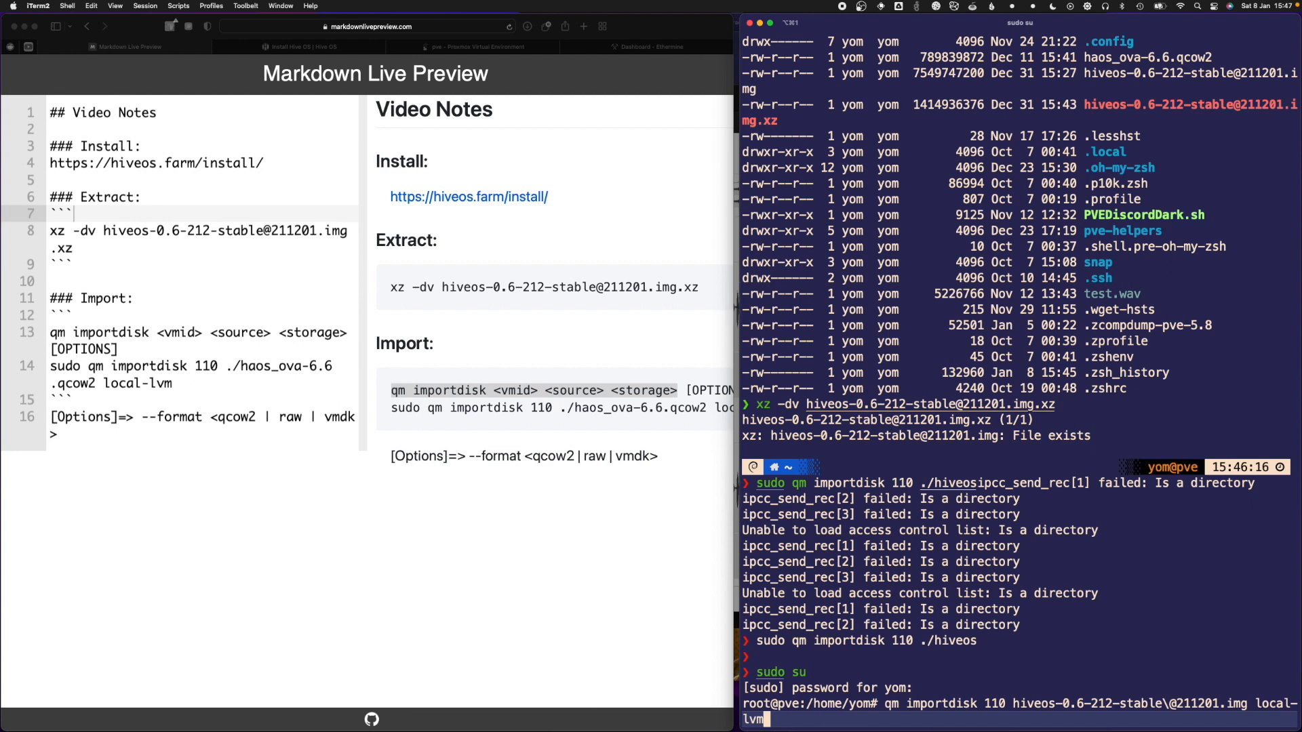
scroll("down", 3)
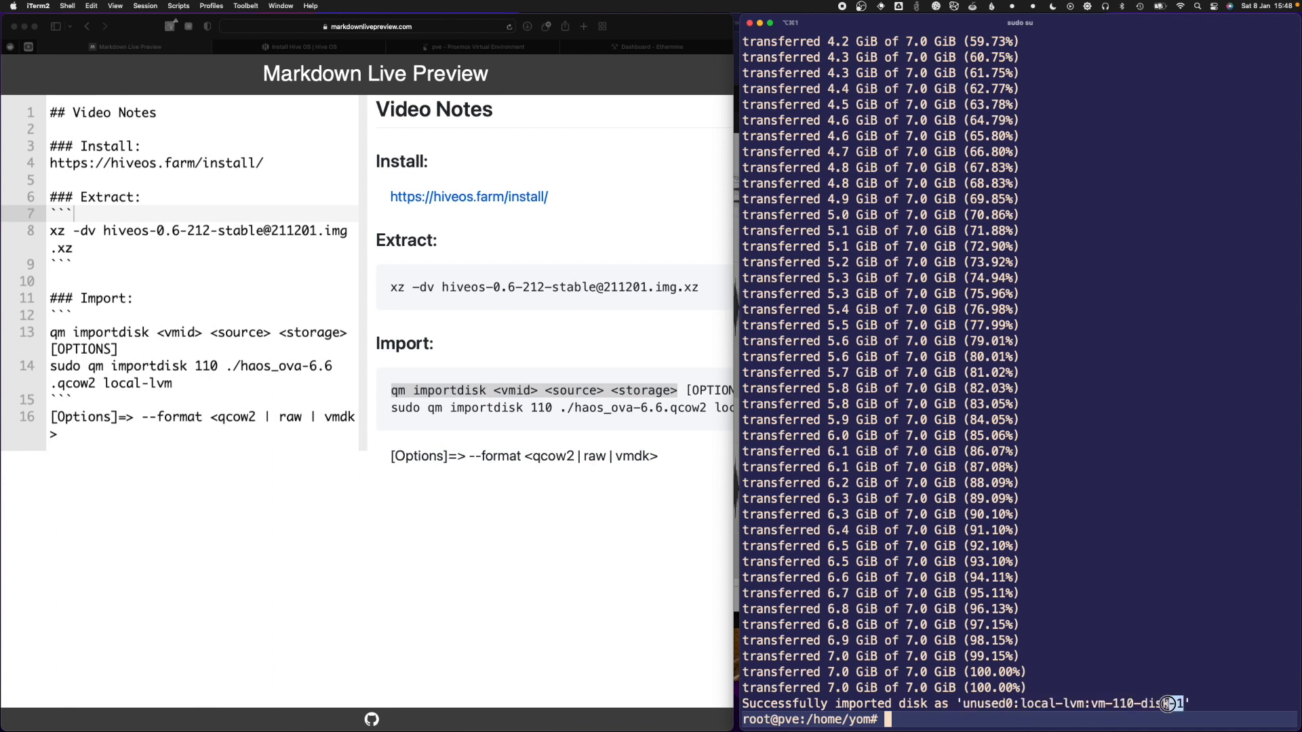
- Switch to Proxmox to view VM 110's summary after the import completes
left_click(476, 46)
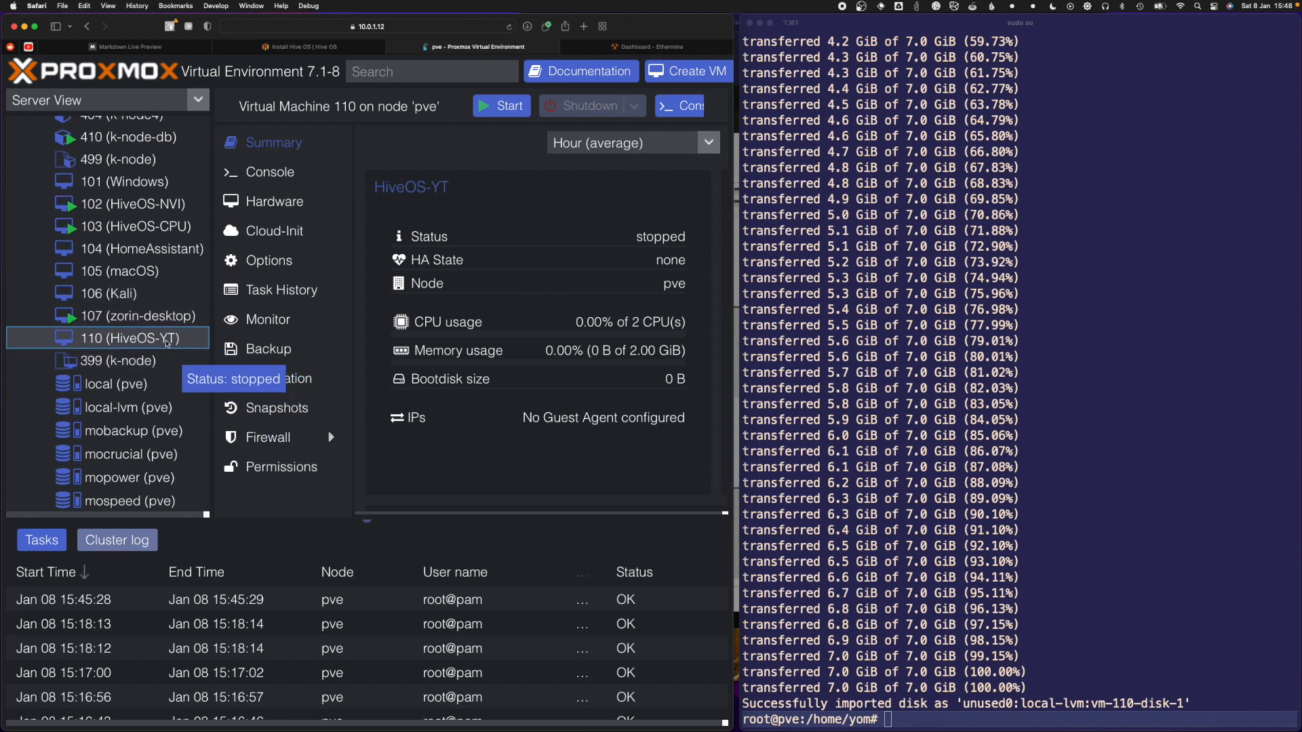
- Add VM 110's imported HiveOS disk as SATA disk sata0 with SSD emulation enabled
left_click(275, 201)
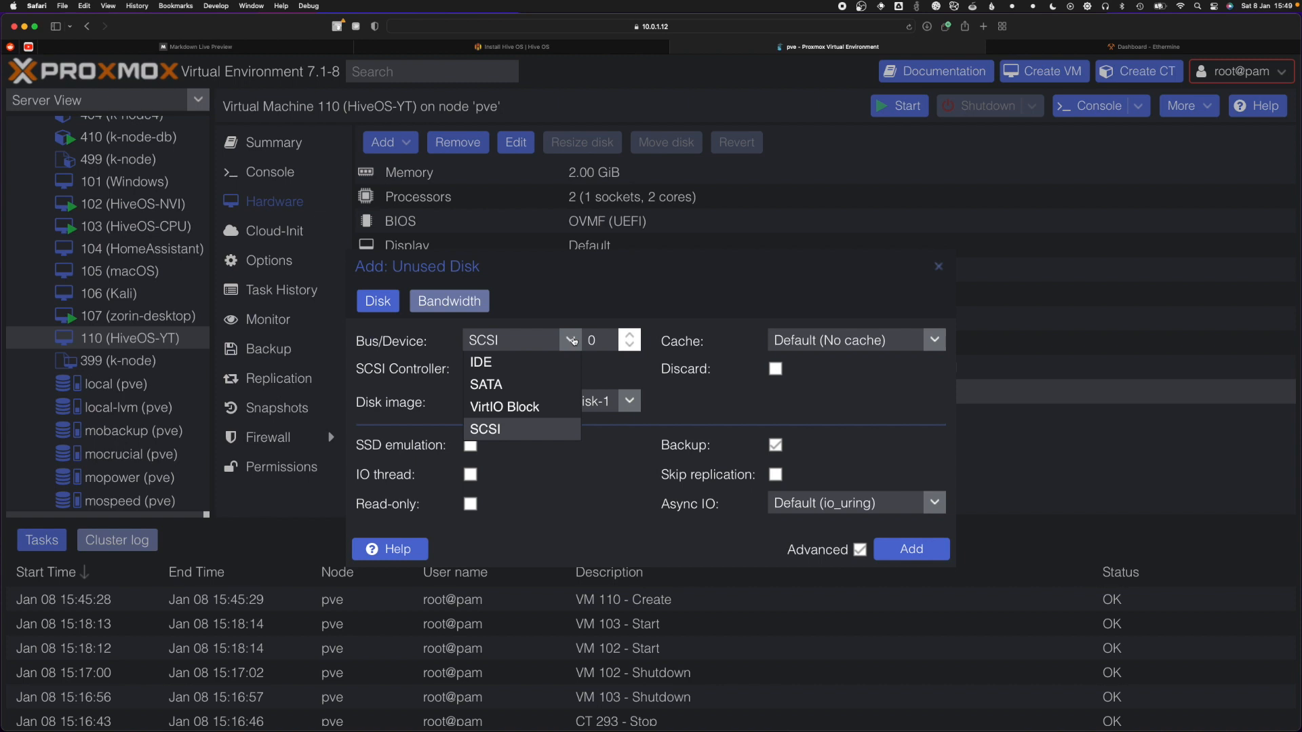
mouse_move(558, 385)
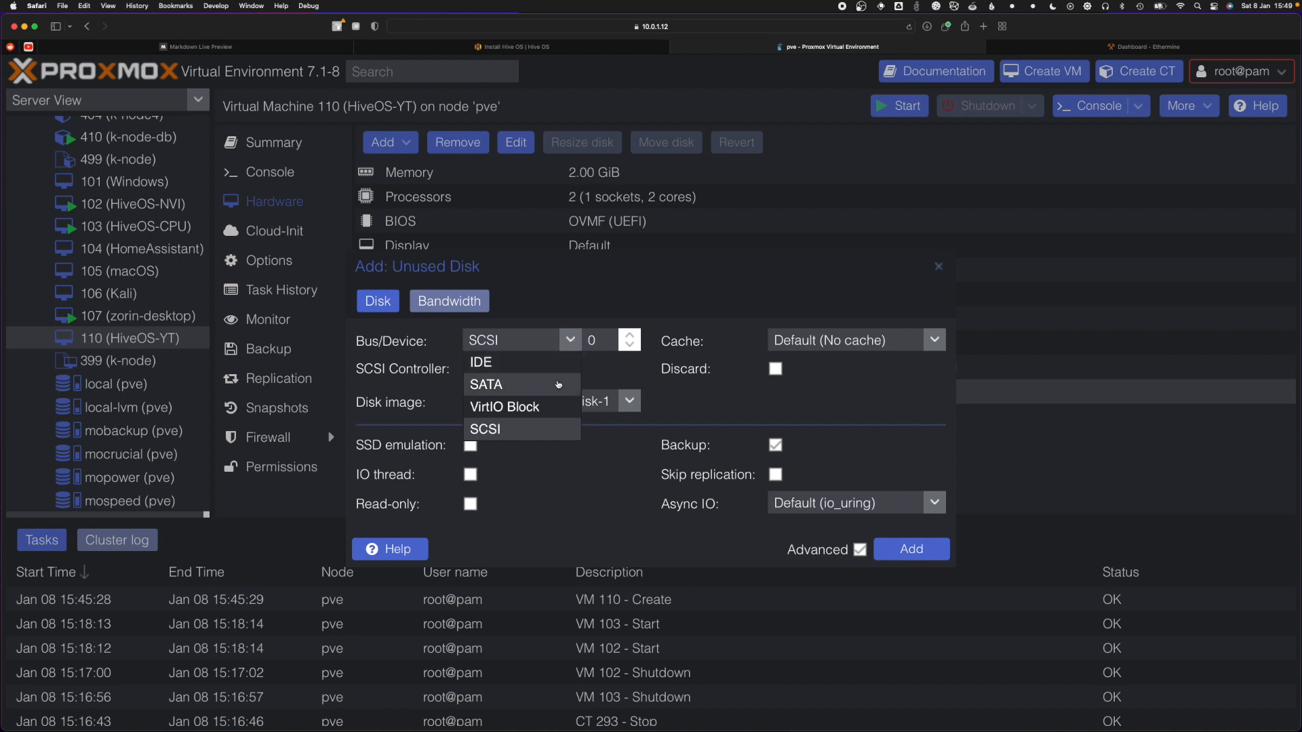
left_click(485, 384)
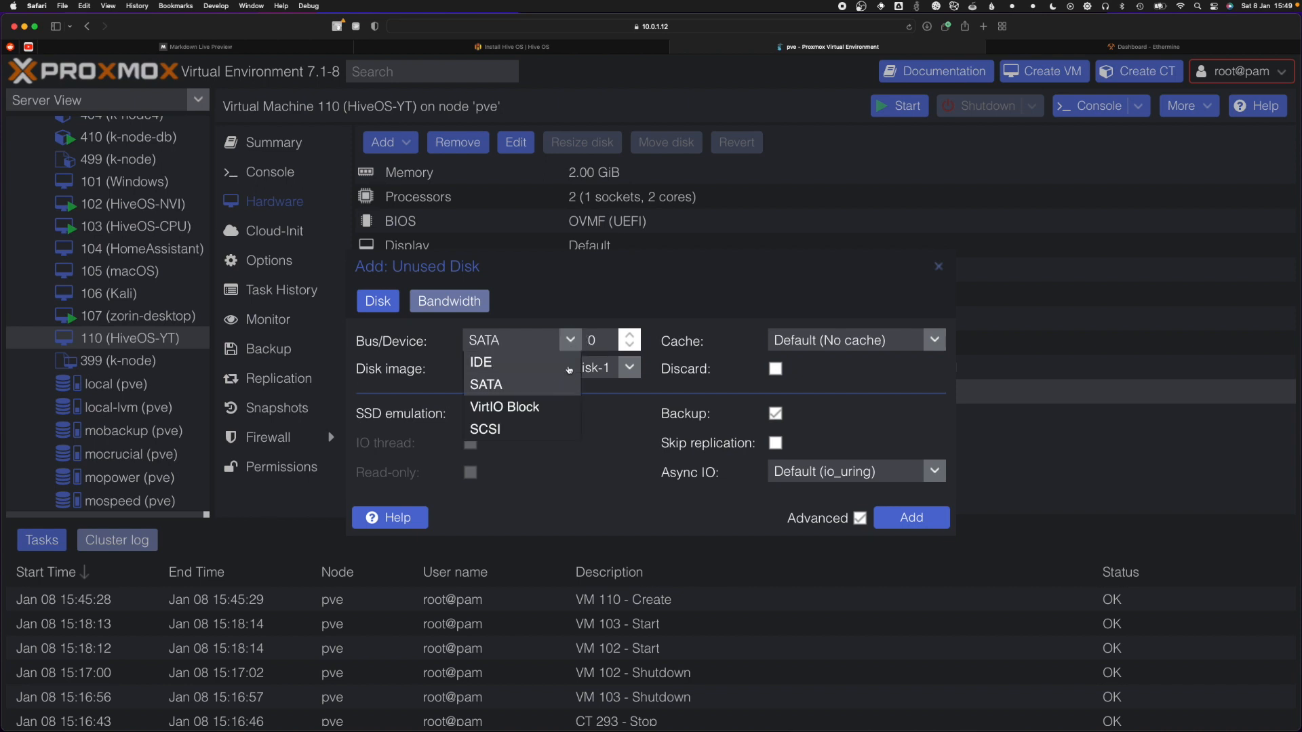
left_click(485, 384)
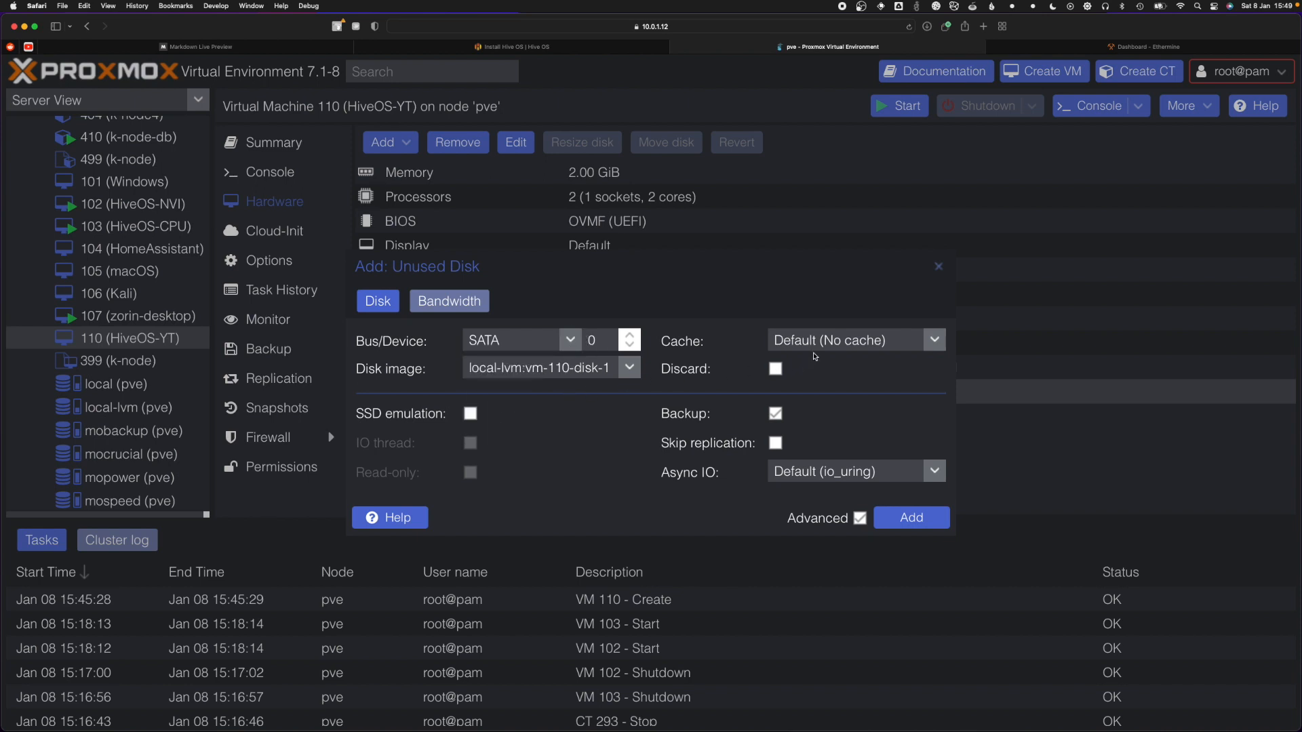
left_click(470, 413)
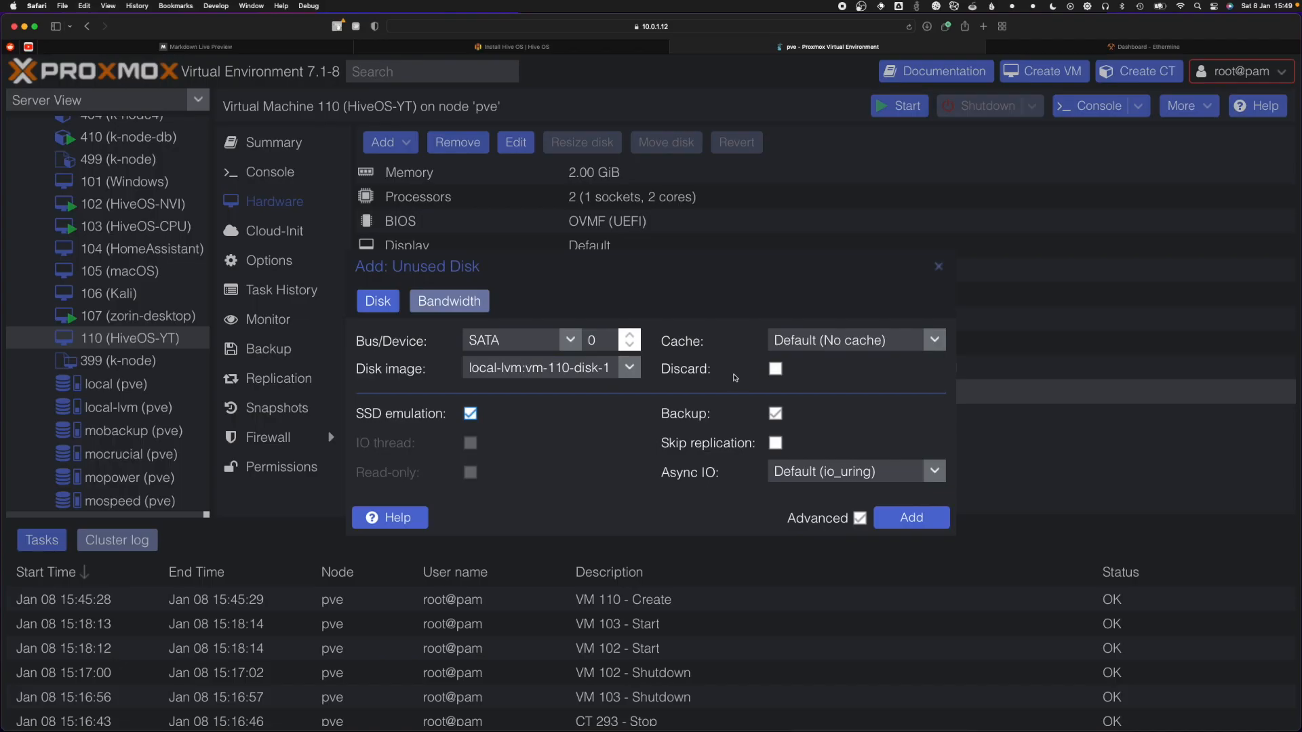
mouse_move(852, 352)
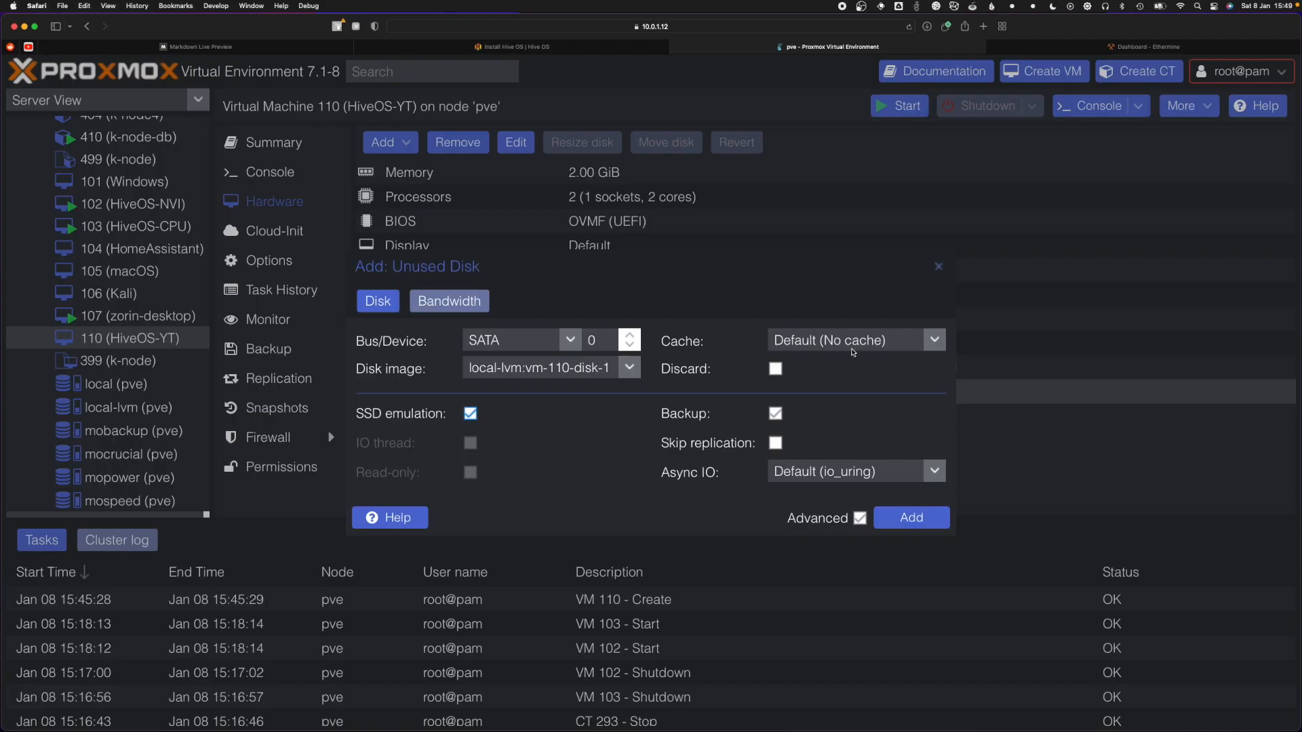
left_click(909, 517)
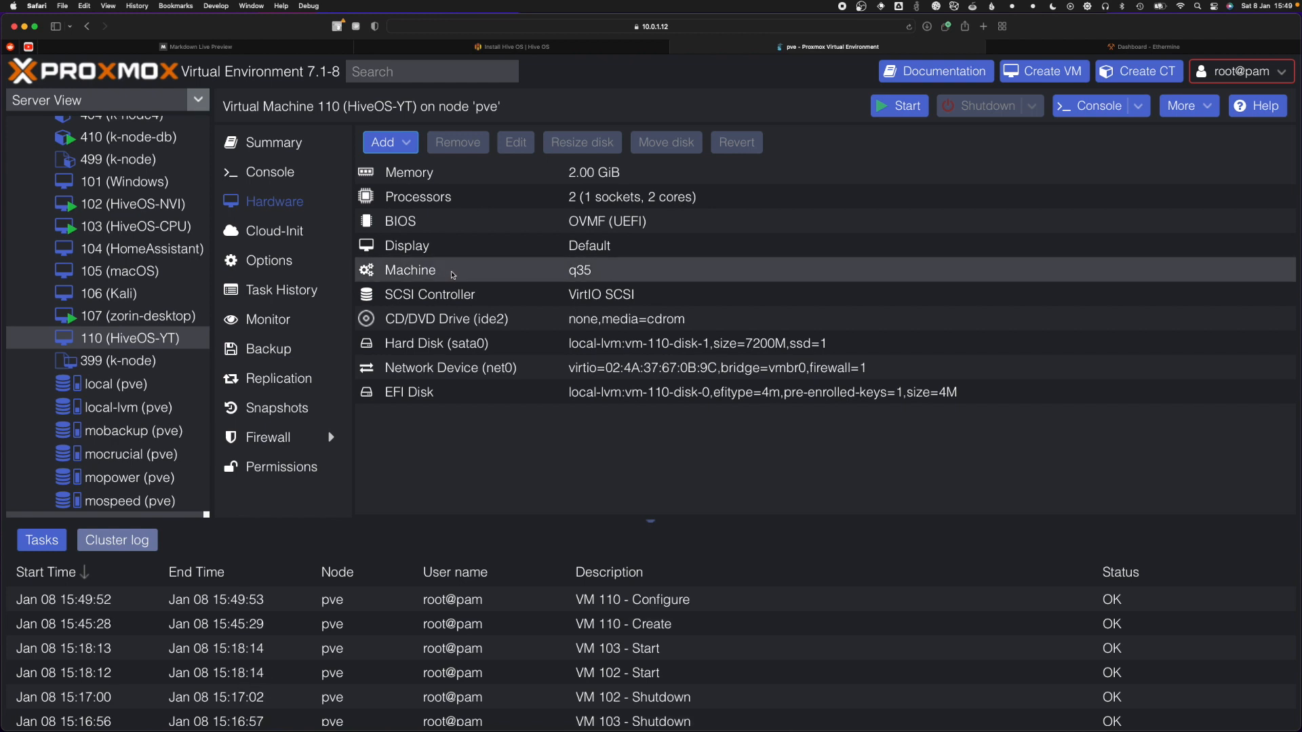
mouse_move(838, 125)
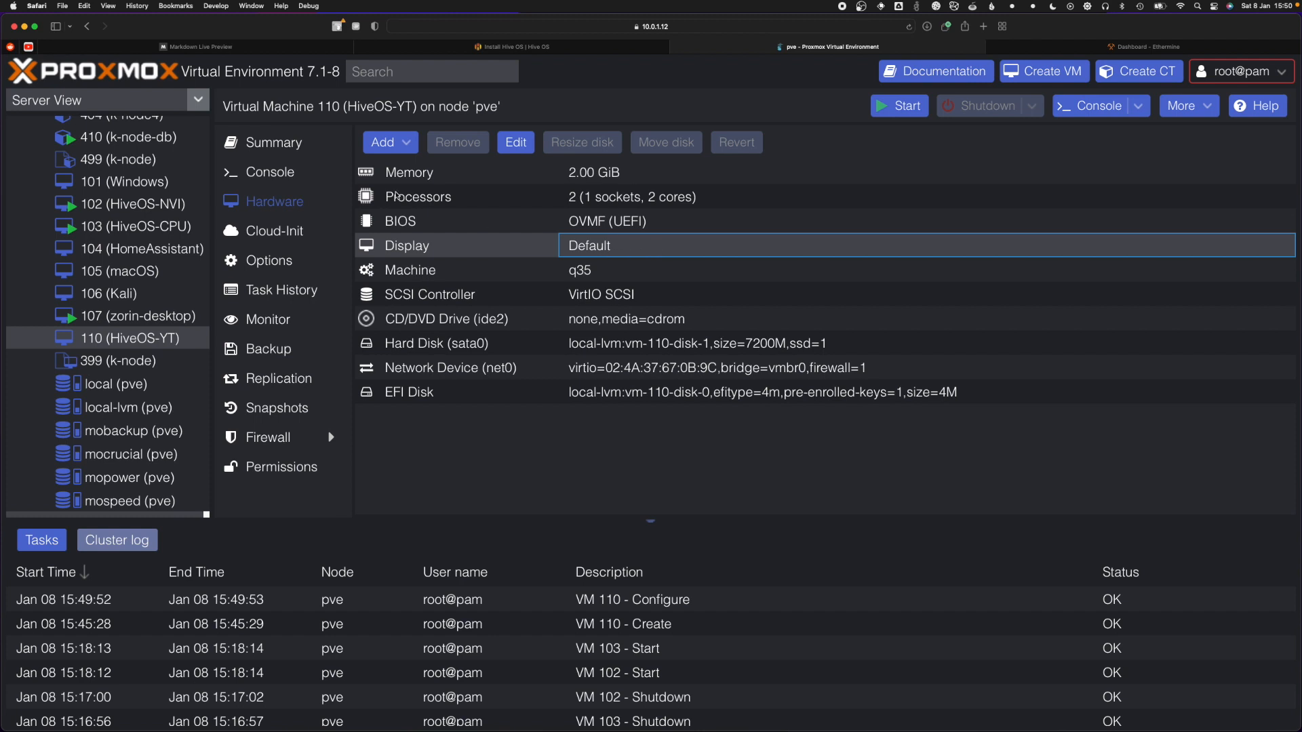
mouse_move(270, 171)
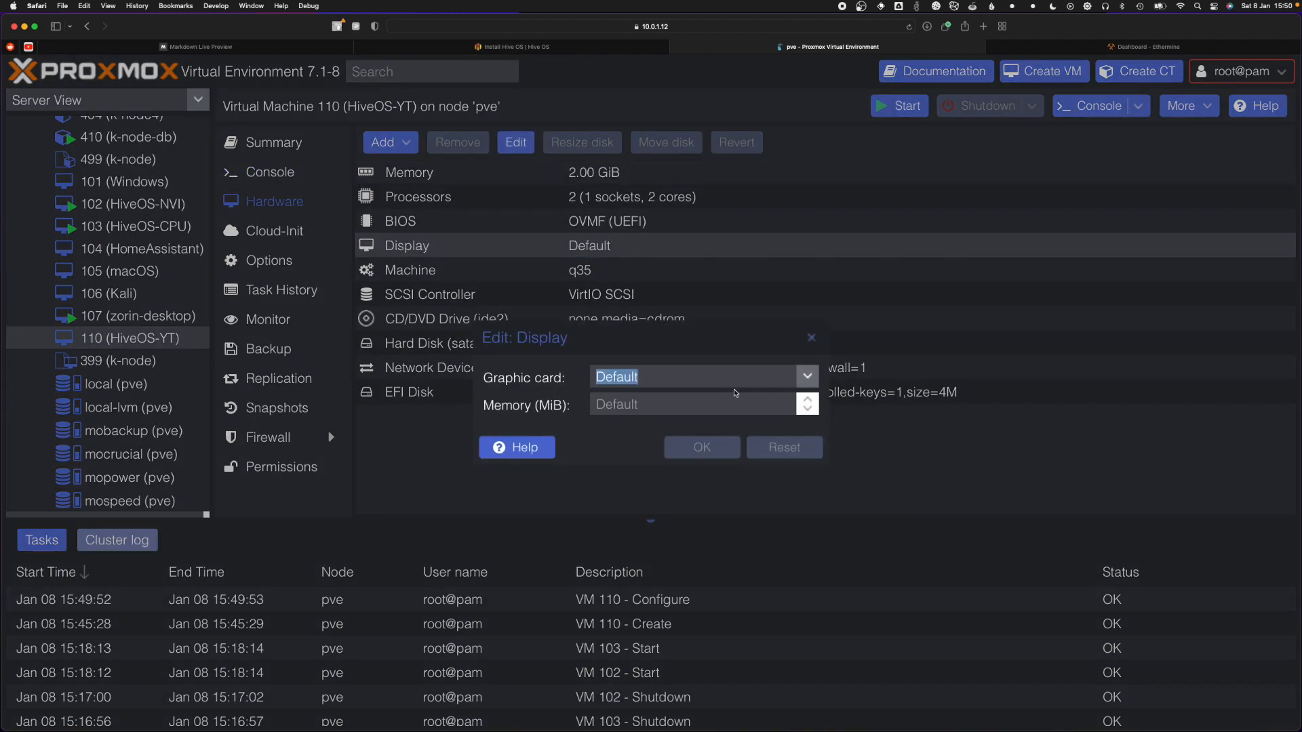
- Cancel the Display edit without changes and start adding a PCI Device to VM 110
left_click(389, 142)
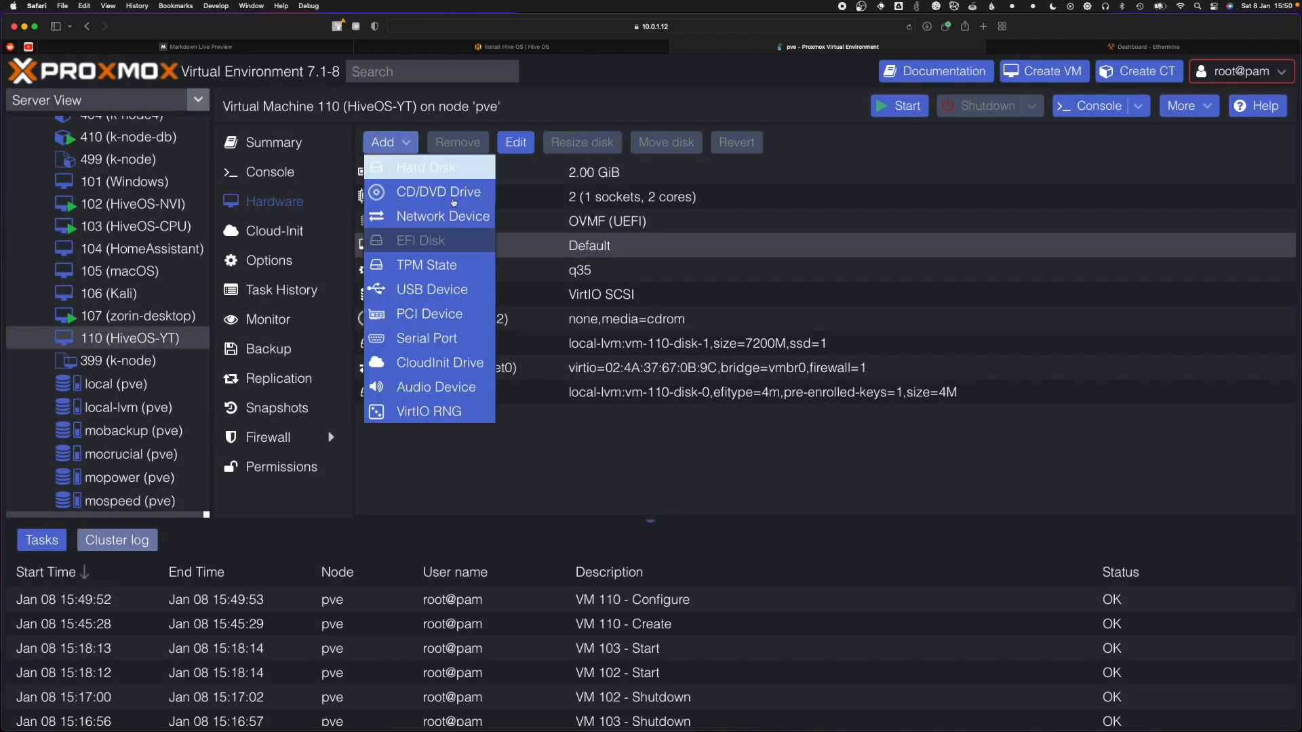
mouse_move(428, 313)
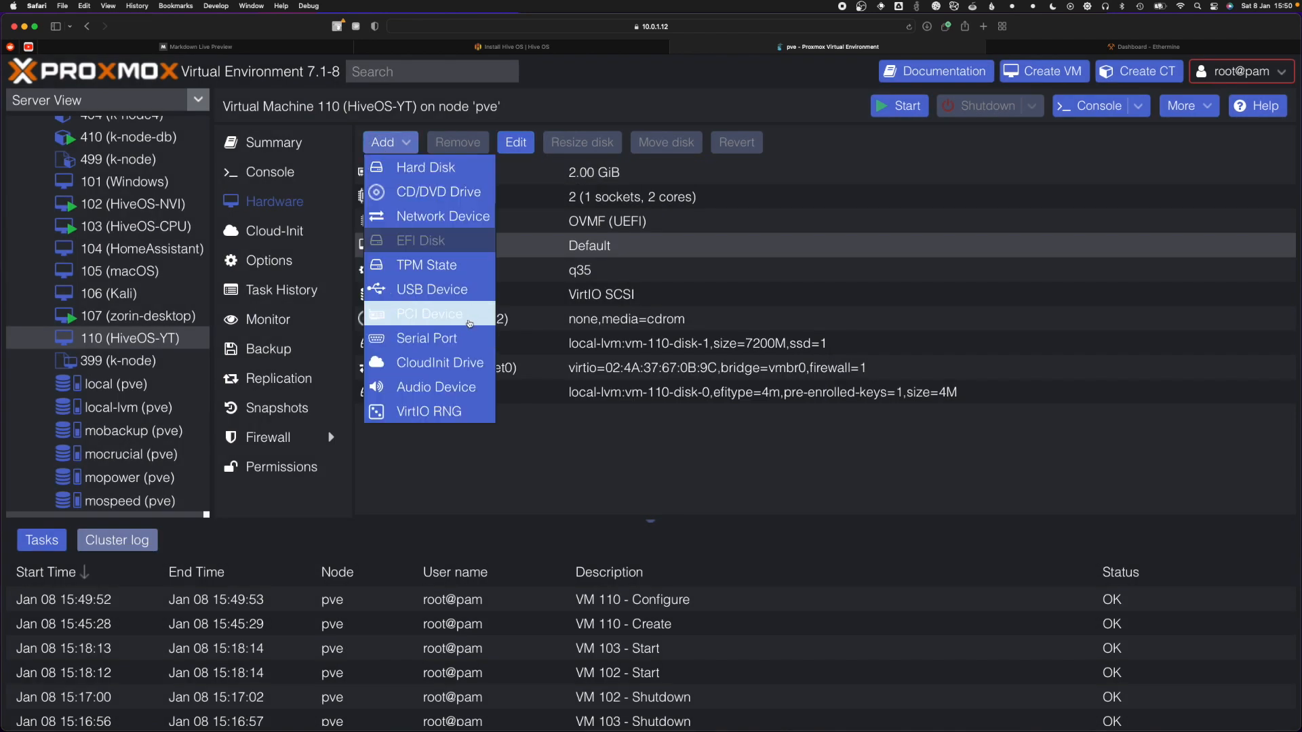
left_click(428, 314)
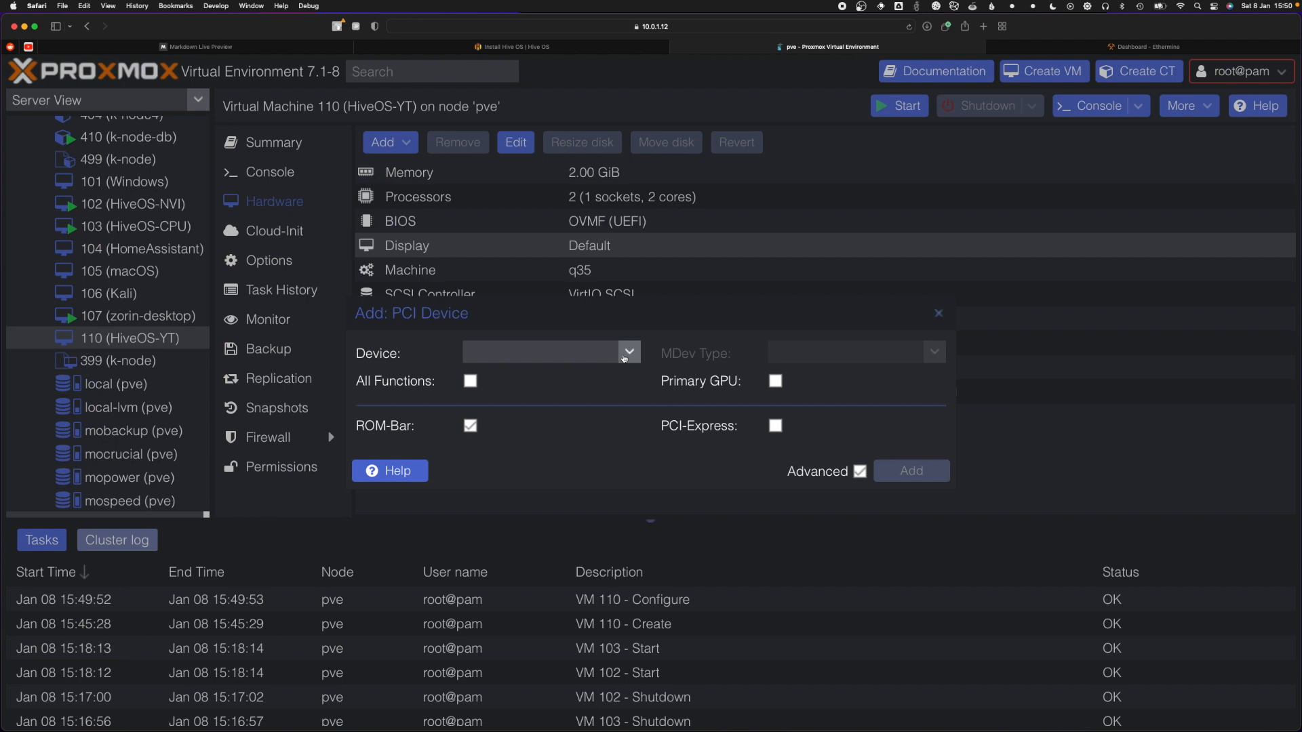
- Pass GPU 0000:01:00.0 through to VM 110 as hostpci0 with PCI-Express enabled
left_click(629, 352)
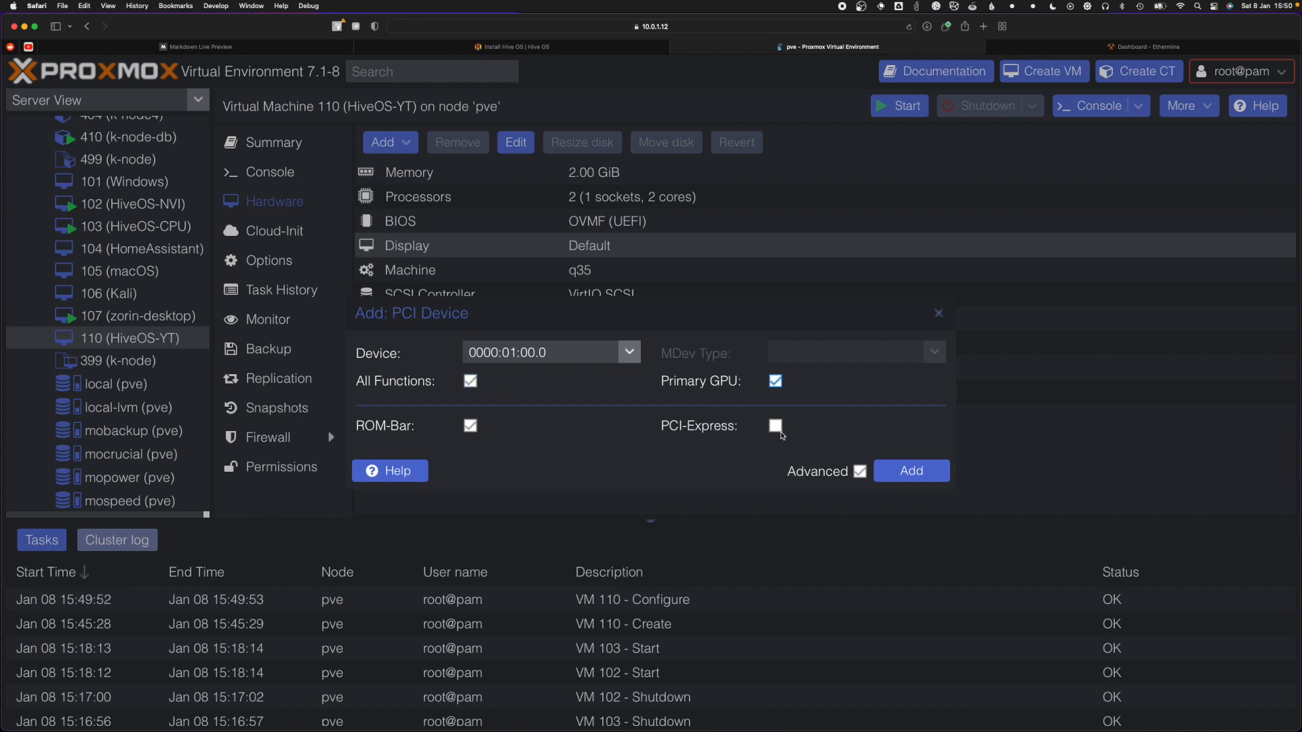
left_click(775, 426)
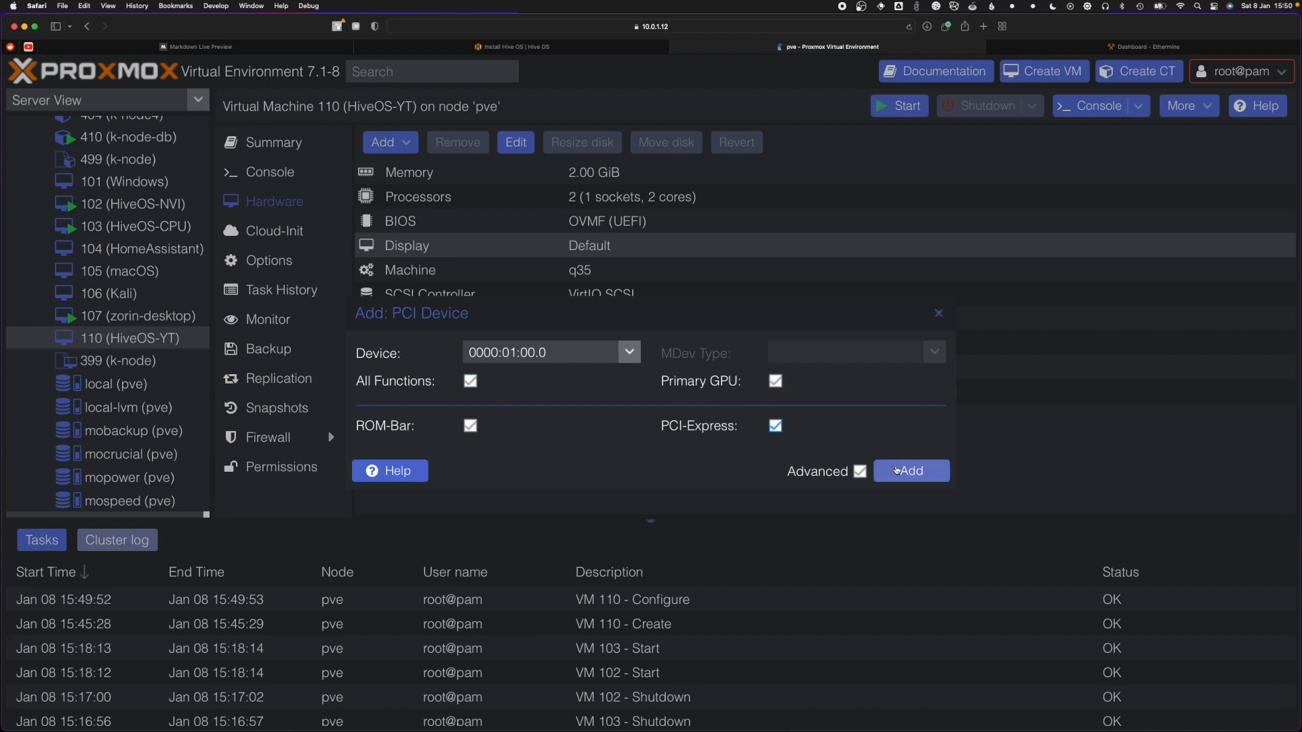
left_click(910, 470)
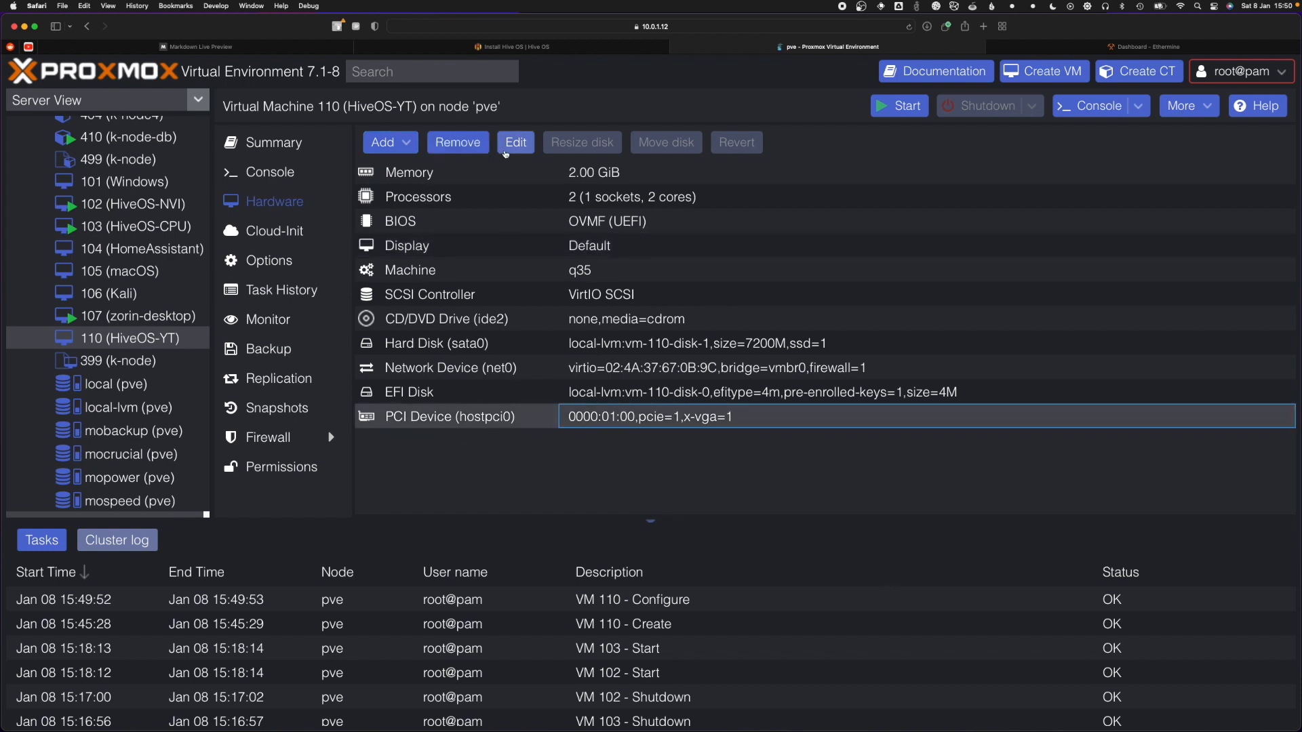
- Reopen hostpci0's settings to check the host PCI device list, closing without changes
left_click(514, 141)
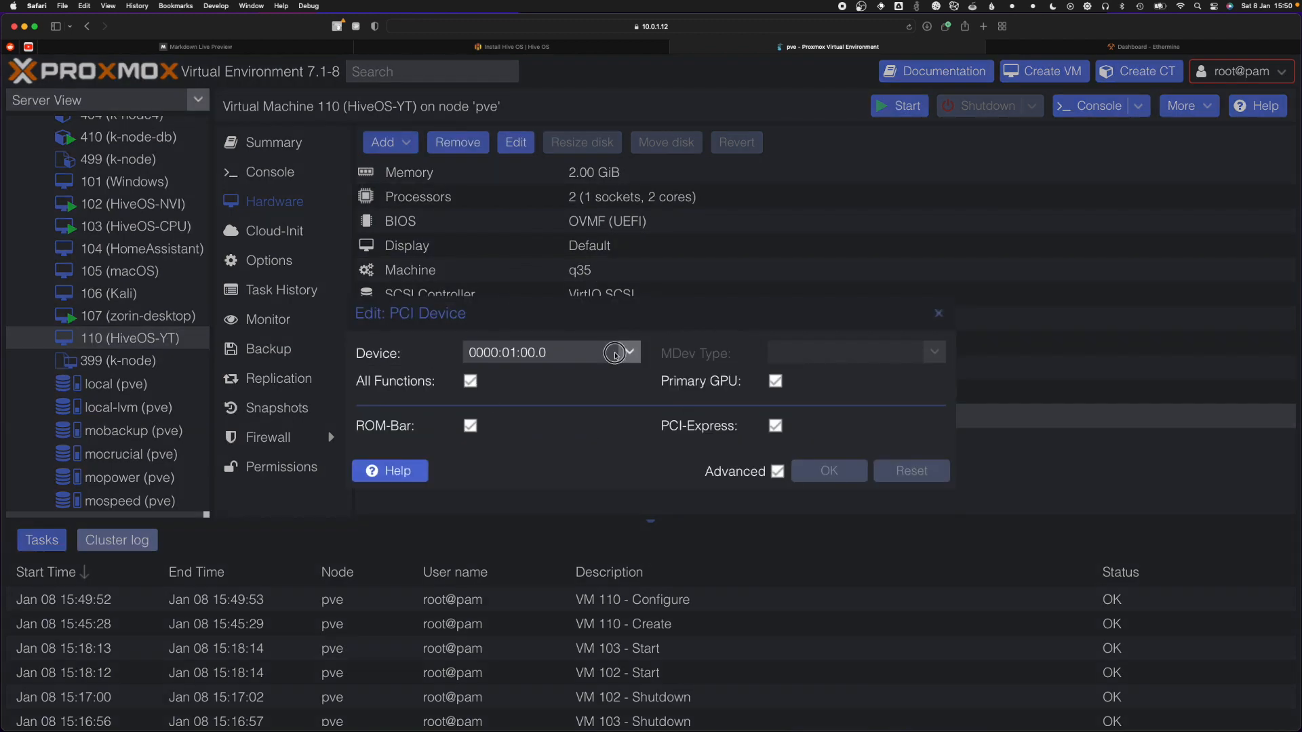
left_click(629, 352)
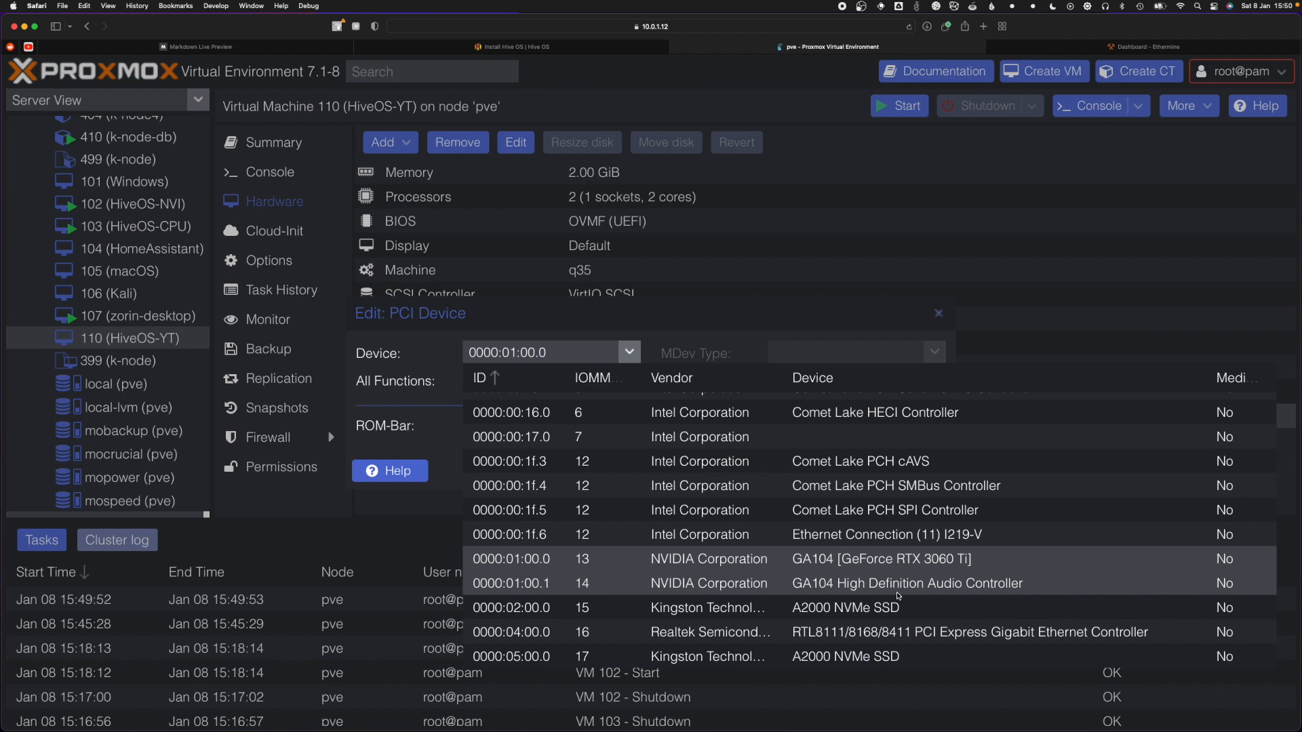
mouse_move(932, 592)
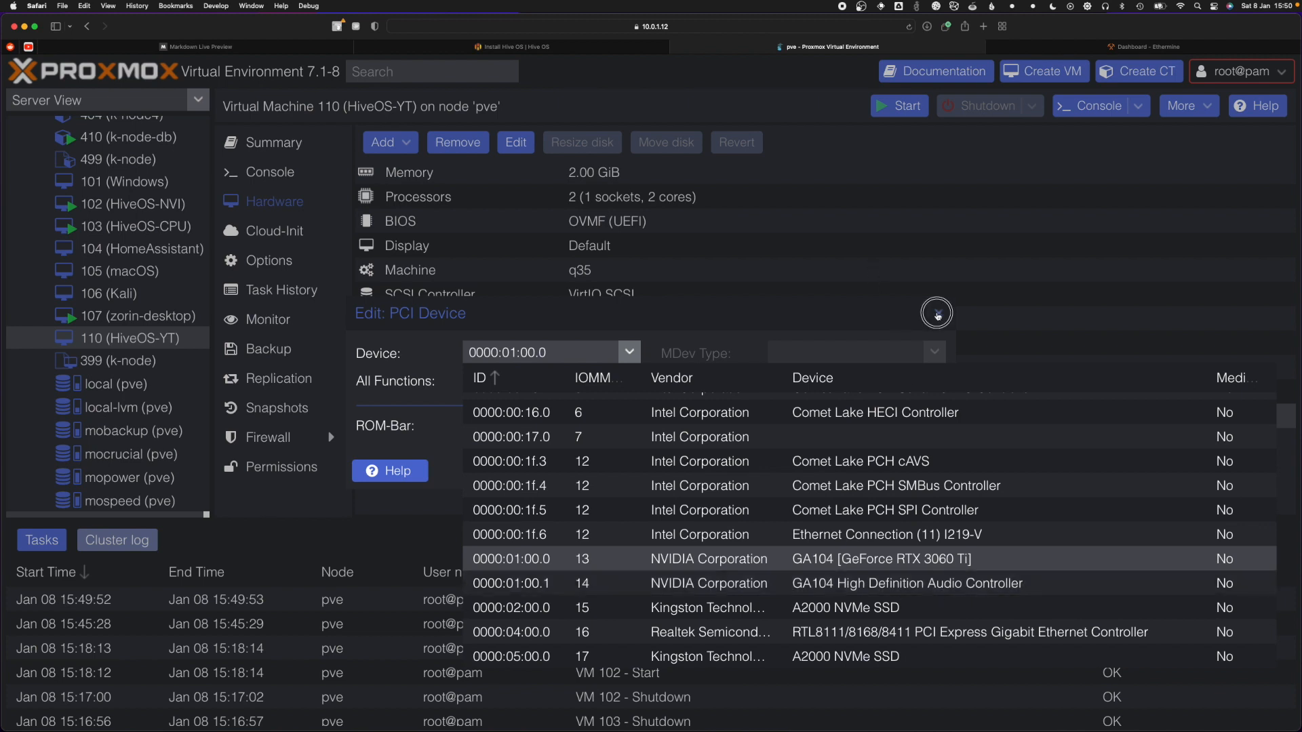
left_click(937, 313)
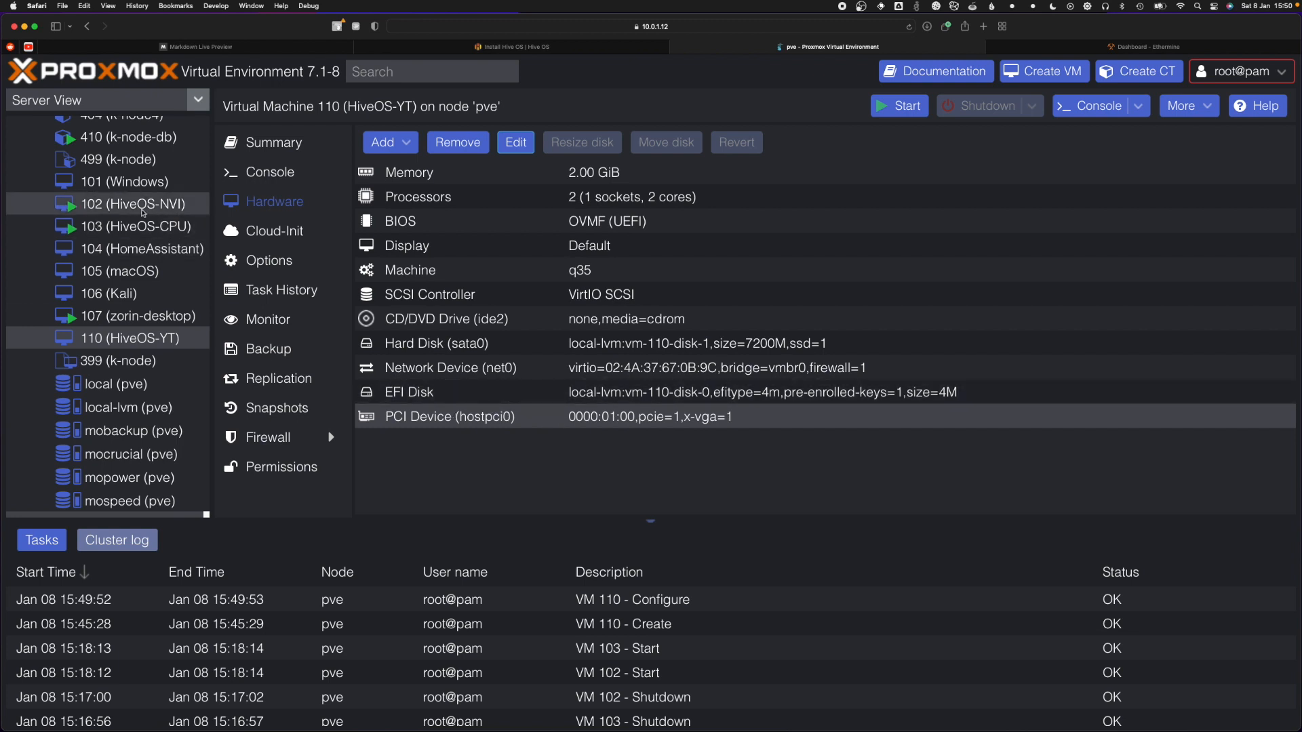
- Compare VM 102's hardware, then return to VM 110's hardware list to adjust it
left_click(130, 204)
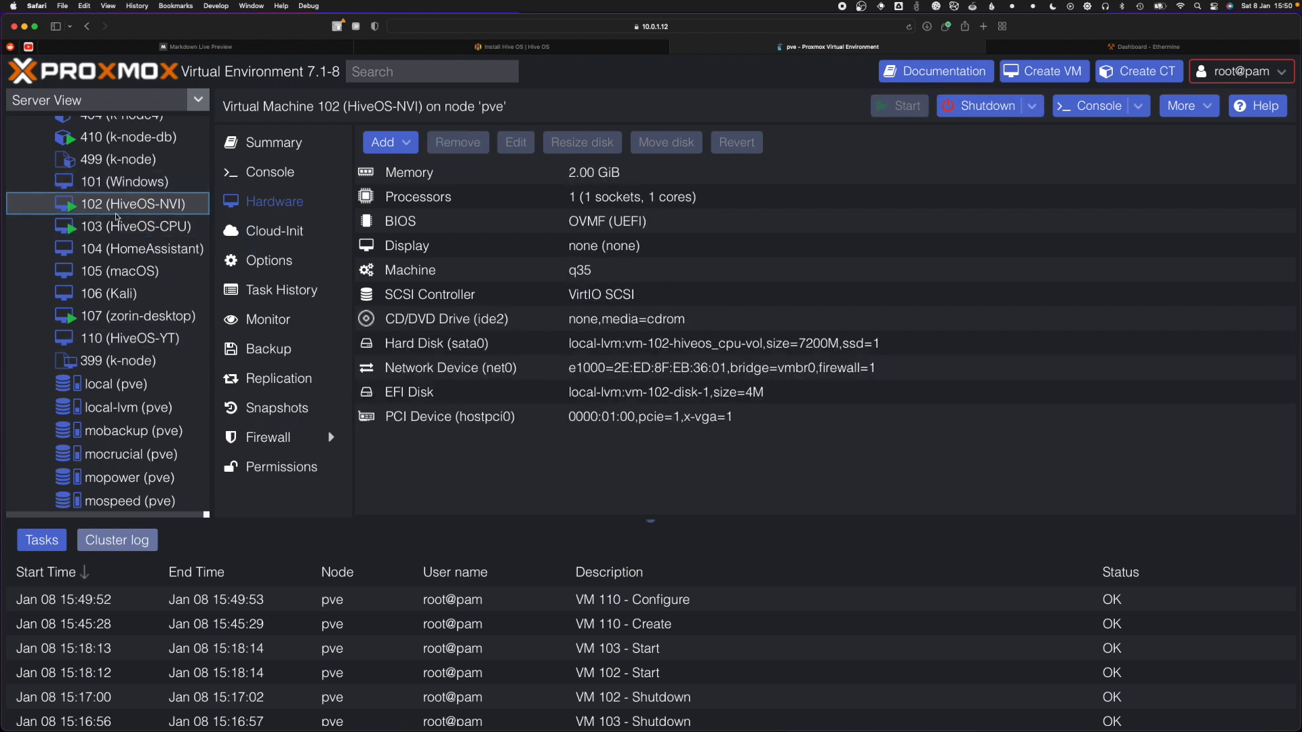
mouse_move(121, 338)
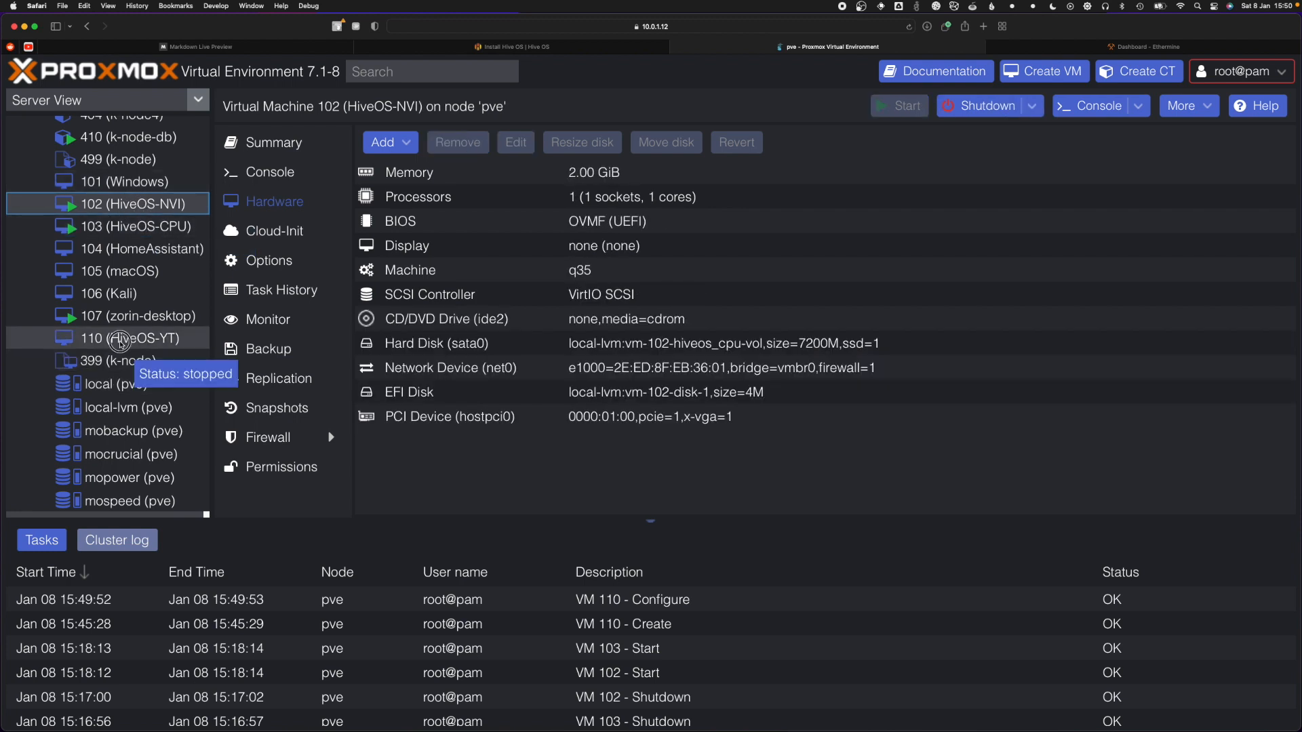
left_click(132, 337)
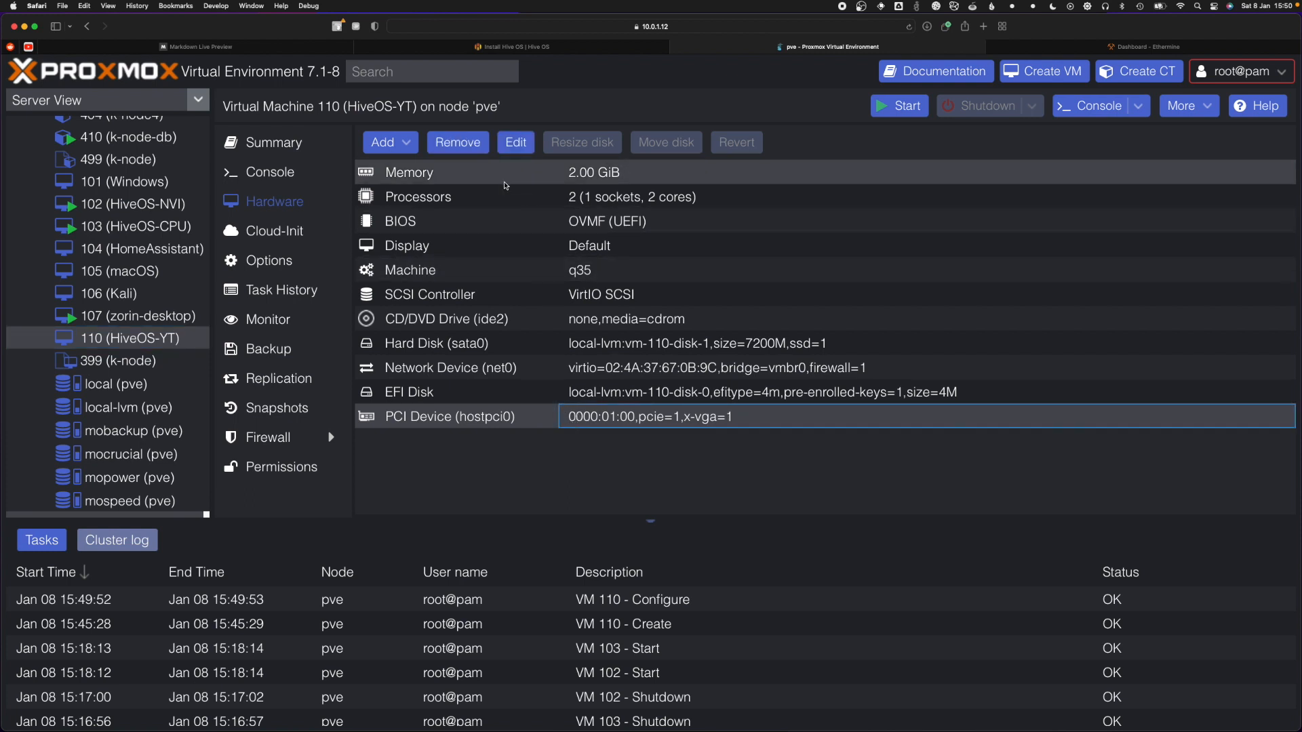
left_click(456, 142)
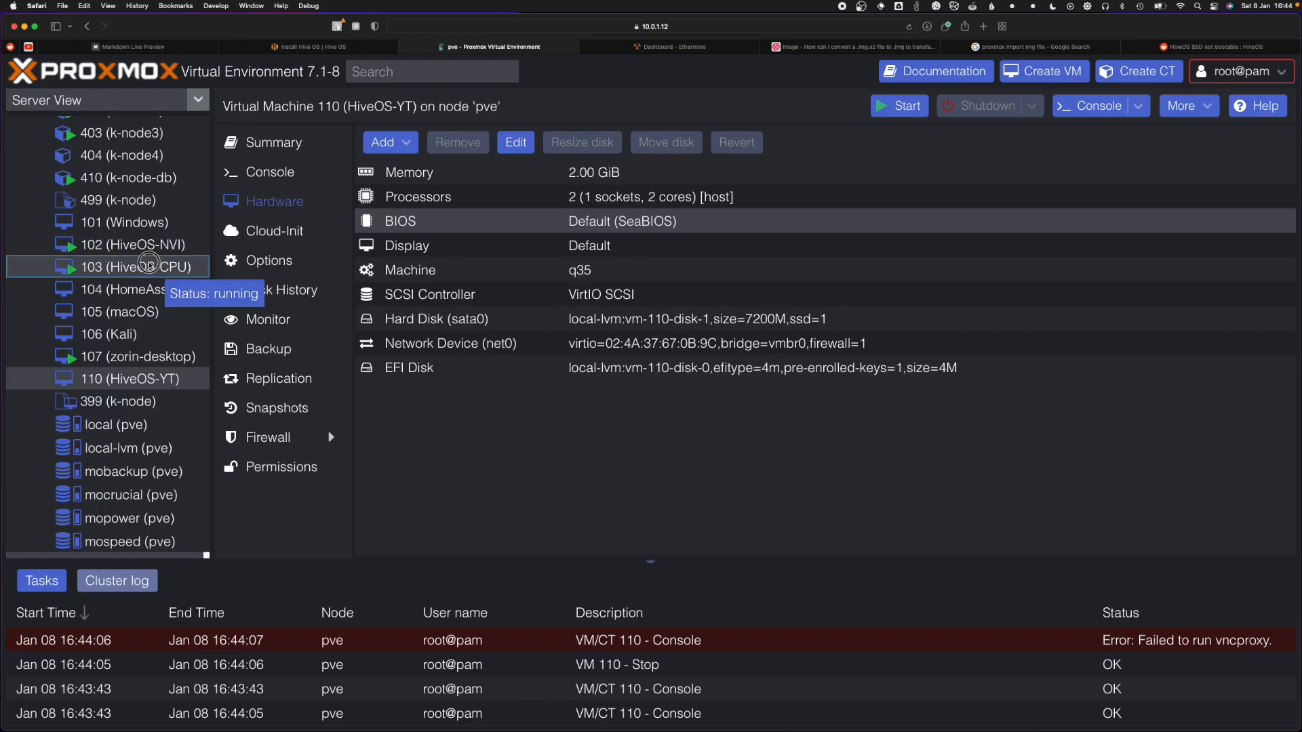
- Compare VM 103's hardware, check VM 110's hard disk entry, and start VM 110
left_click(142, 266)
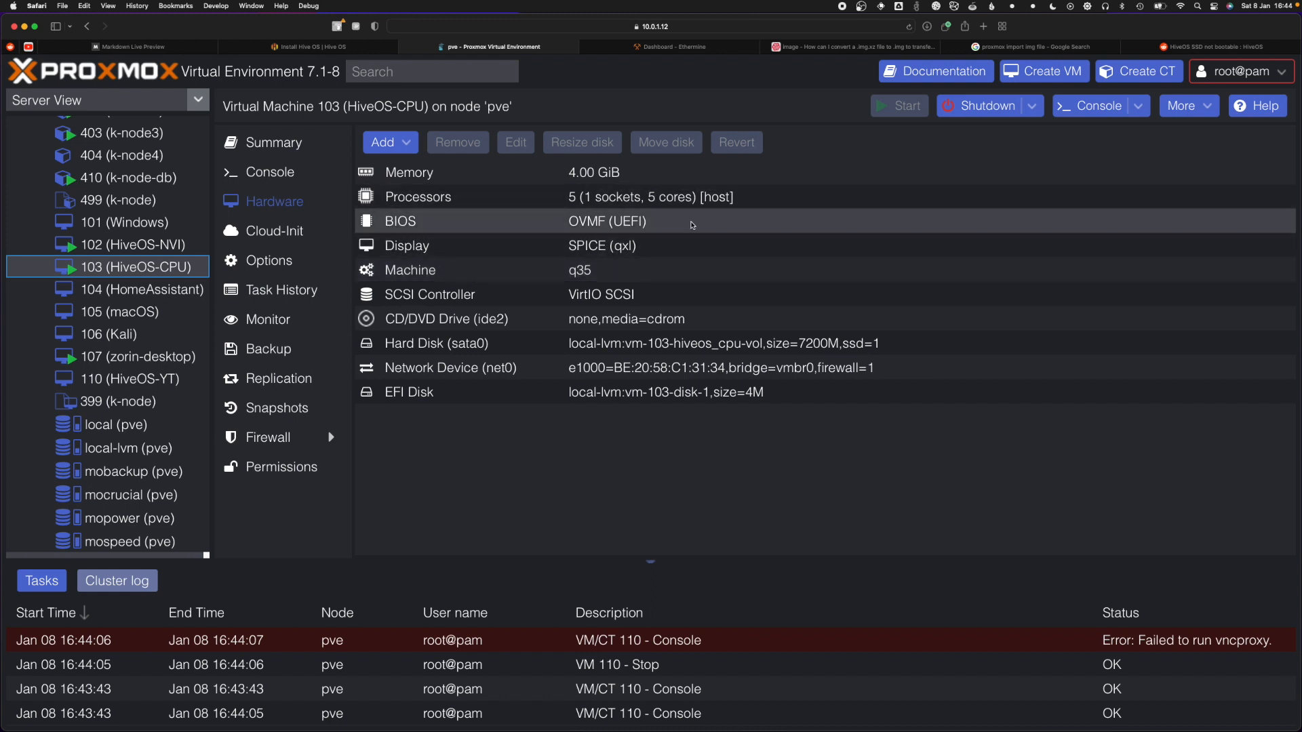
left_click(133, 379)
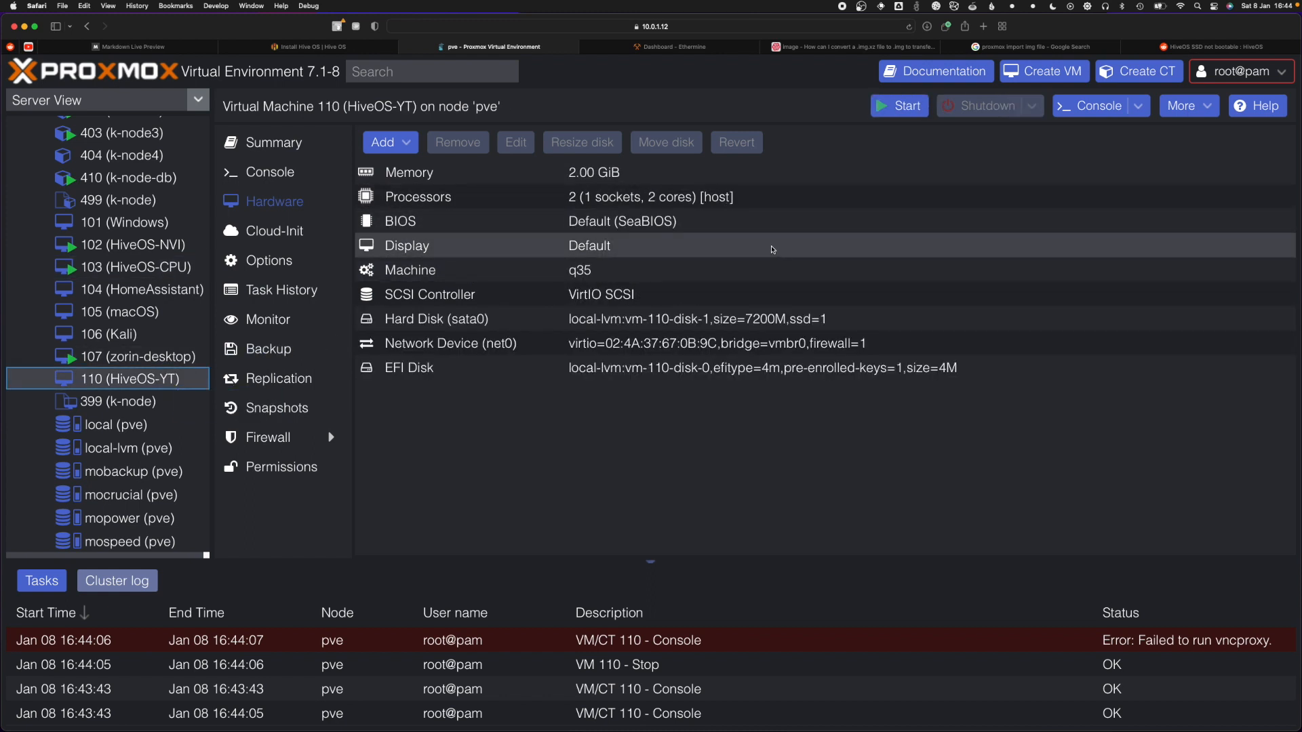
left_click(436, 319)
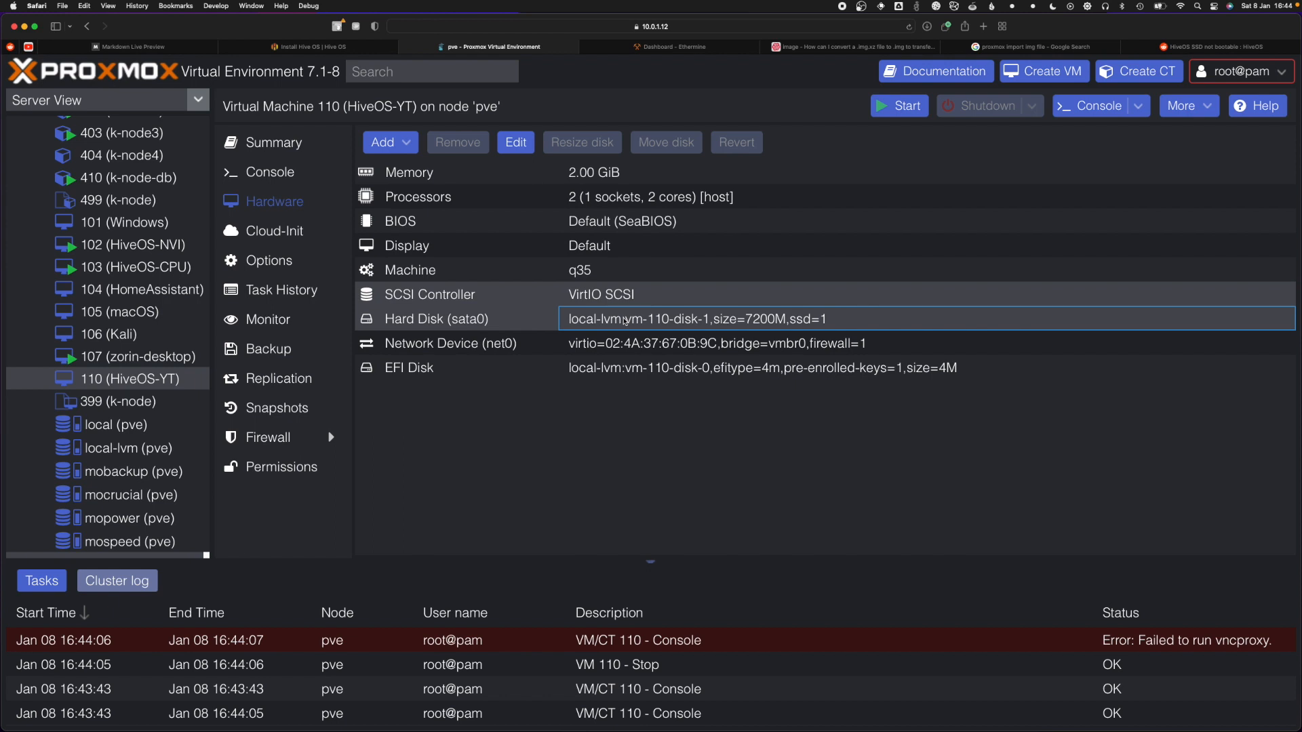
left_click(899, 106)
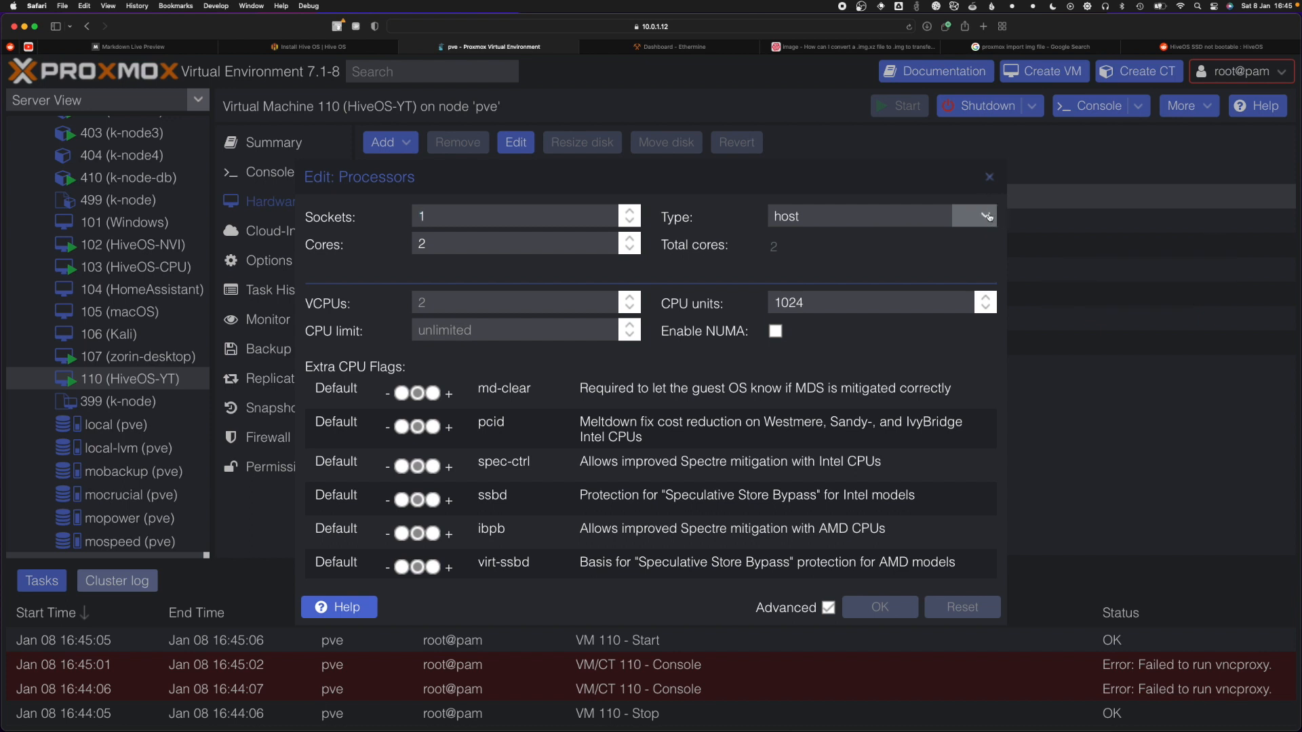
- Keep VM 110's CPU type as host and confirm the processor setting
left_click(987, 215)
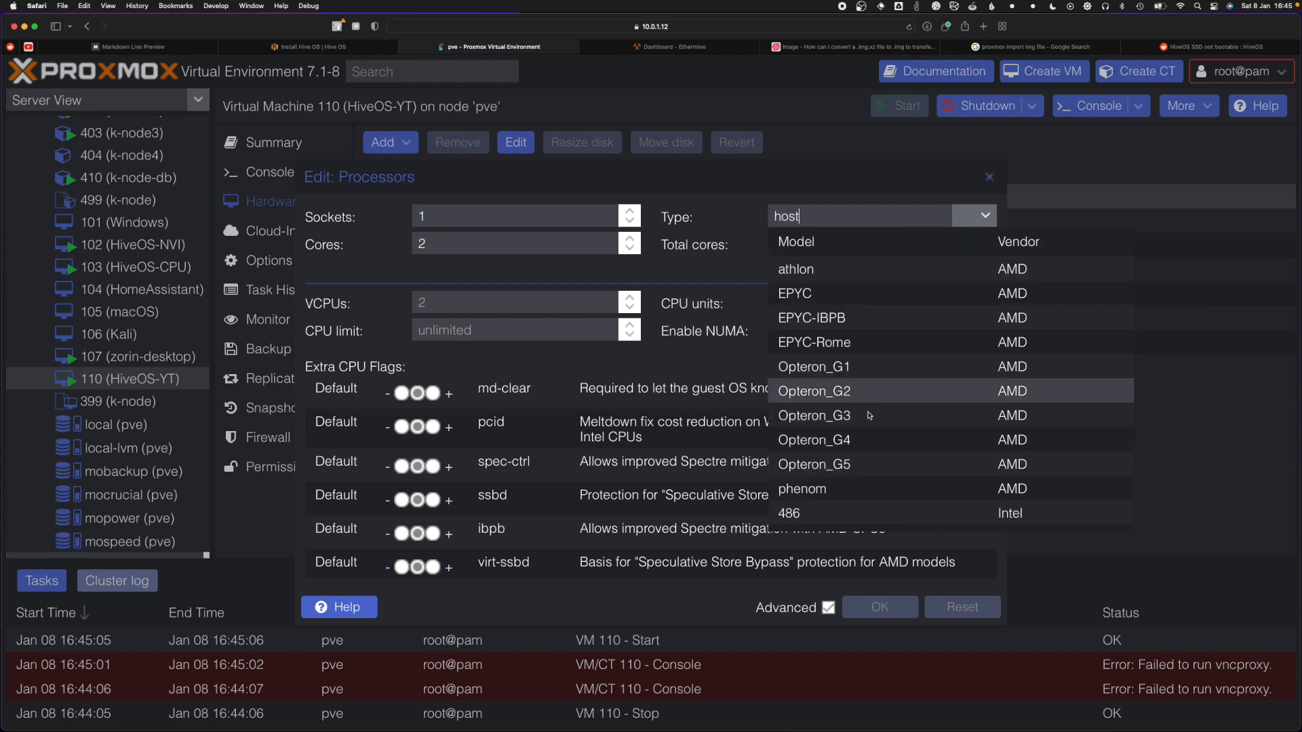
scroll("down", 3)
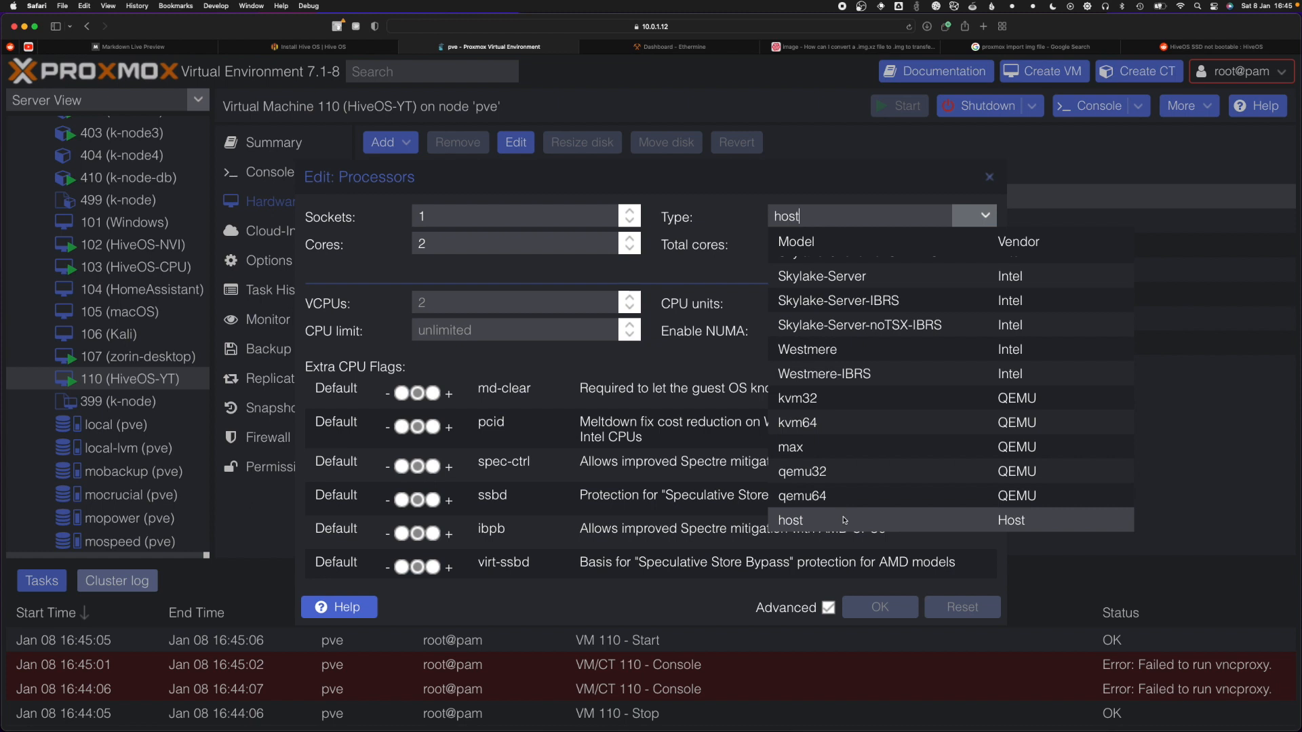
left_click(789, 520)
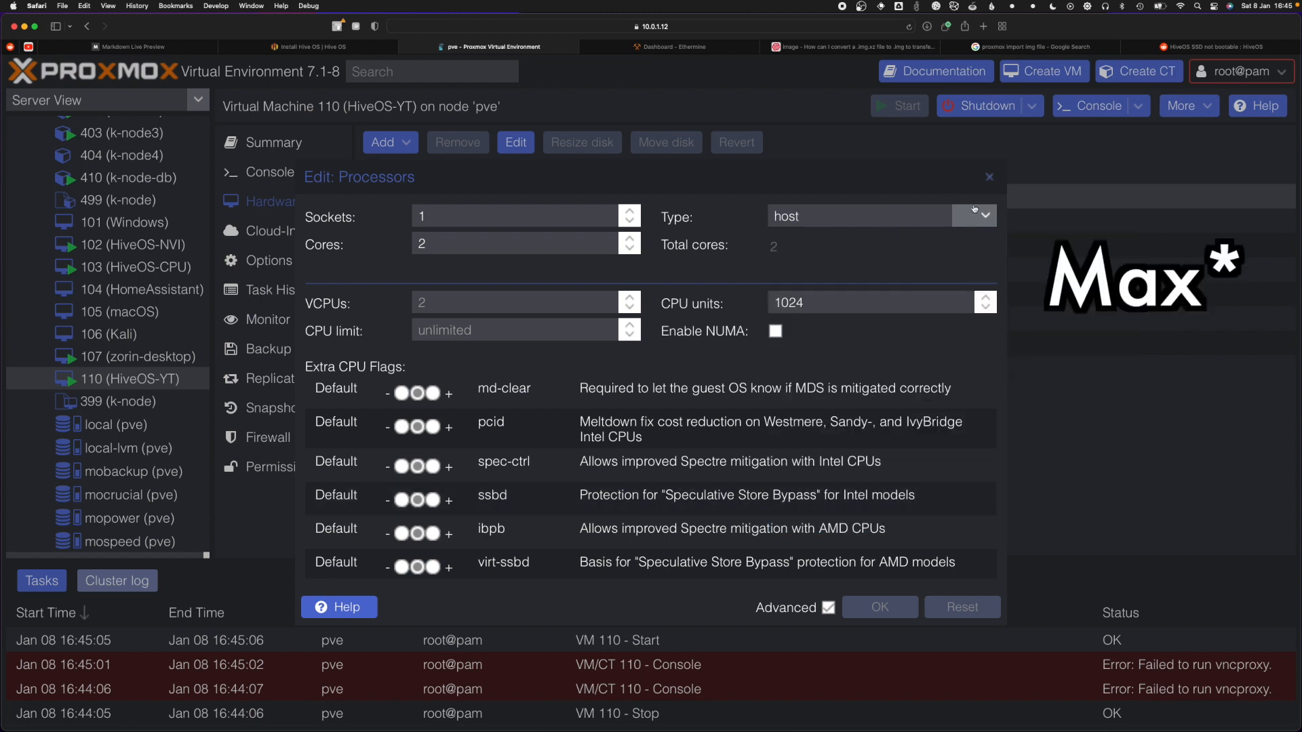
left_click(987, 176)
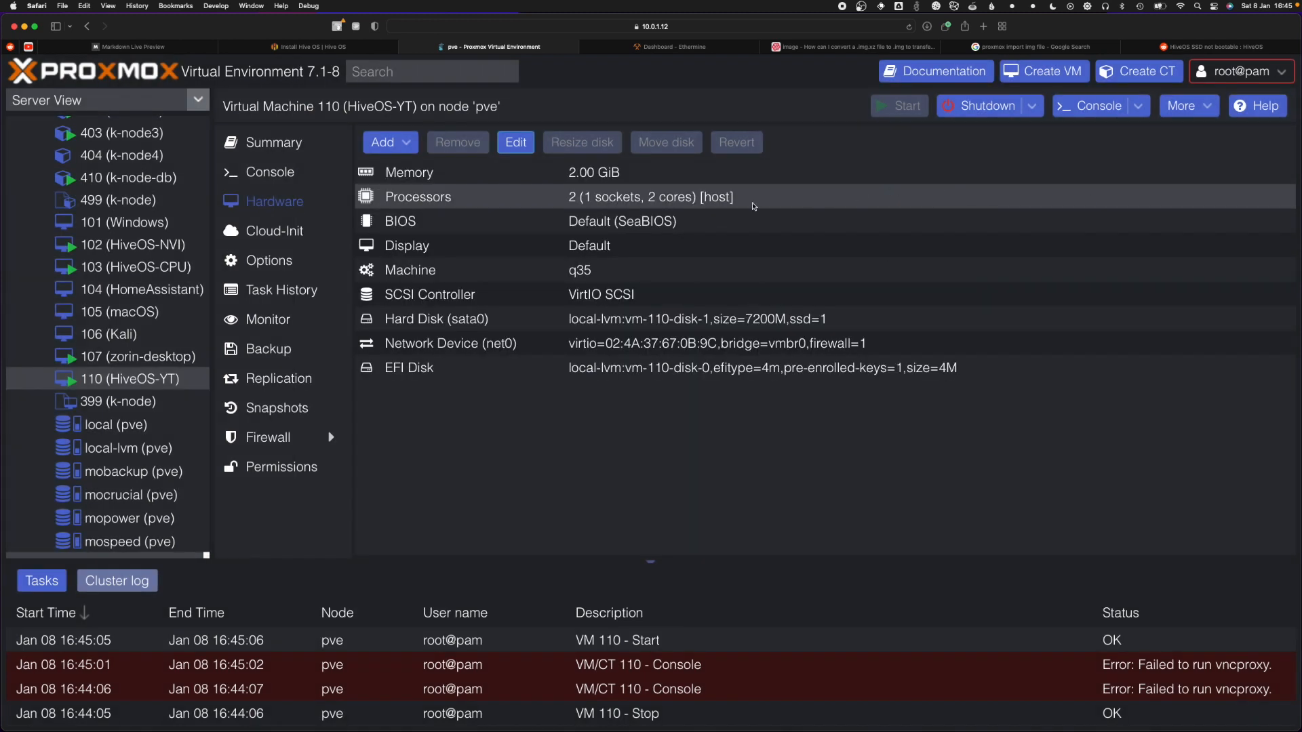
left_click(270, 171)
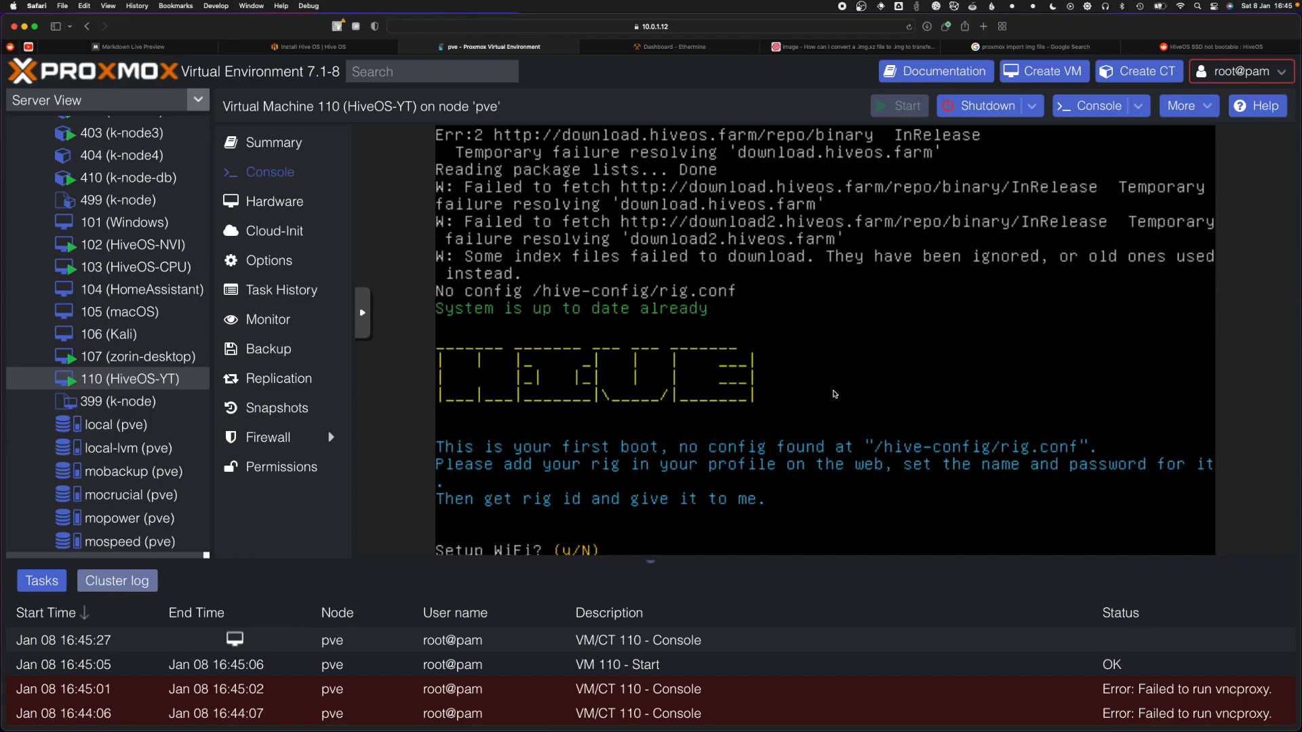
- Answer n to HiveOS WiFi setup, then switch to VM 102 (HiveOS-NVI)
type("n")
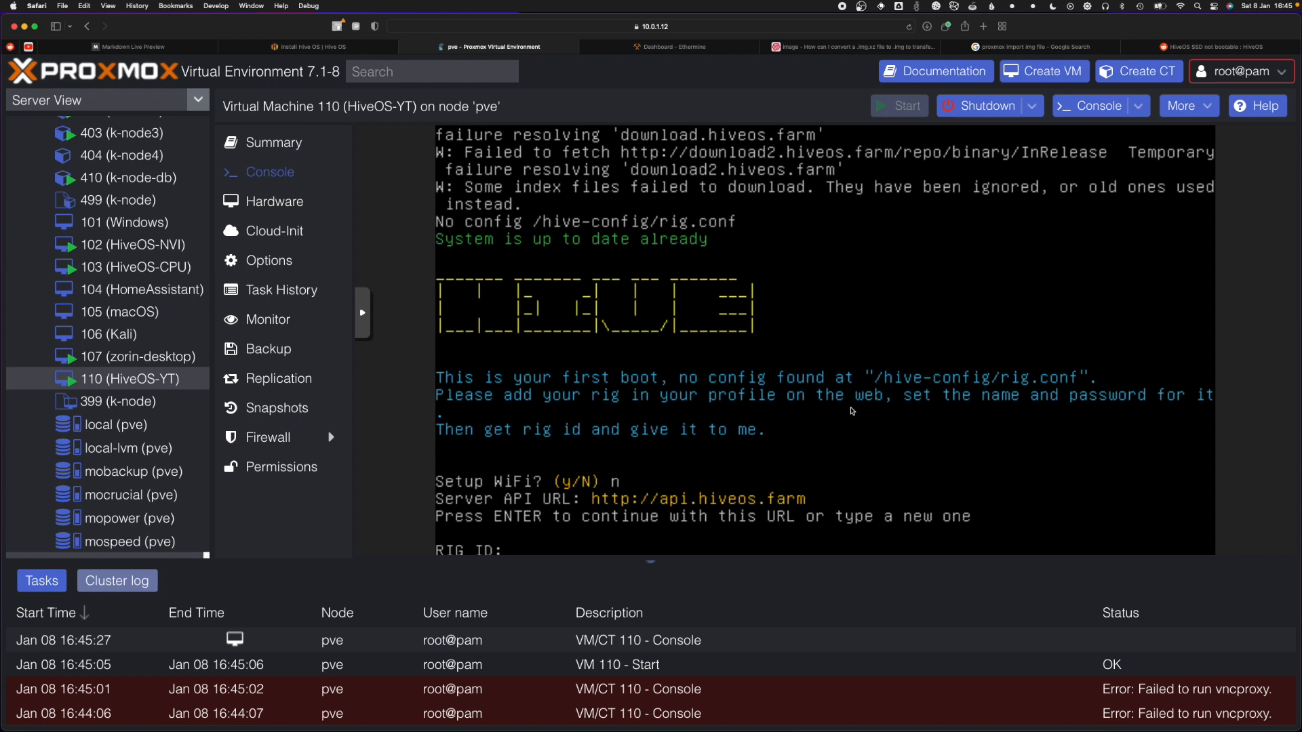
mouse_move(636, 520)
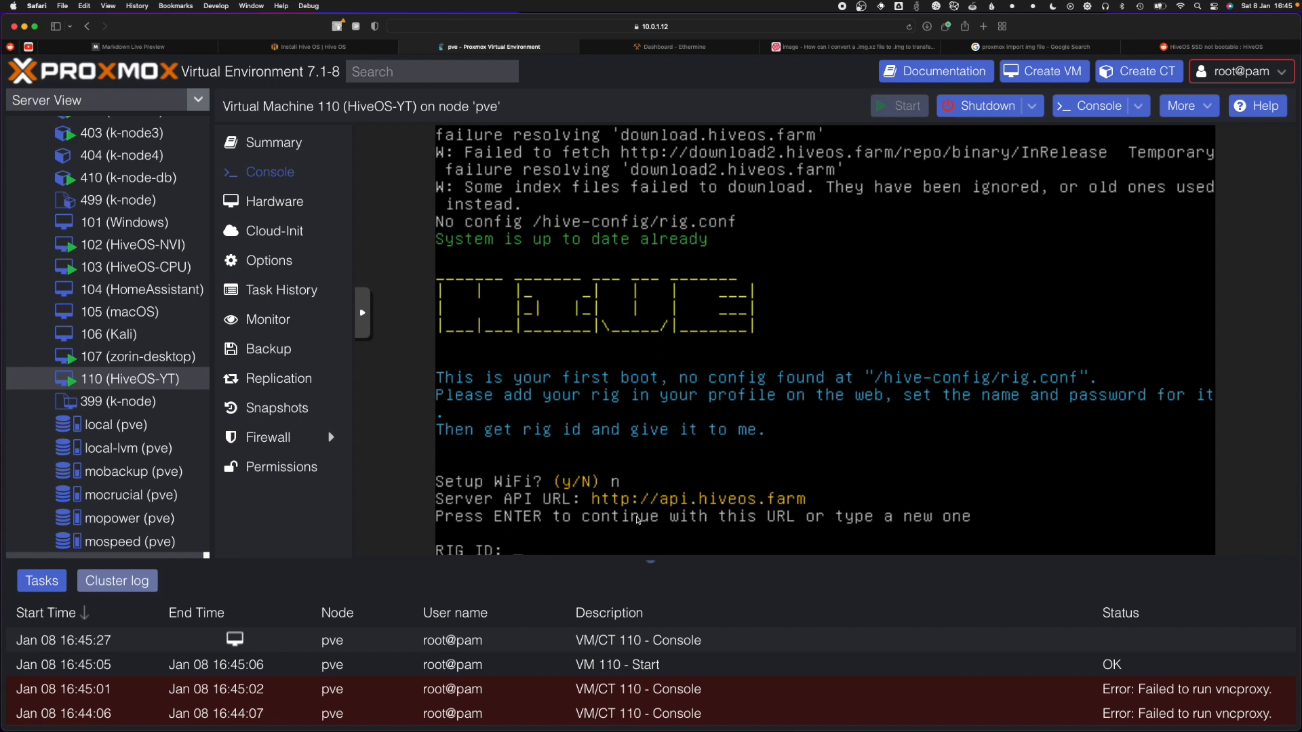
mouse_move(517, 559)
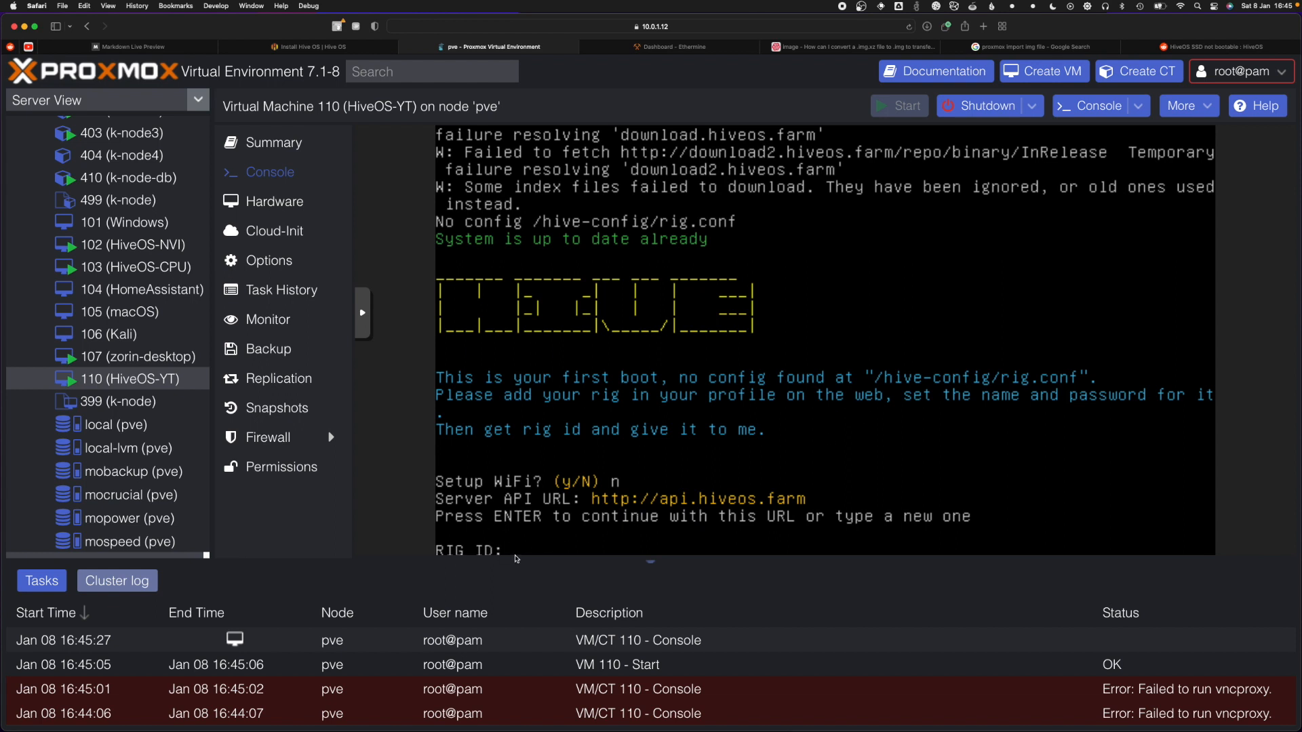
mouse_move(594, 531)
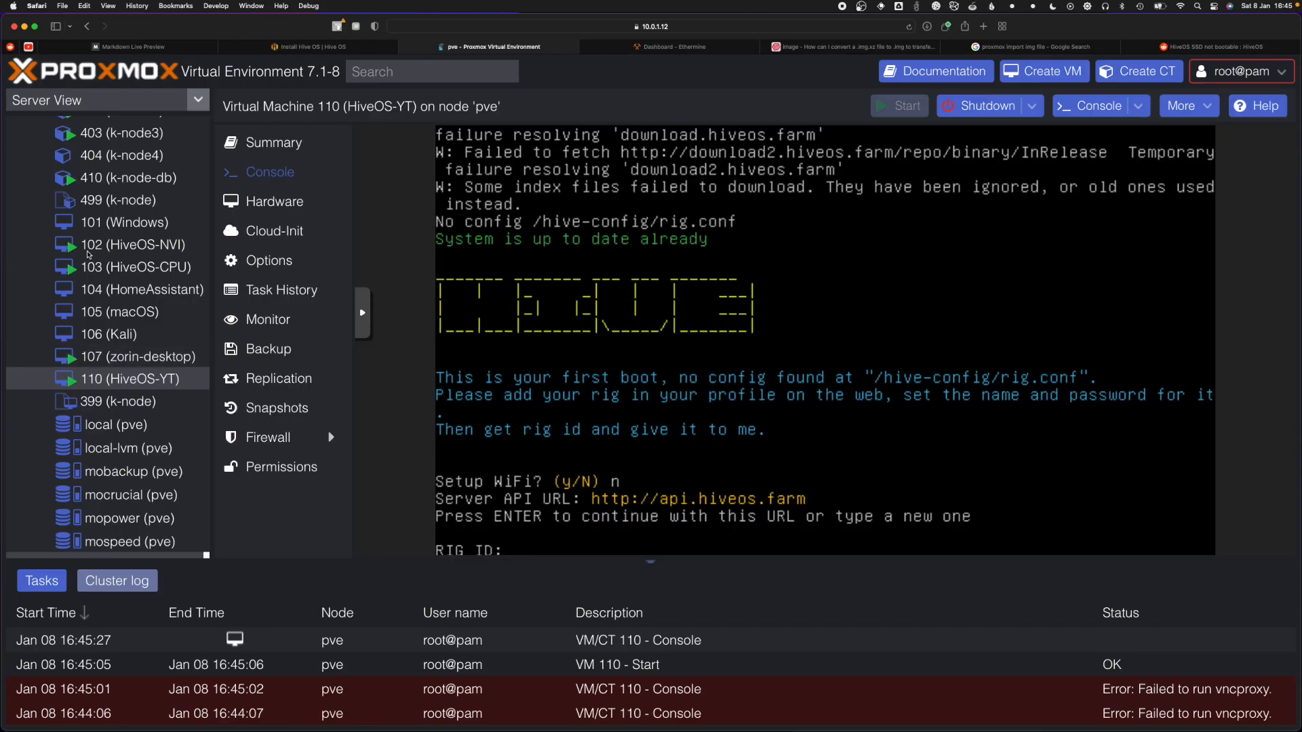
left_click(132, 244)
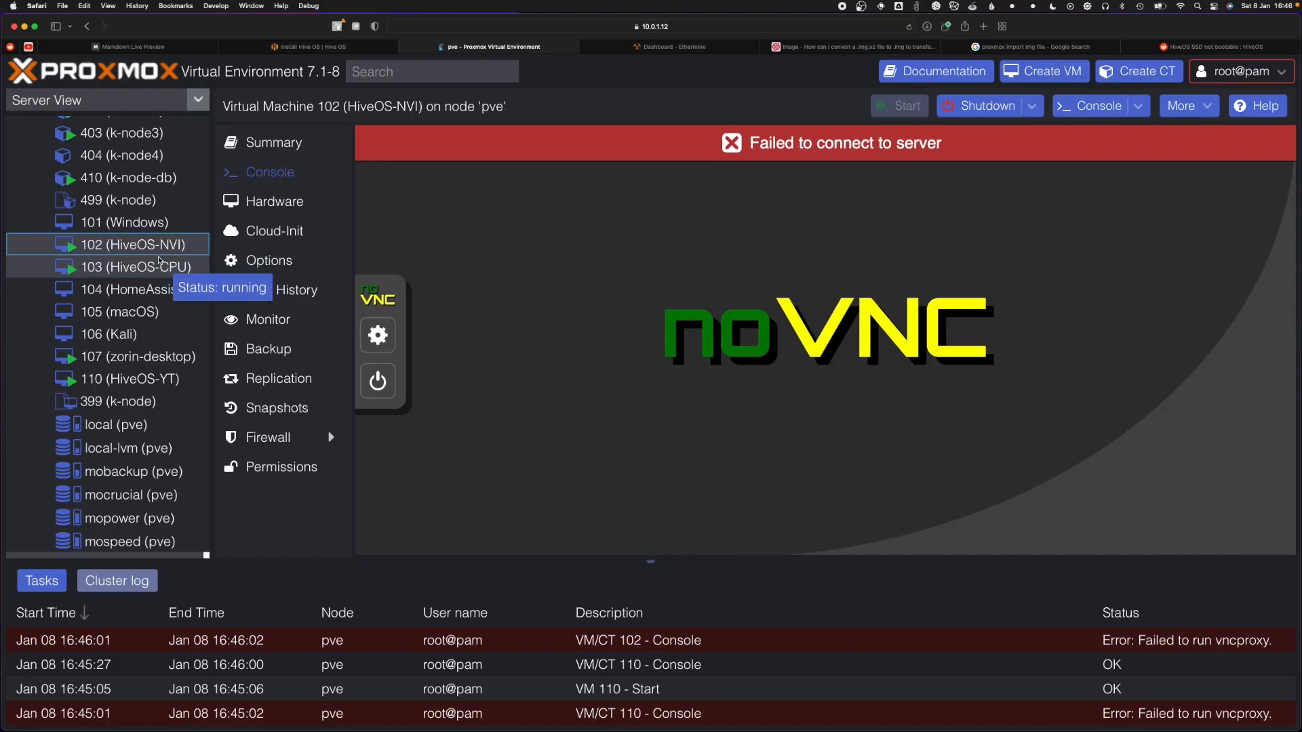
- Review HiveOS-CPU's console and hardware and HiveOS-NVI's hardware, then return to VM 110's hardware
left_click(136, 267)
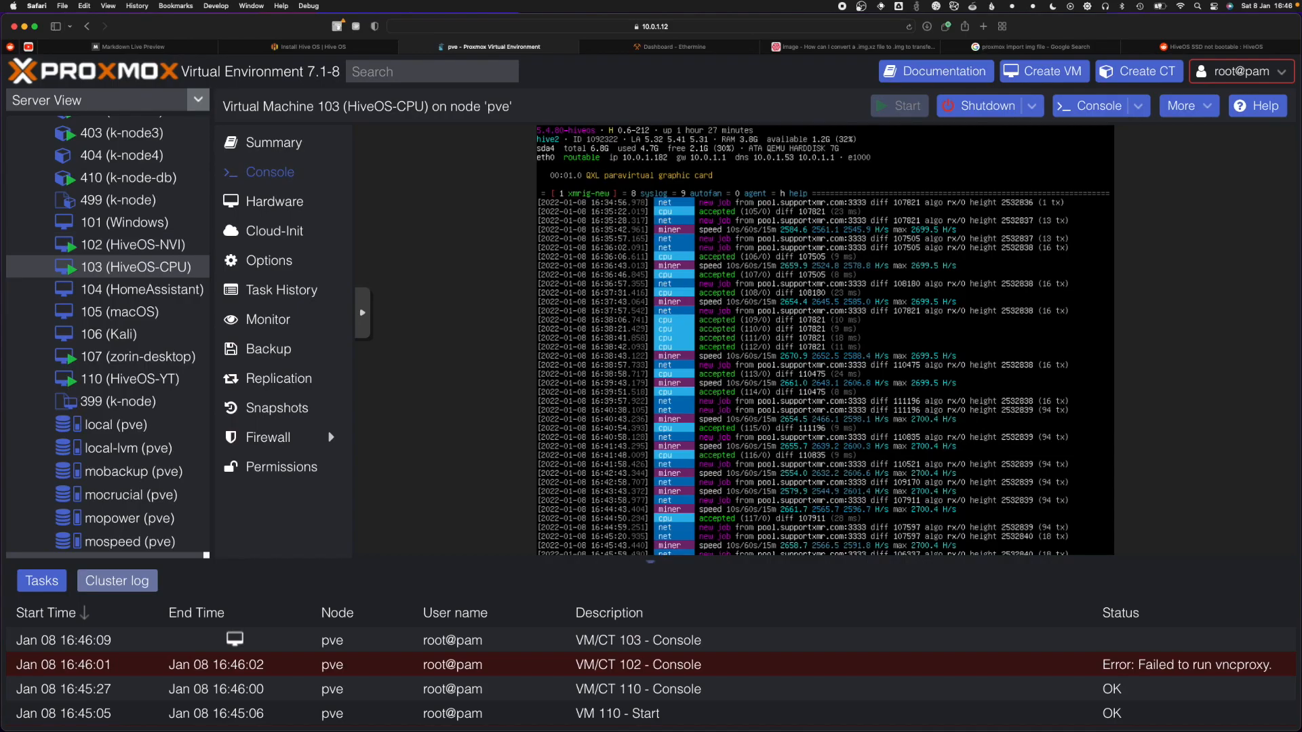
left_click(273, 201)
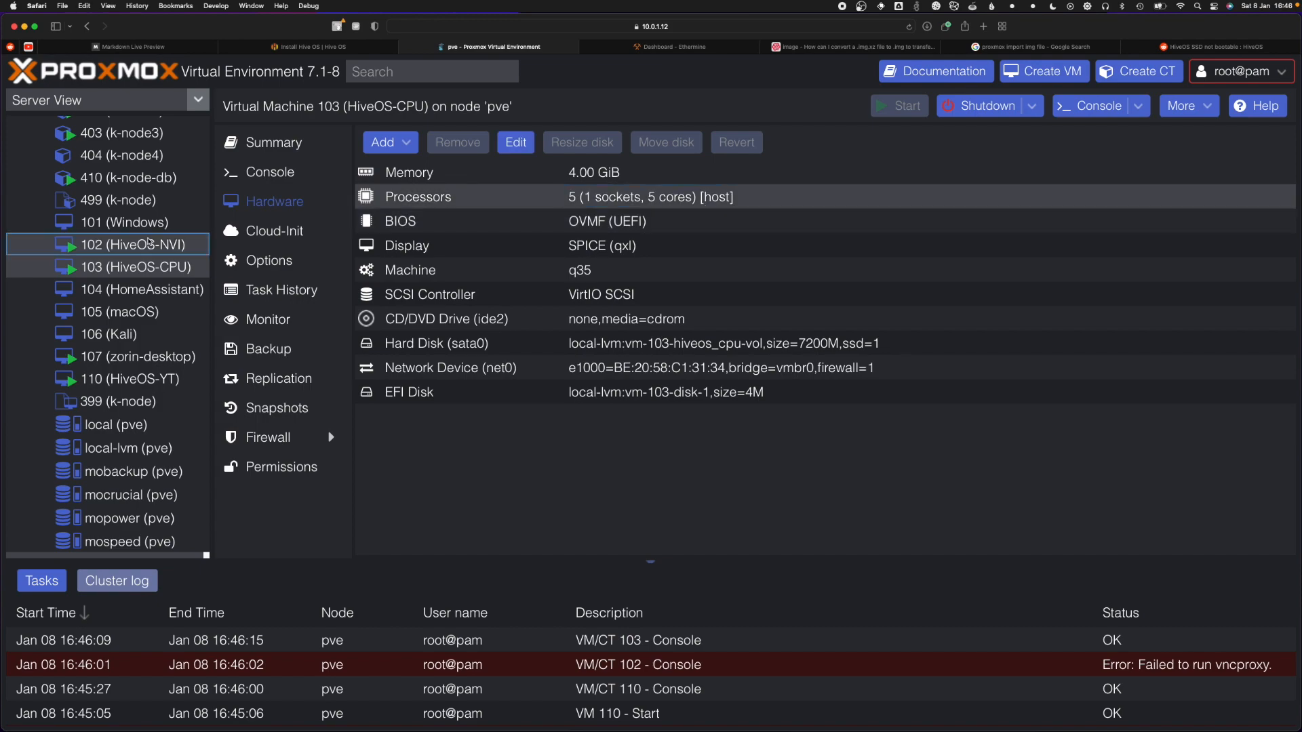
left_click(131, 244)
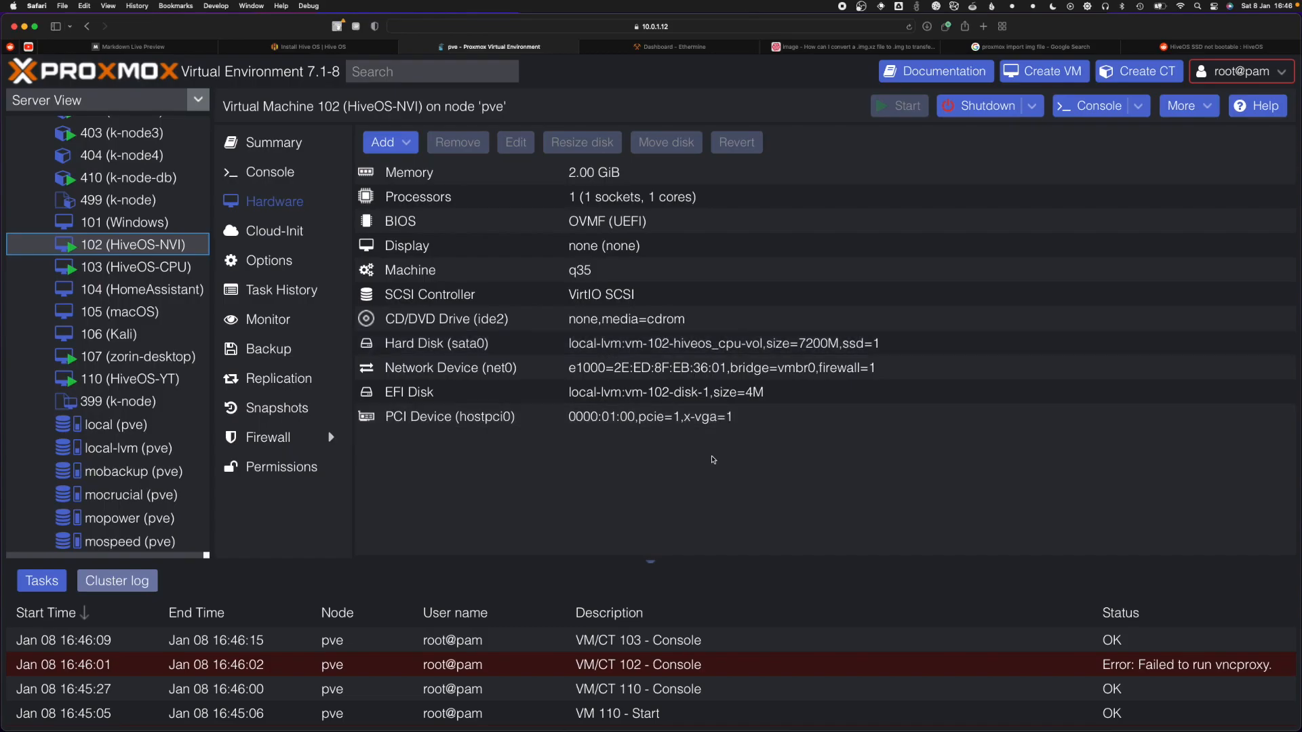
mouse_move(717, 455)
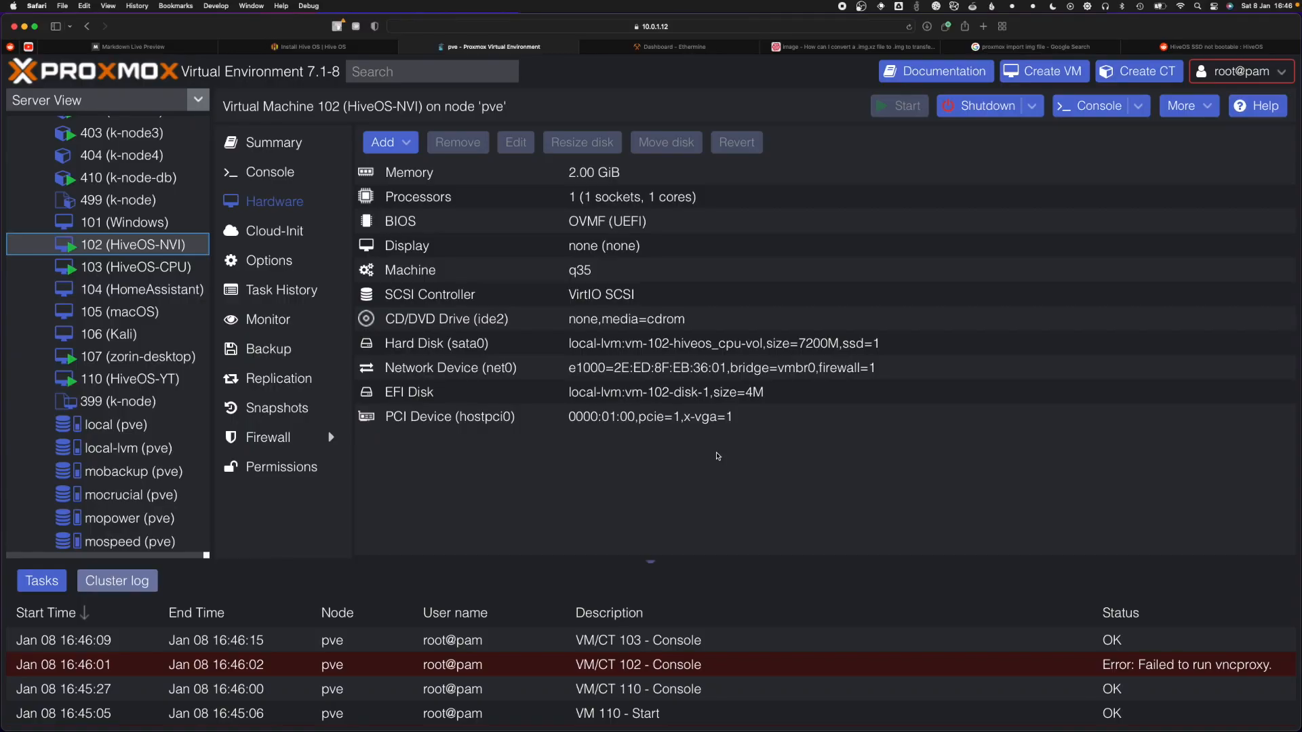
left_click(129, 378)
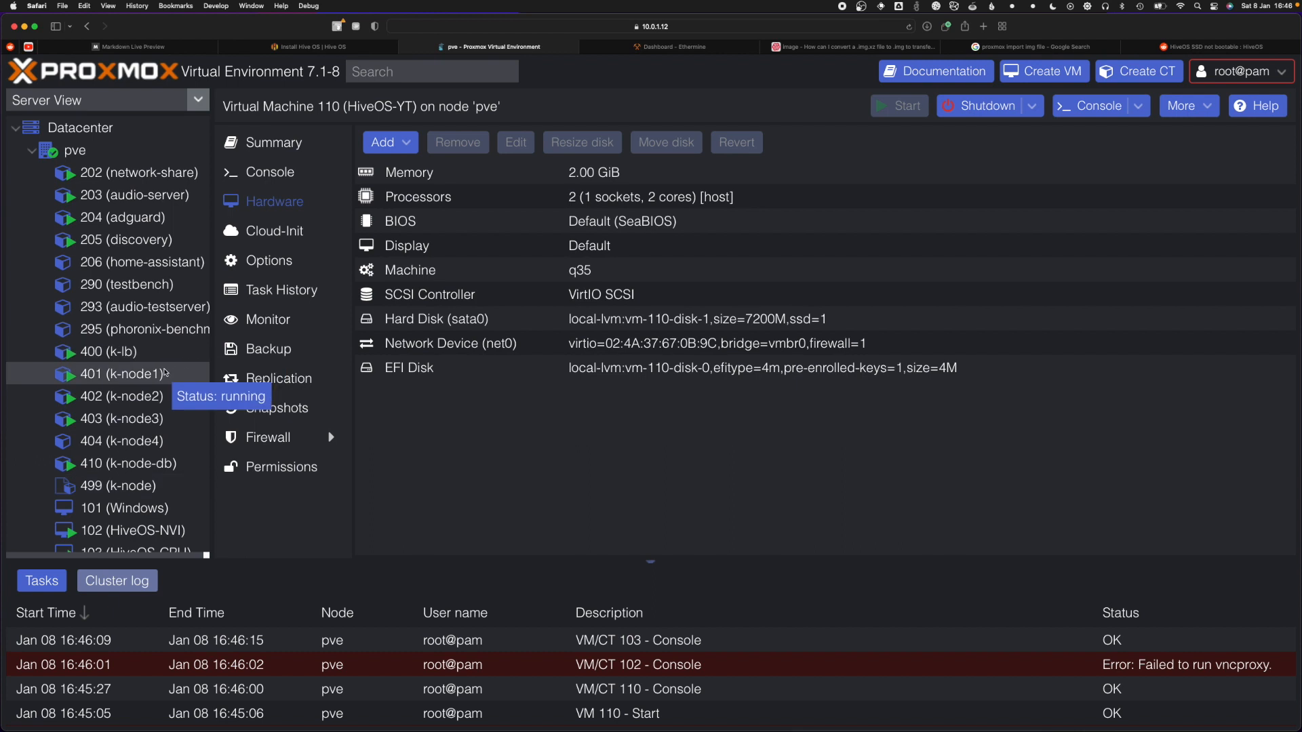
mouse_move(149, 163)
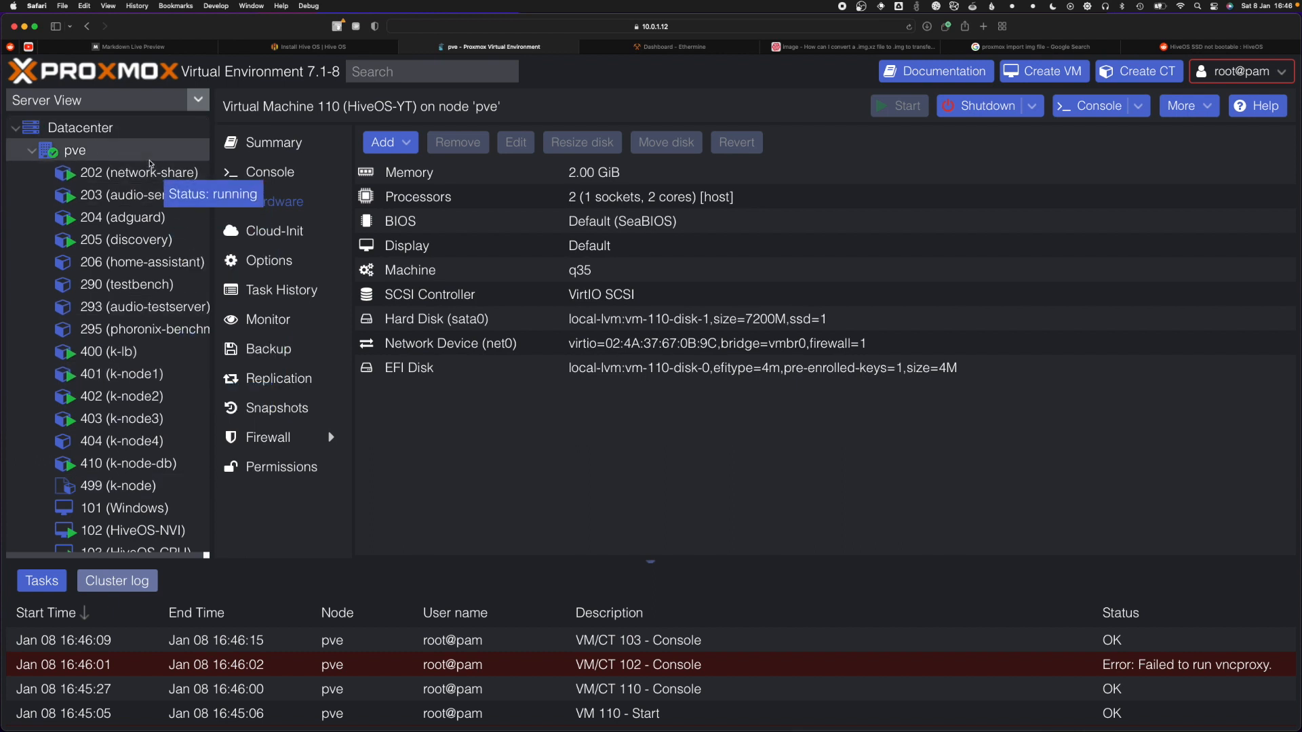
mouse_move(224, 243)
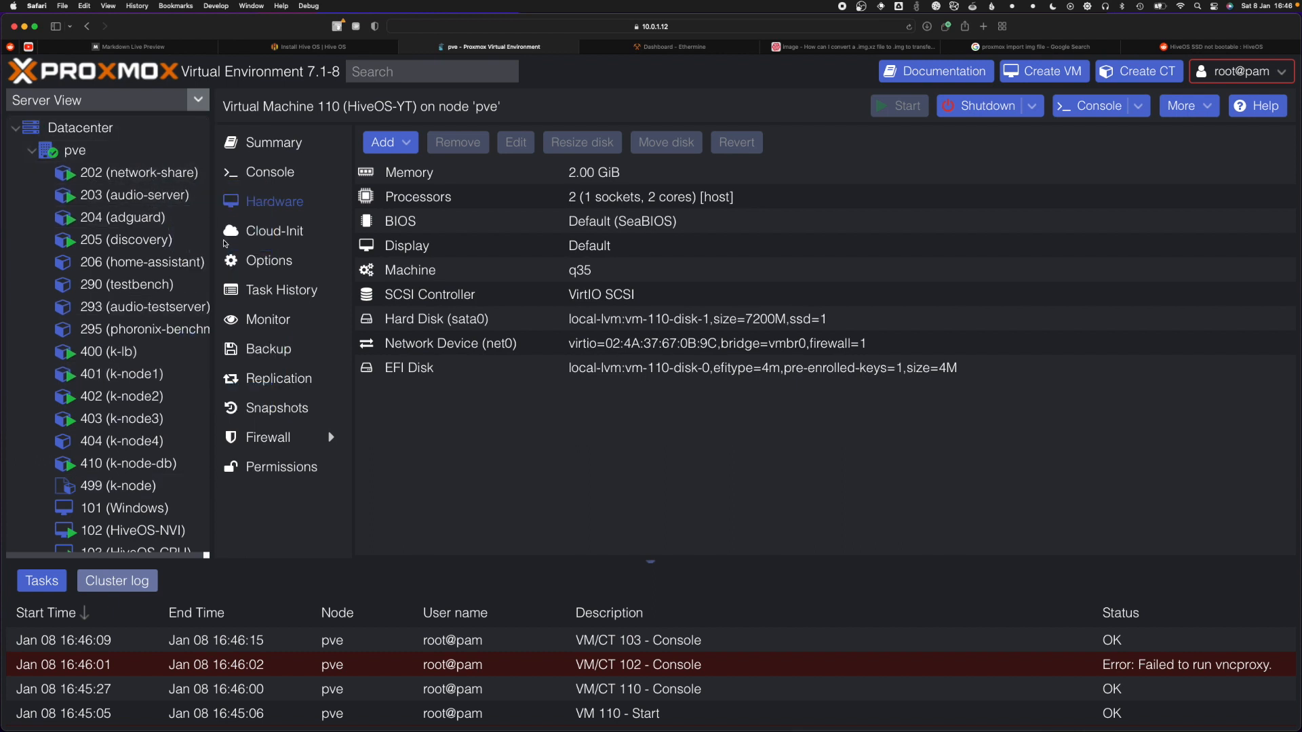
scroll("down", 3)
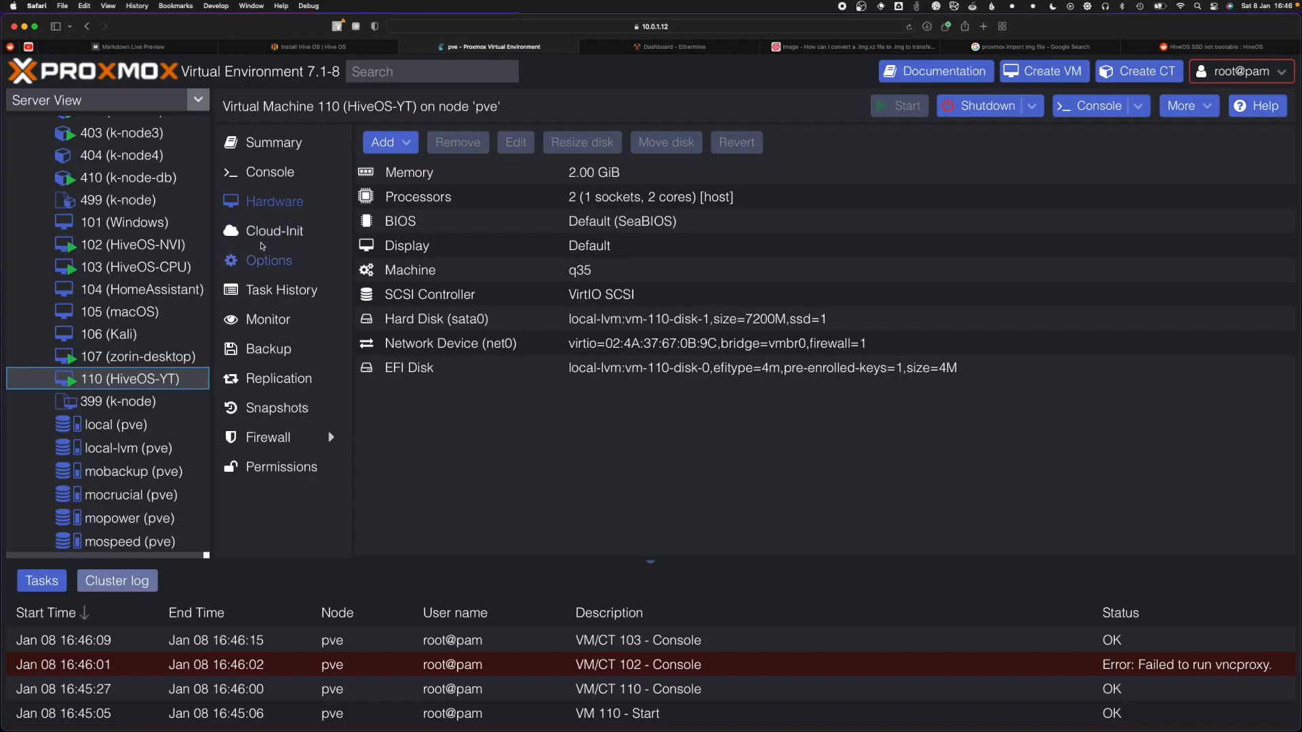
mouse_move(134, 266)
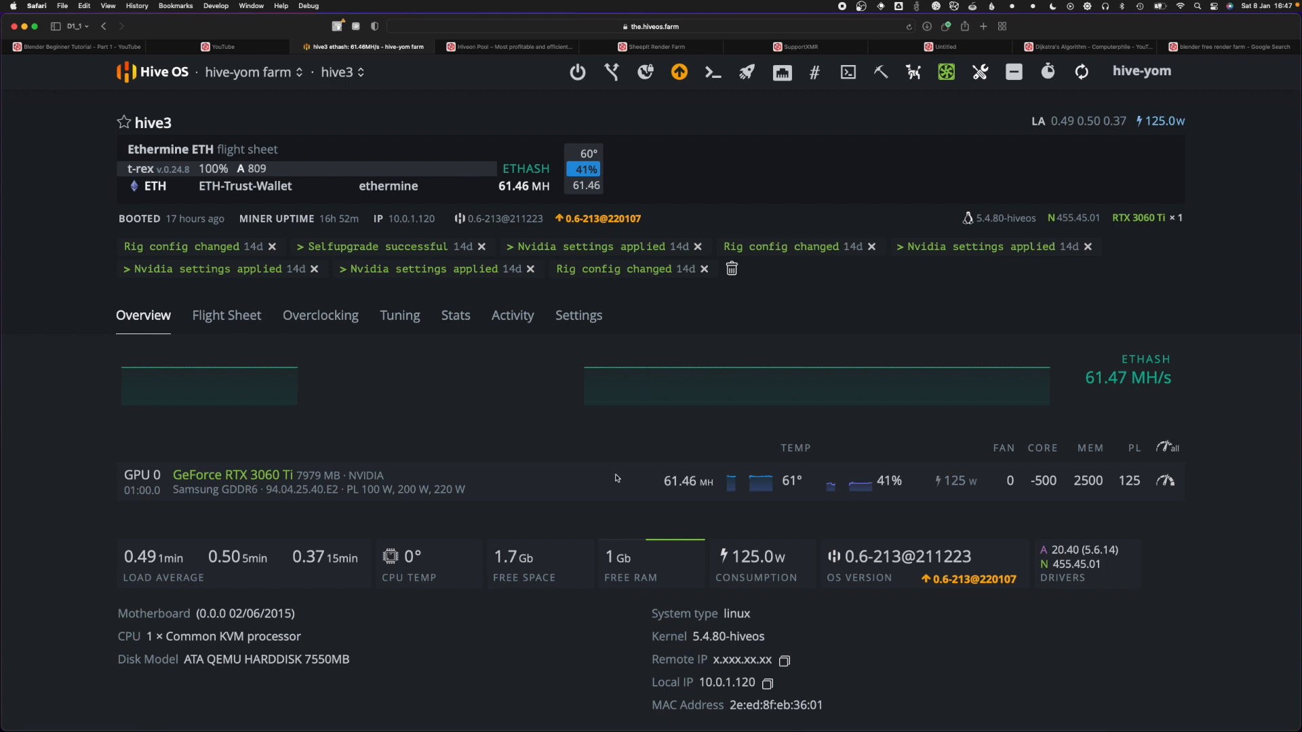
mouse_move(611, 73)
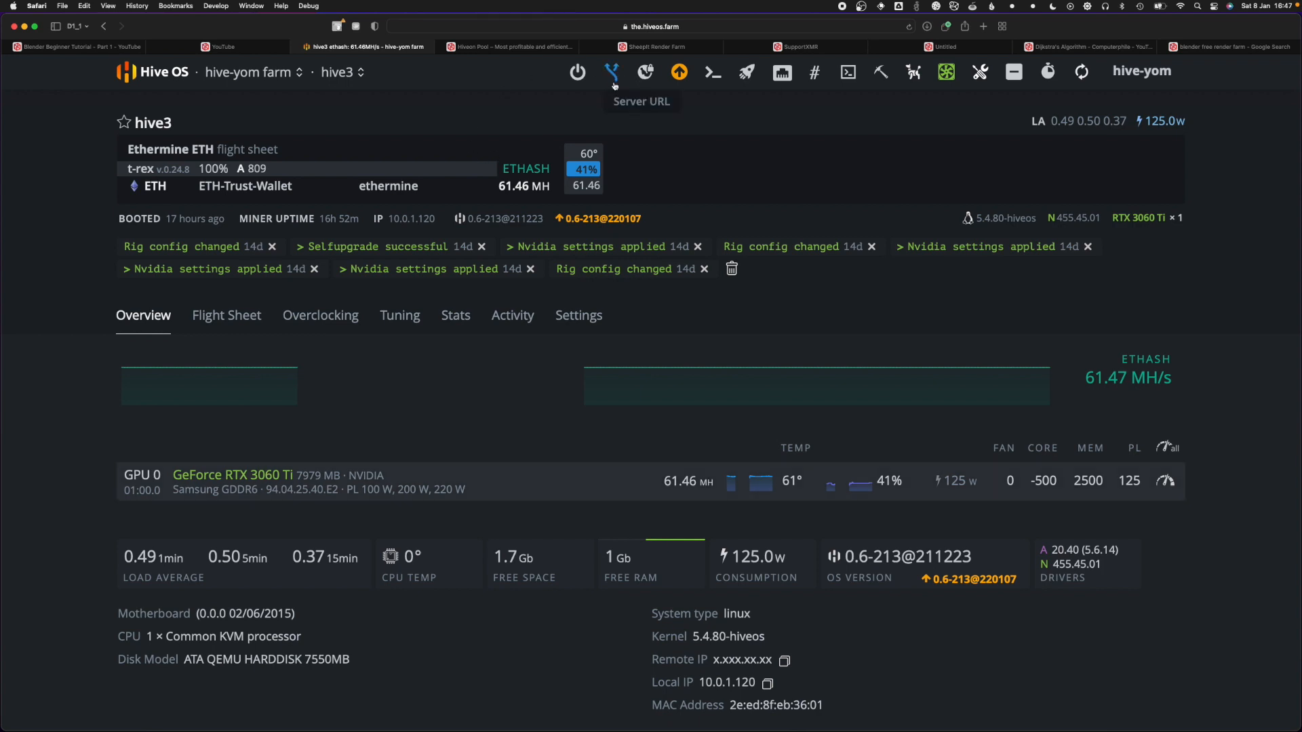
mouse_move(702, 336)
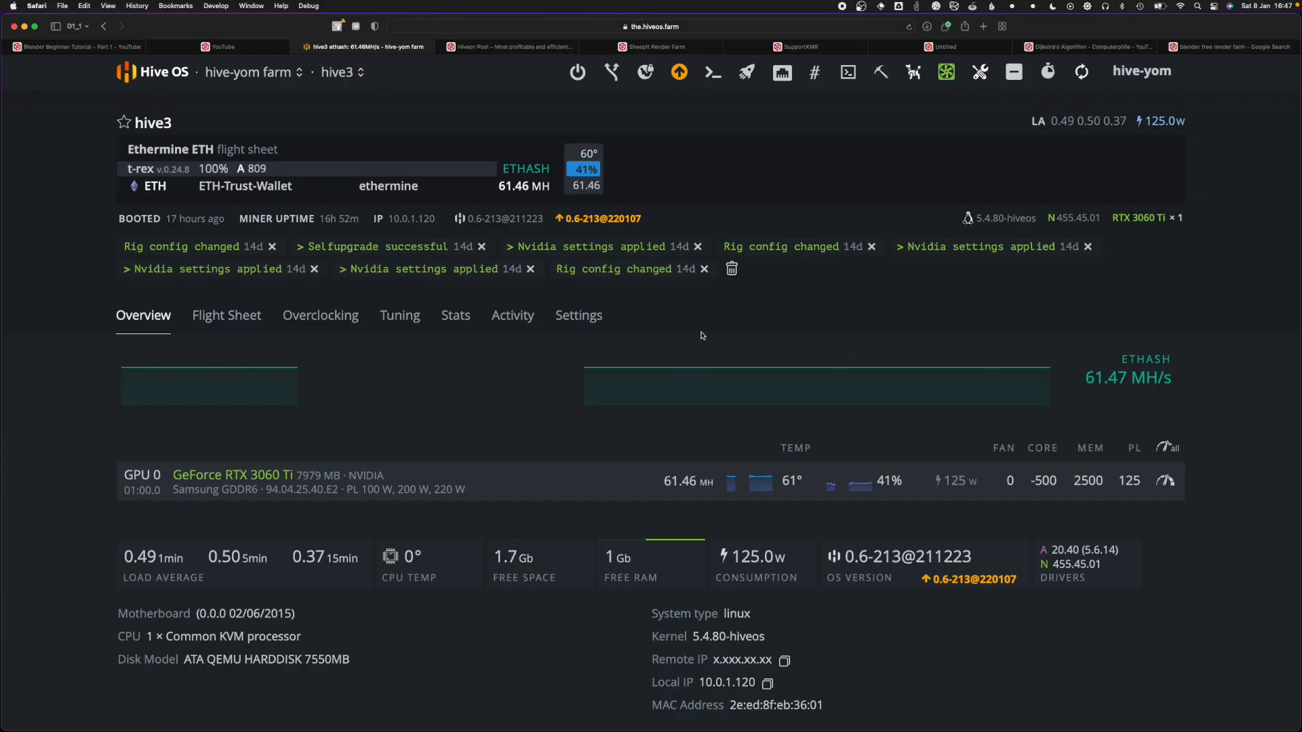
mouse_move(866, 166)
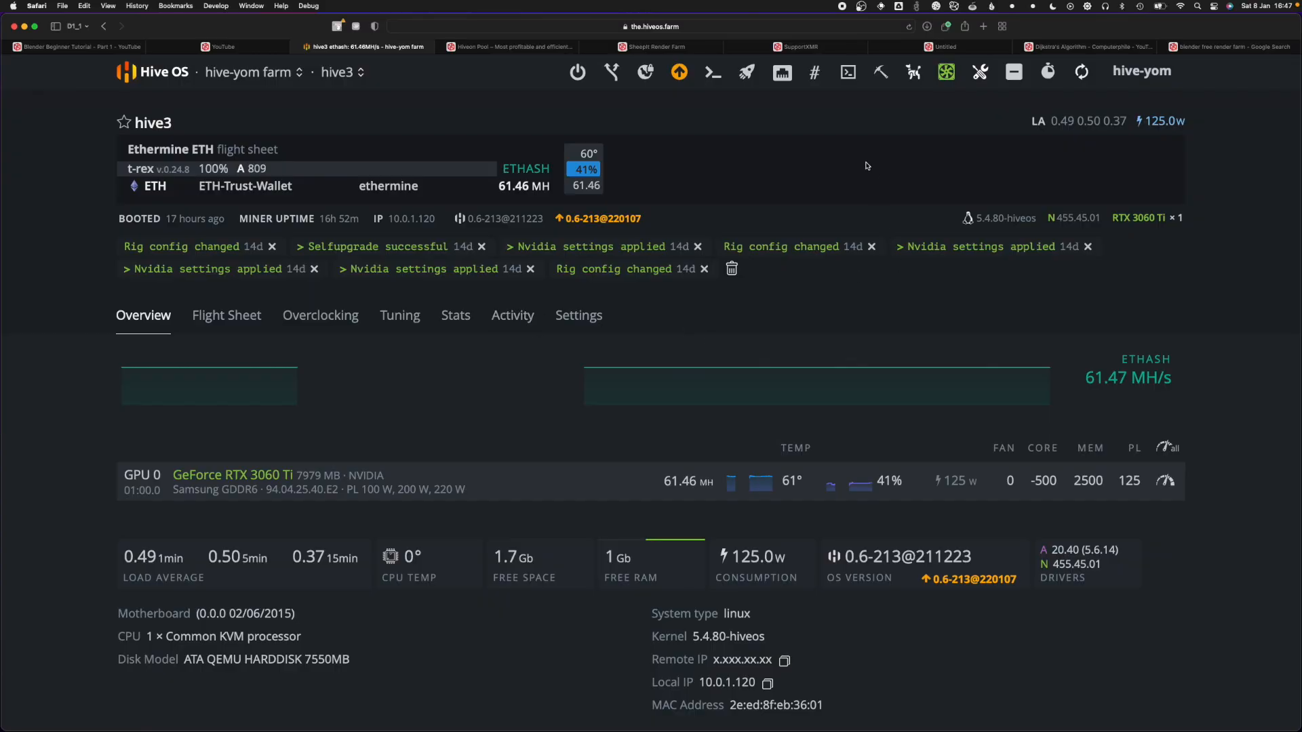
mouse_move(381, 59)
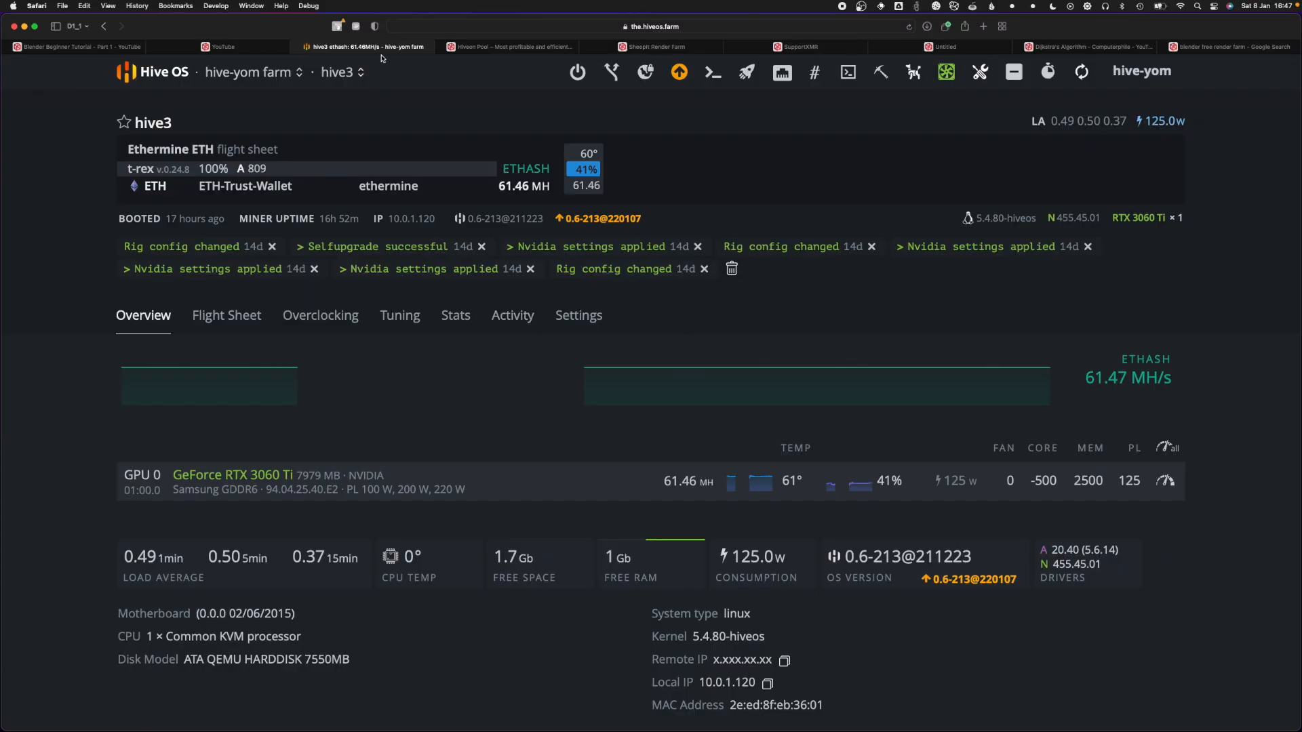
left_click(341, 72)
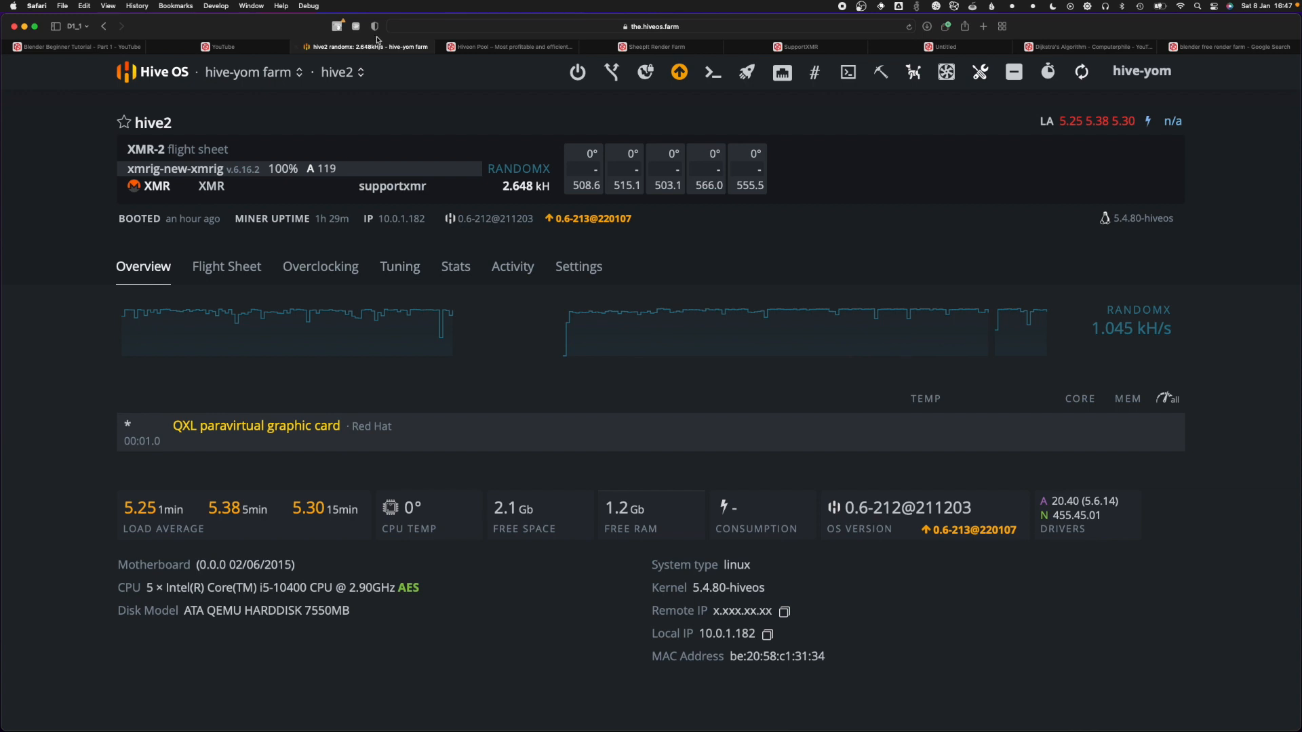
left_click(341, 72)
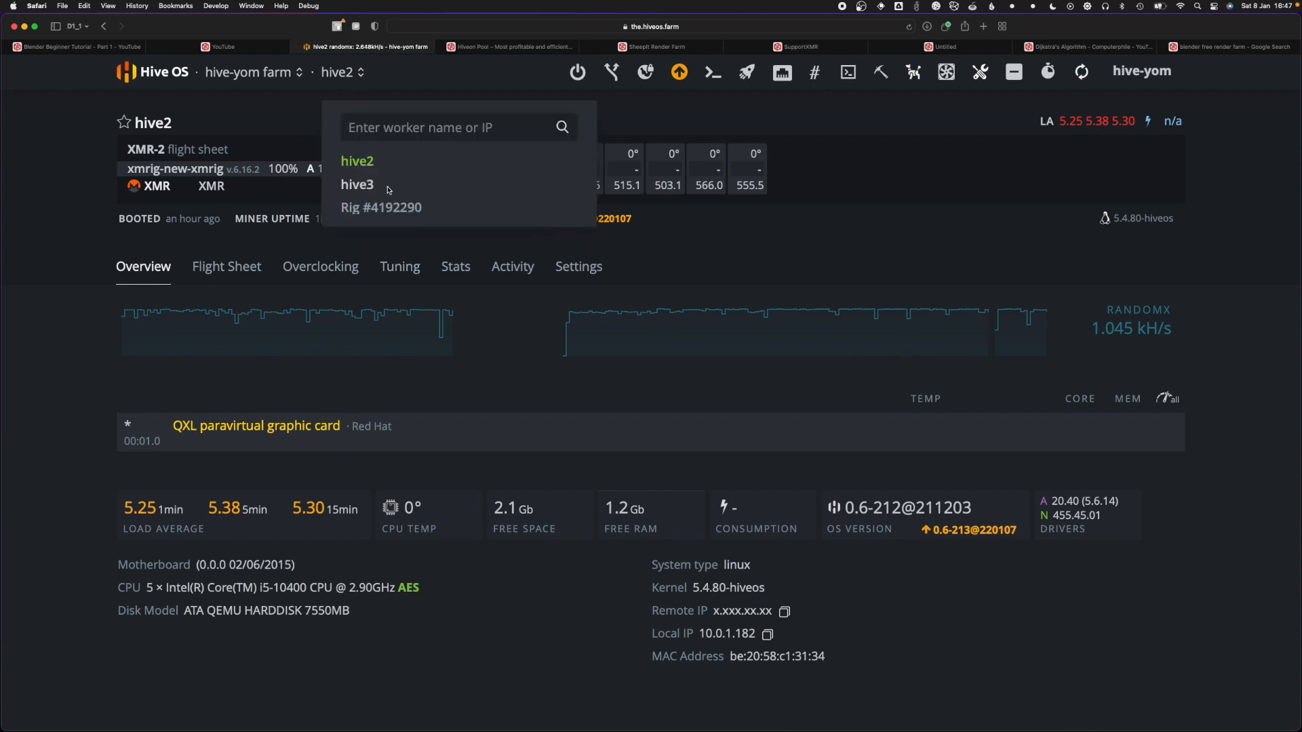
left_click(357, 185)
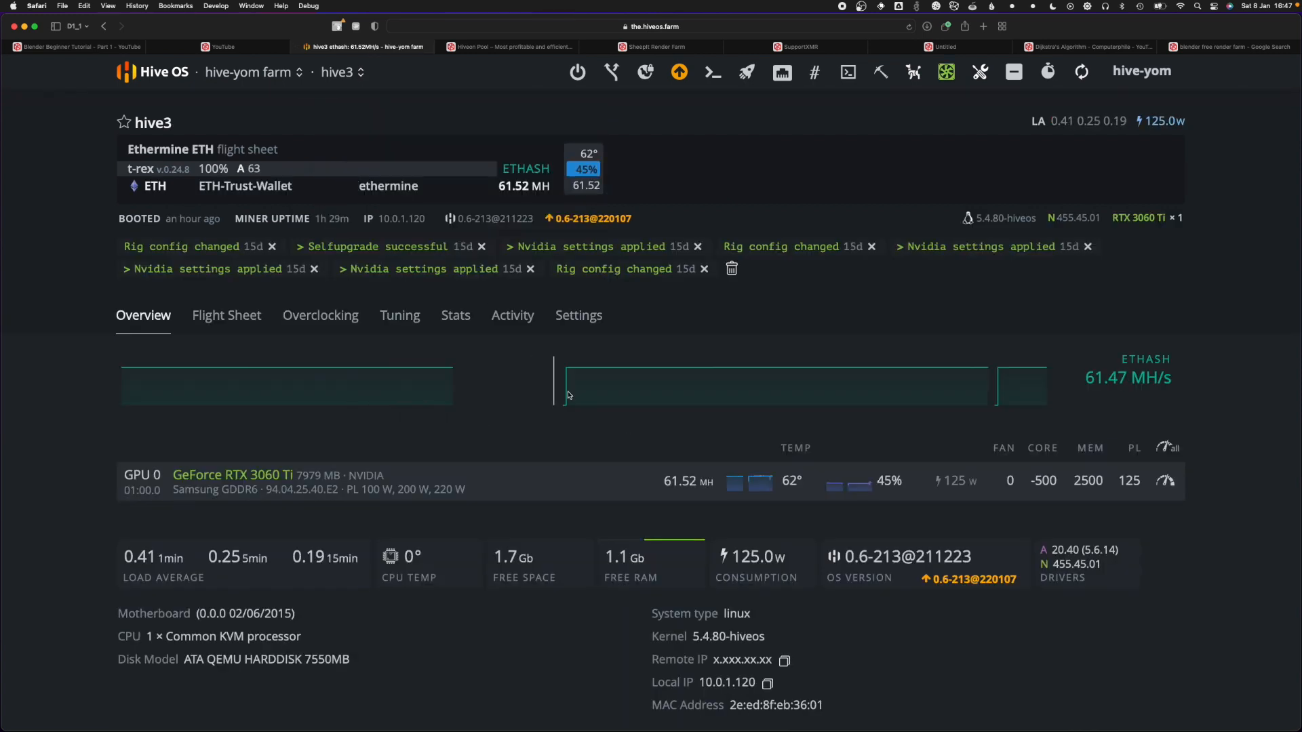
mouse_move(575, 366)
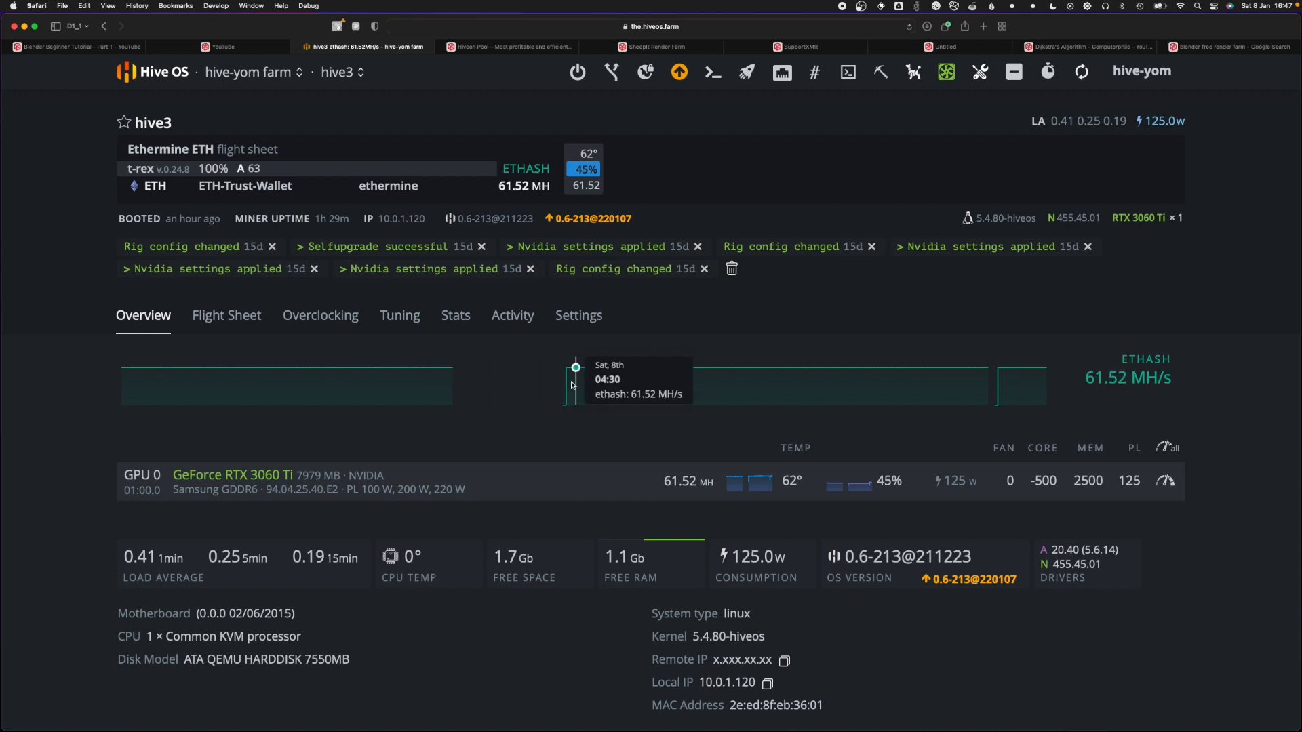
mouse_move(456, 390)
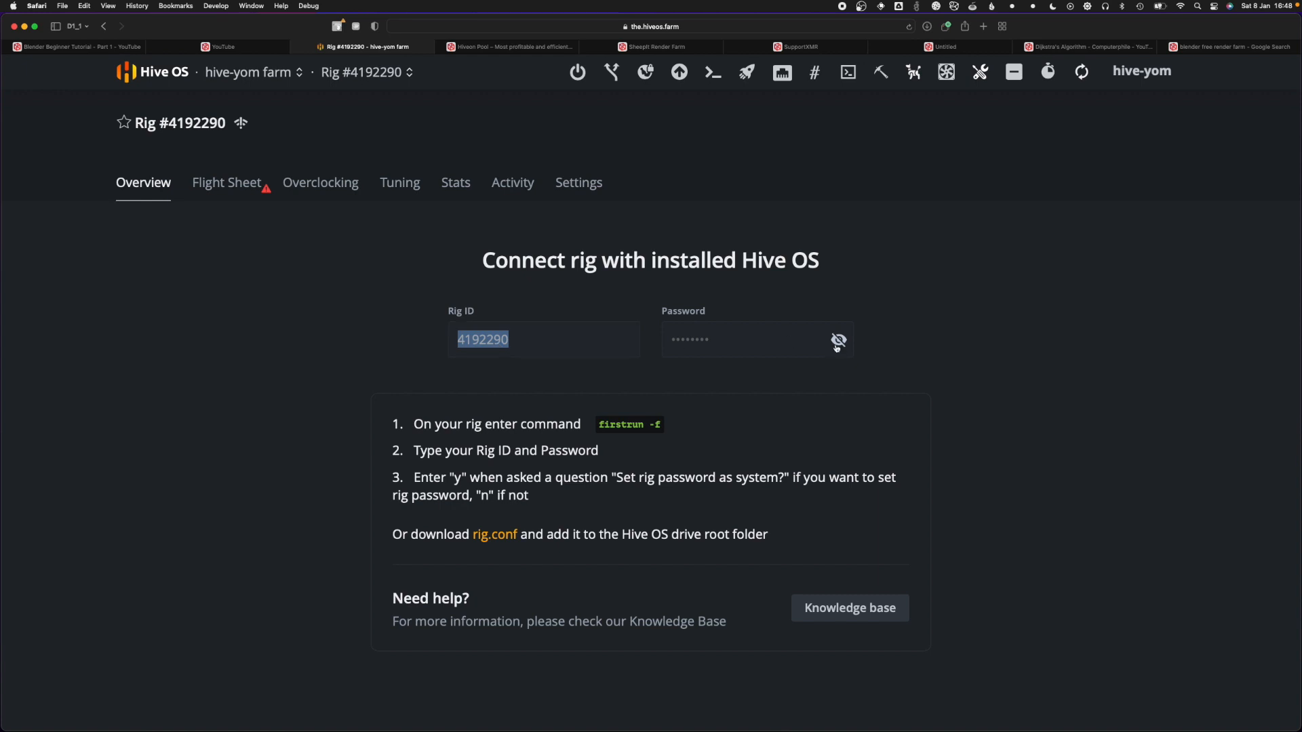
- Focus VM 110's Proxmox console for rig ID entry, then return to Rig #4192290's connection details
left_click(489, 47)
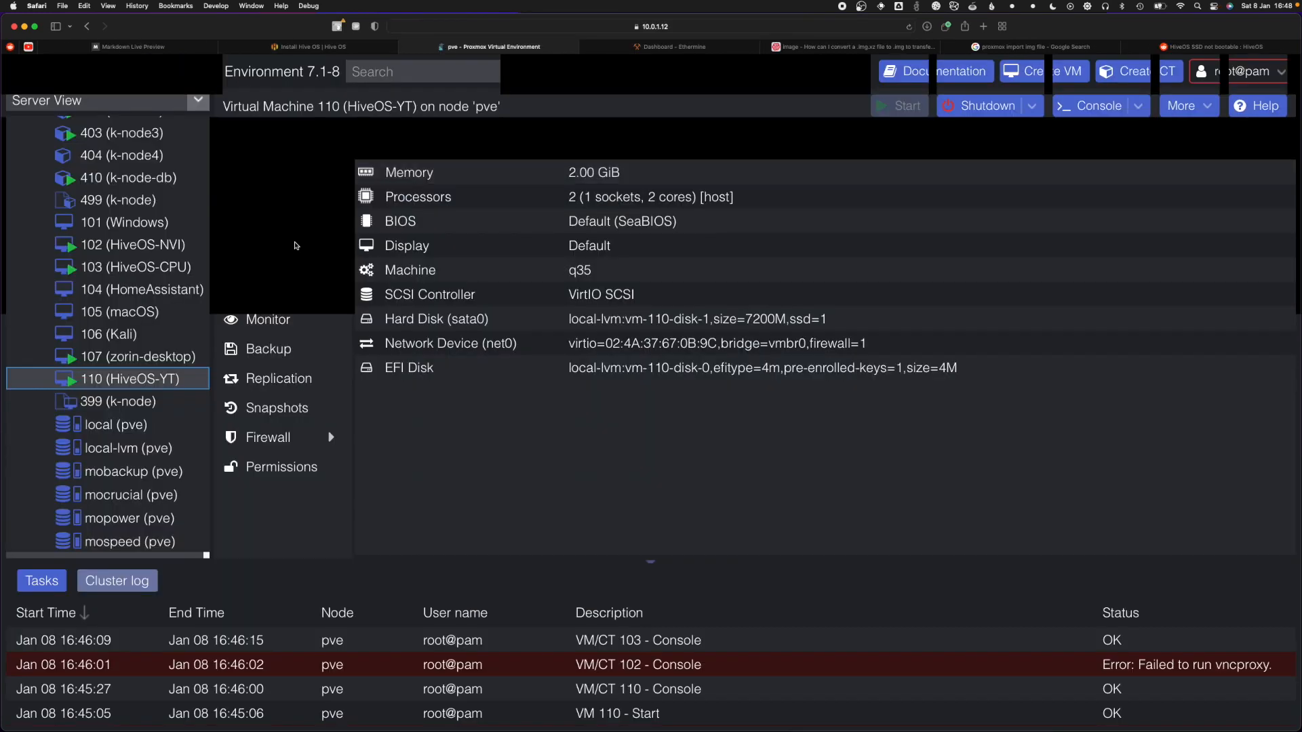
left_click(269, 171)
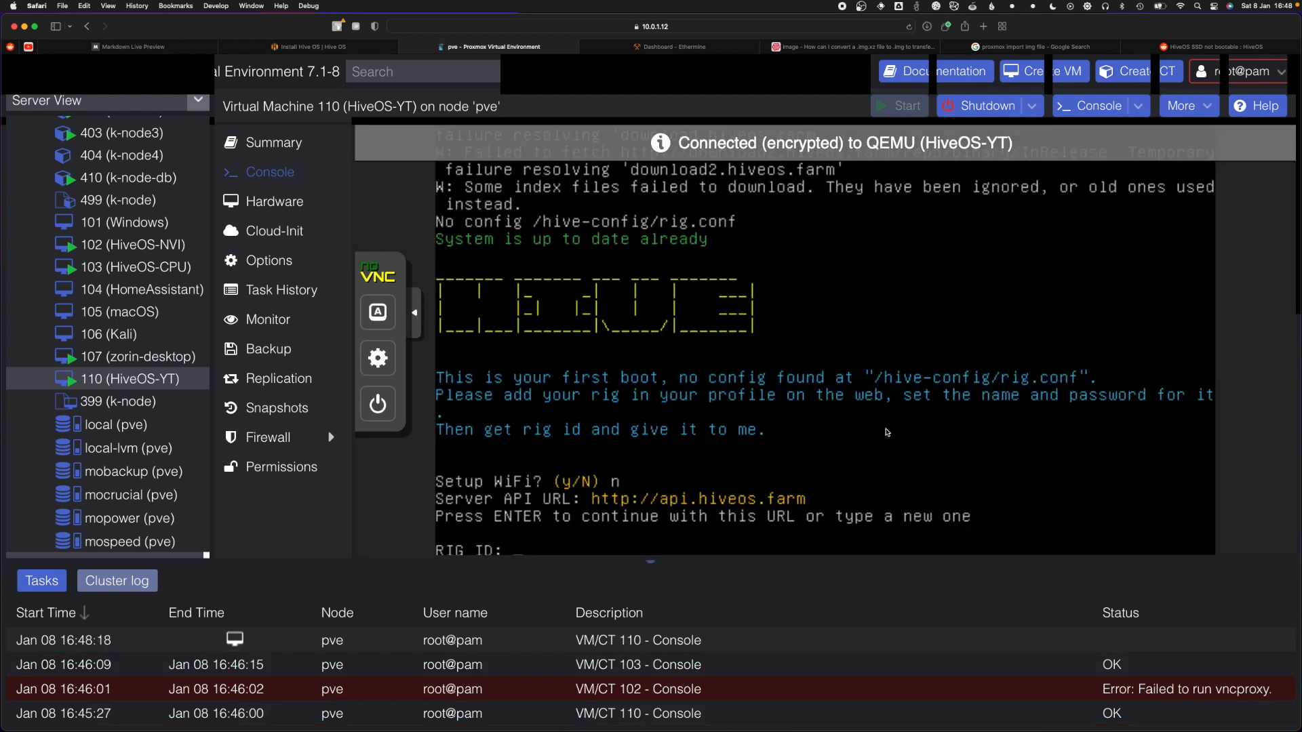
left_click(415, 313)
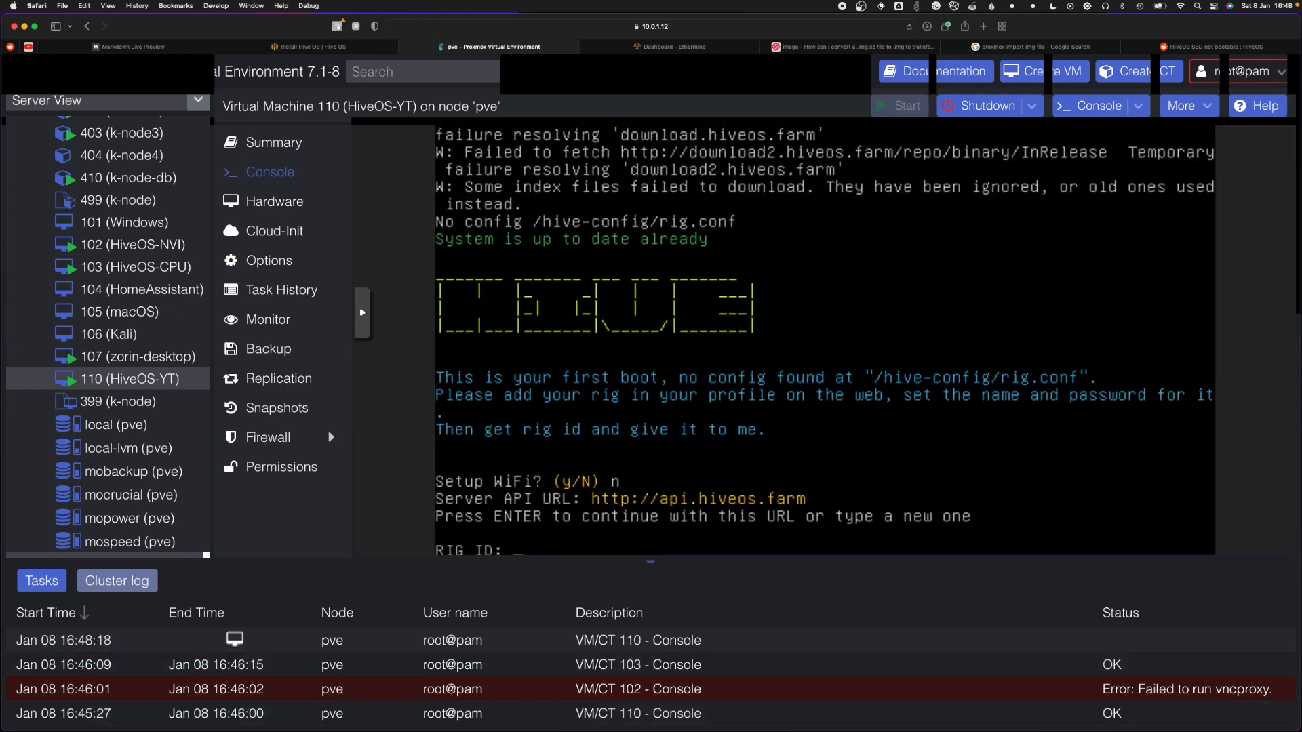
mouse_move(780, 439)
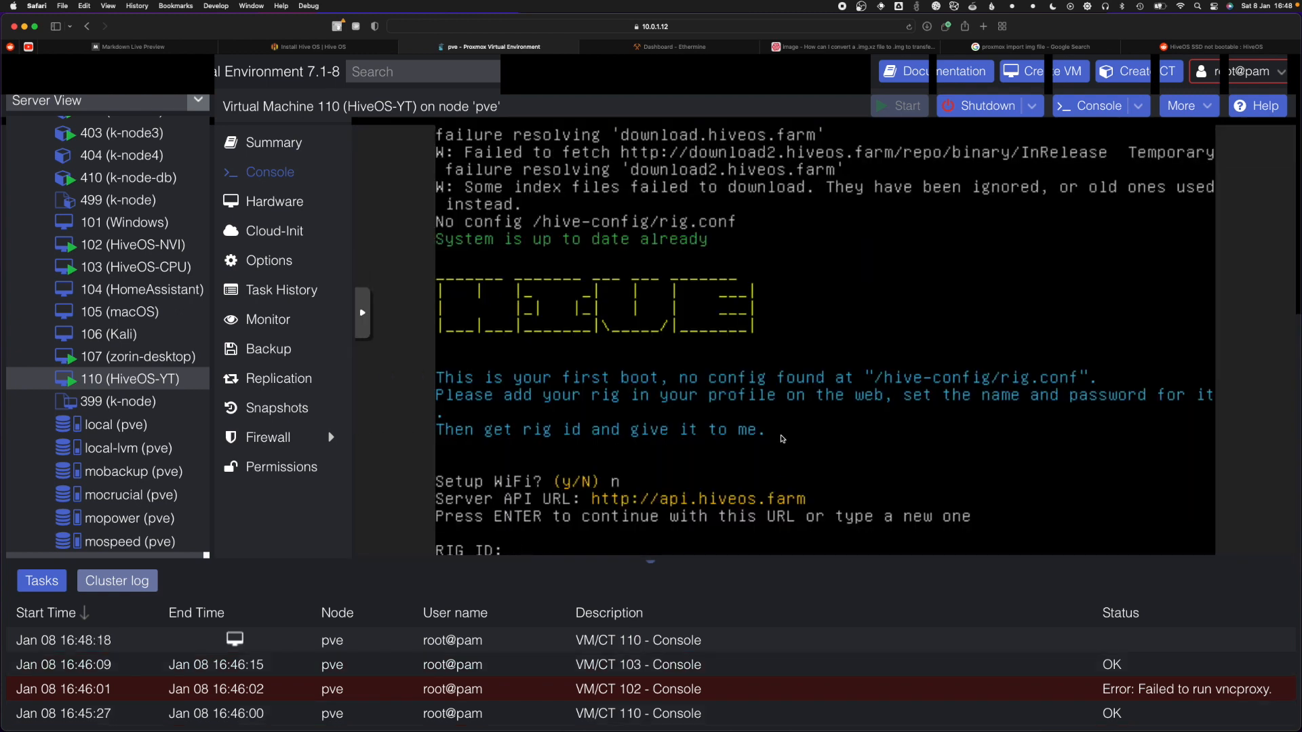
left_click(363, 47)
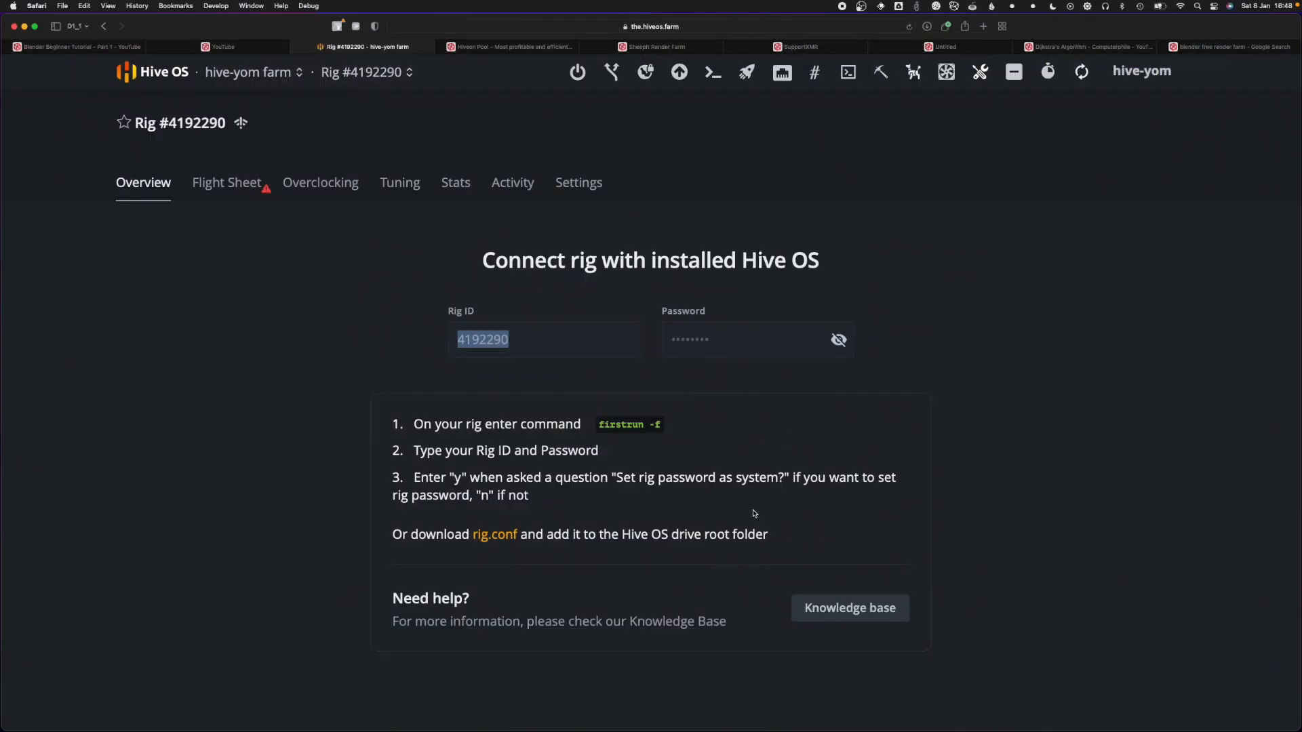